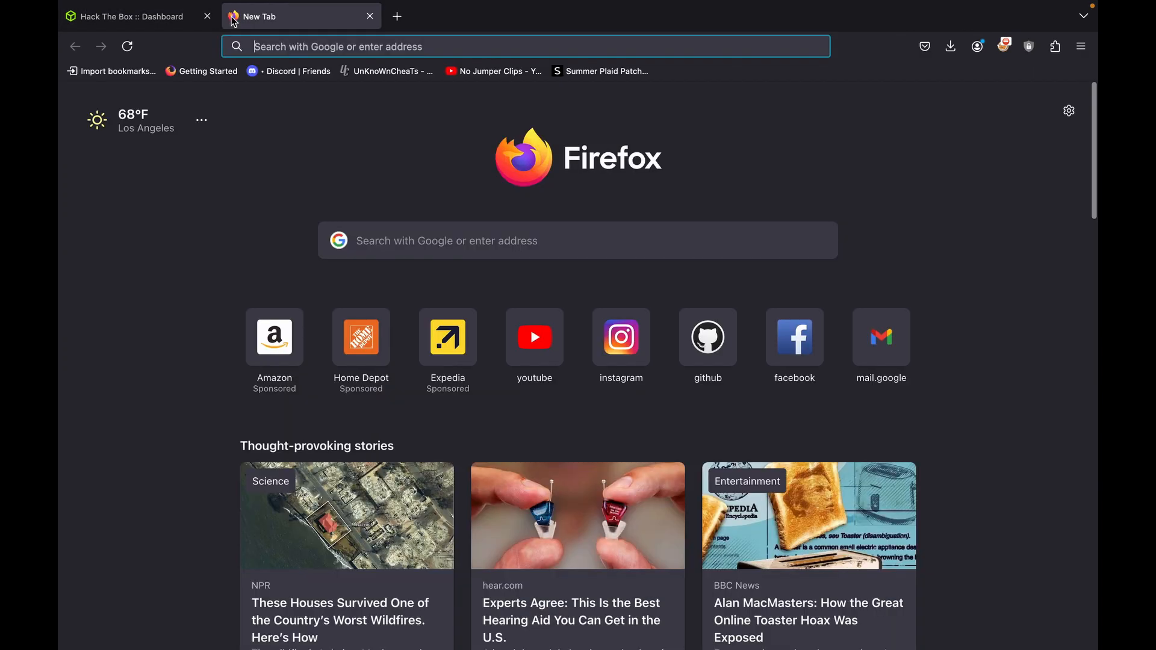
- Open YouTube from Firefox's new tab shortcut and show the account menu
{"action": "left_click", "coordinate": [533, 338]}
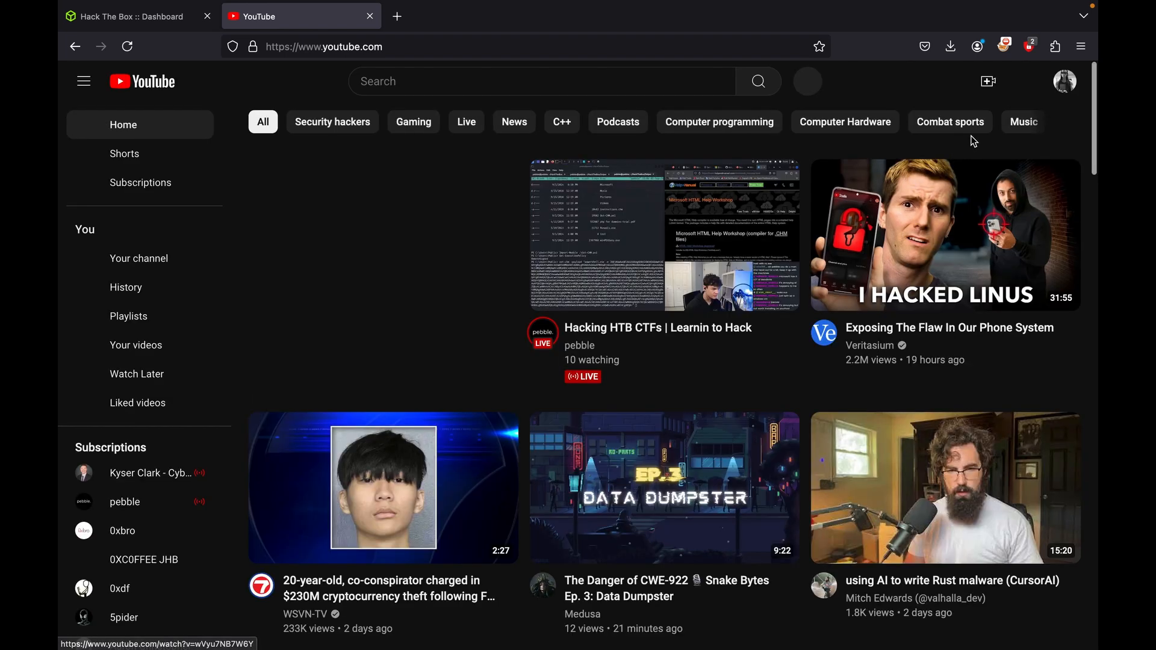
{"action": "left_click", "coordinate": [1064, 82]}
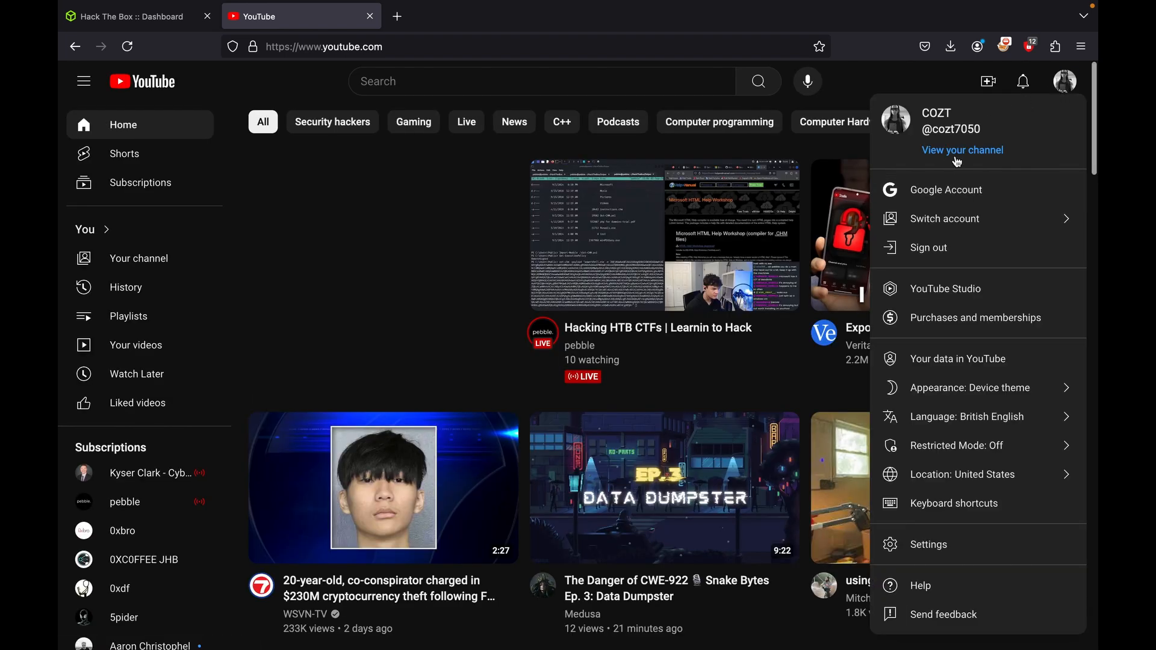
- Open your channel's Videos tab sorted by Popular and scroll toward the HTB ranking video
{"action": "left_click", "coordinate": [963, 150]}
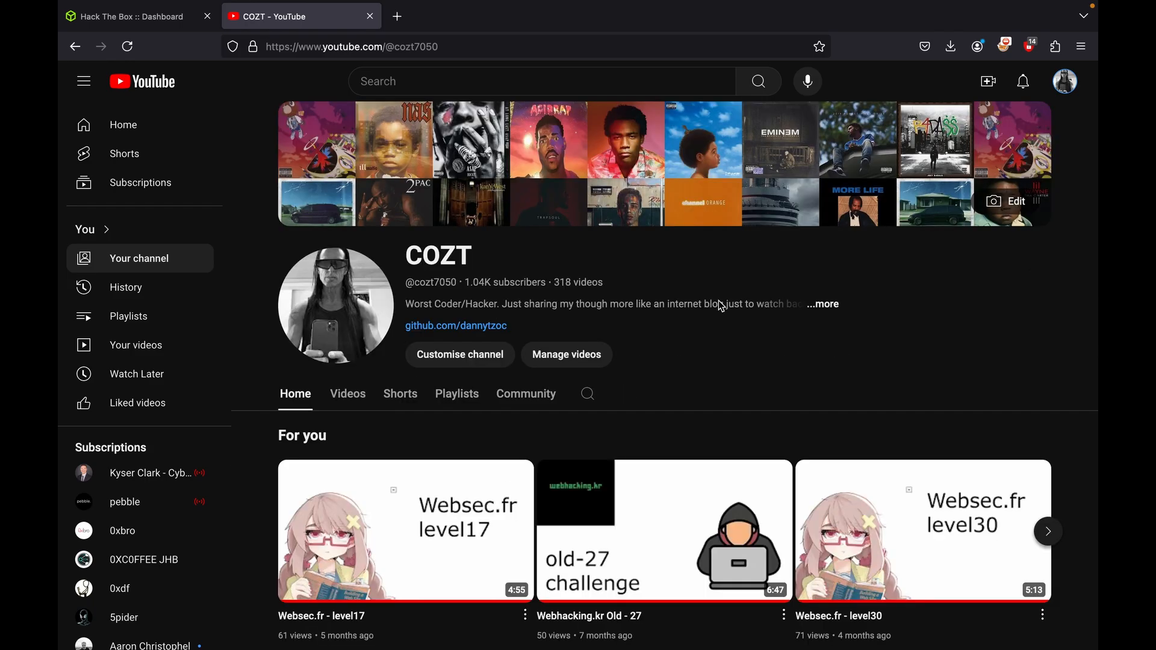
{"action": "left_click", "coordinate": [347, 394]}
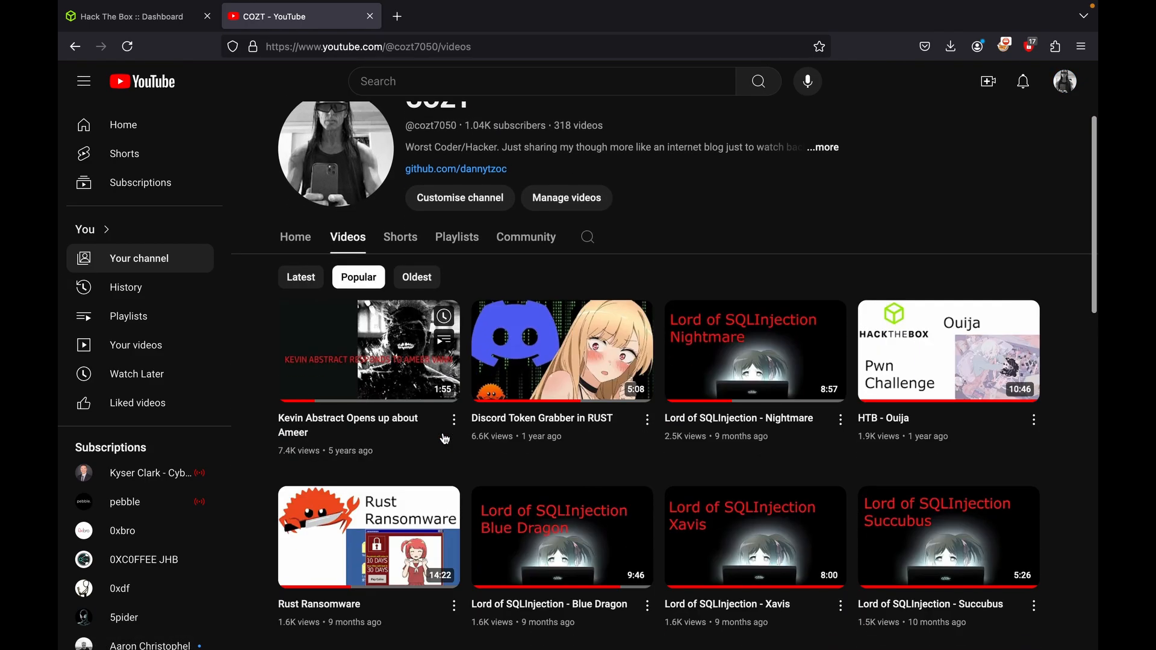
{"action": "scroll", "scroll_direction": "down", "scroll_amount": 3}
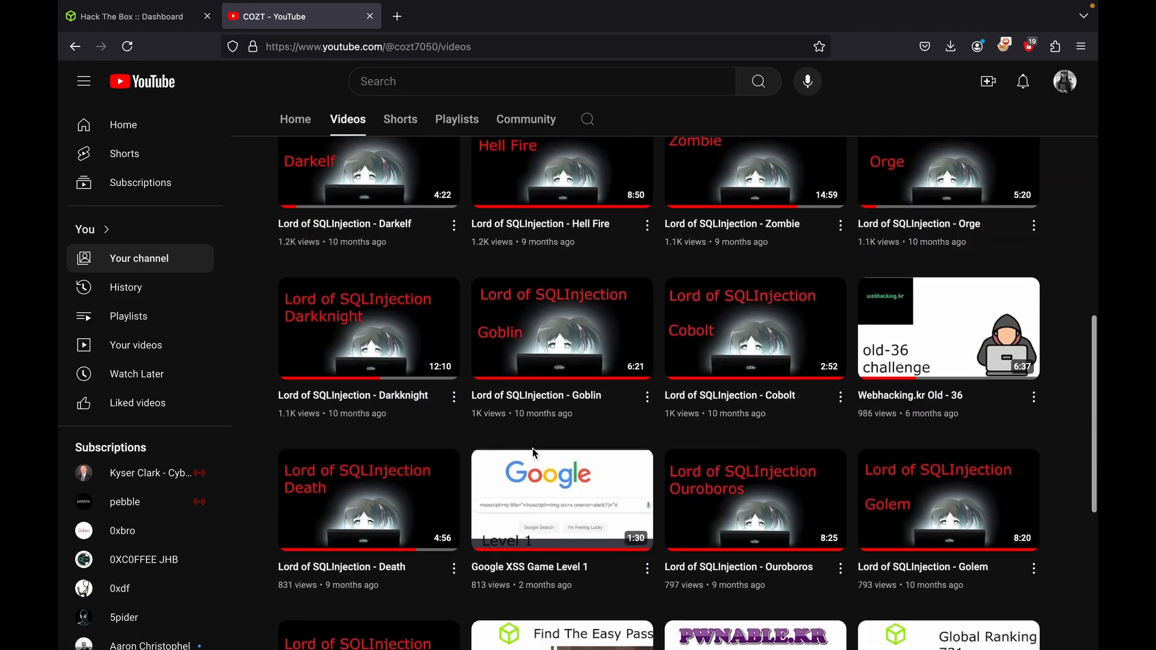
{"action": "scroll", "scroll_direction": "down", "scroll_amount": 3}
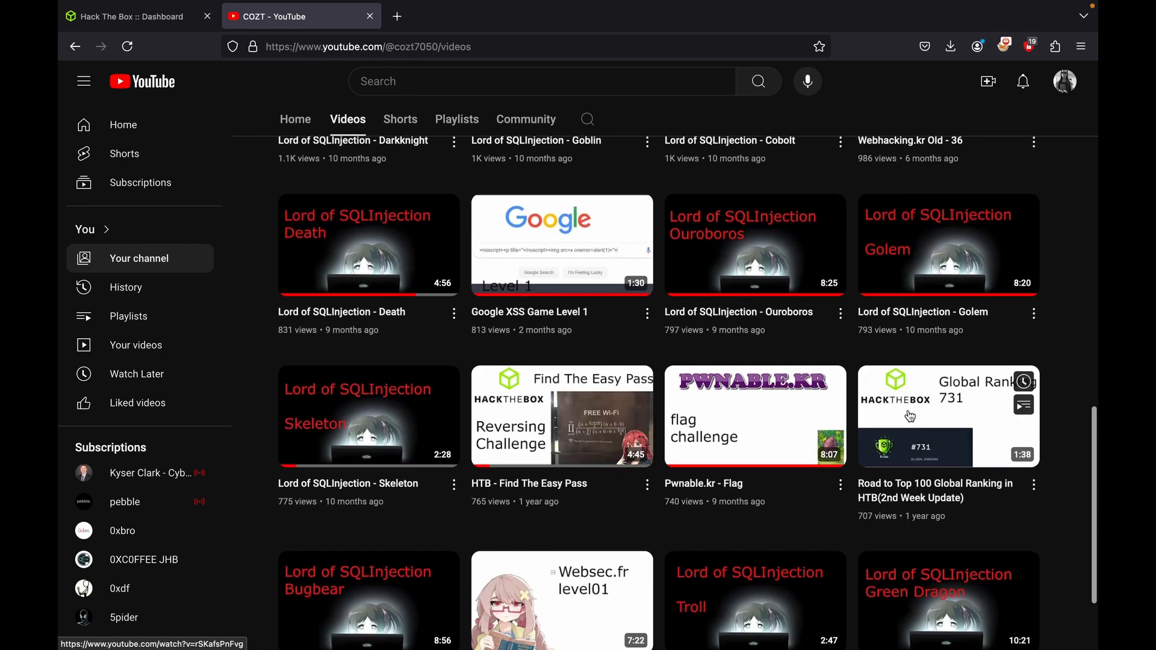
{"action": "mouse_move", "coordinate": [948, 417]}
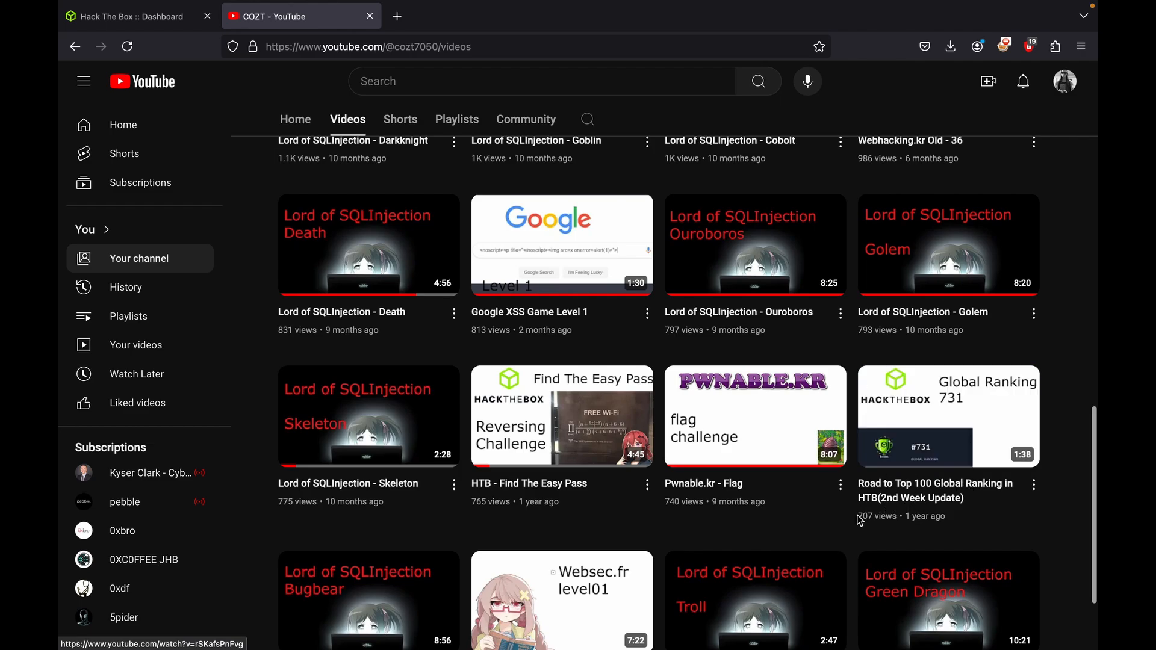
- Open 'Road to Top 100 Global Ranking in HTB' and expand the reply under the rank 768 comment
{"action": "left_click", "coordinate": [947, 417]}
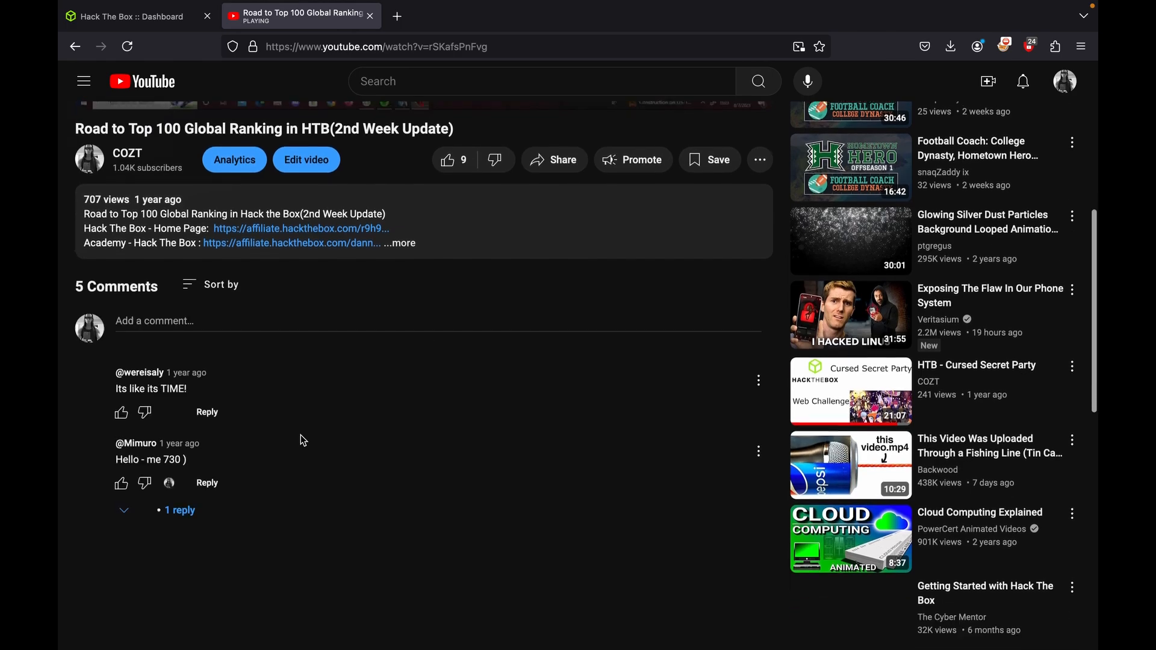
{"action": "scroll", "scroll_direction": "down", "scroll_amount": 3}
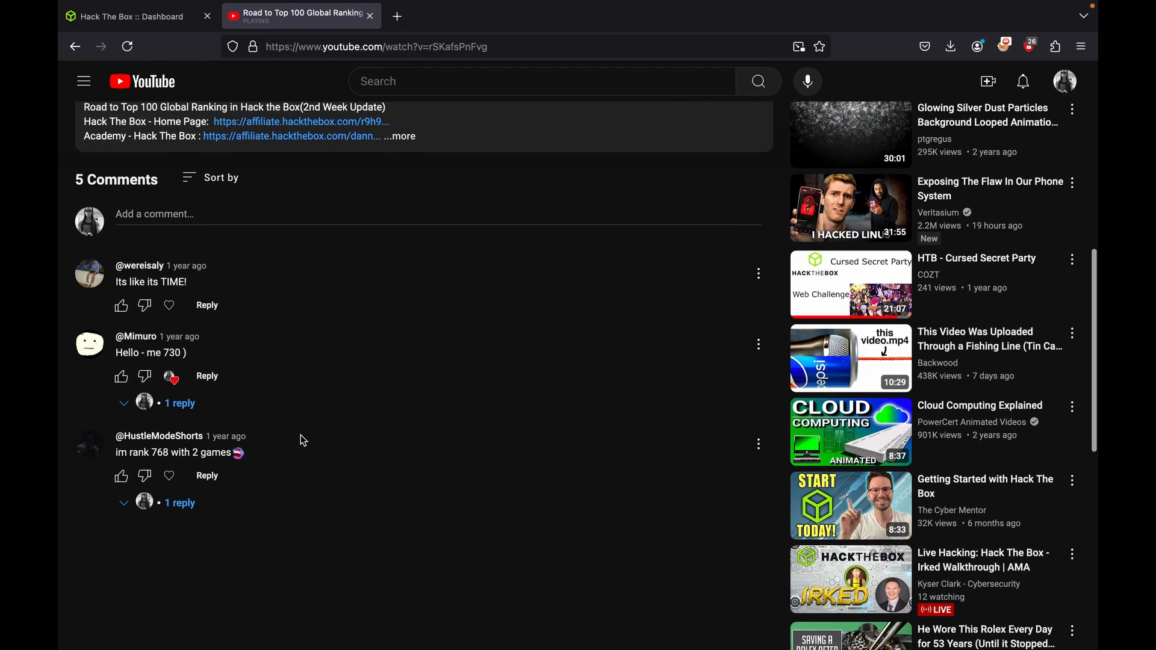
{"action": "scroll", "scroll_direction": "up", "scroll_amount": 3}
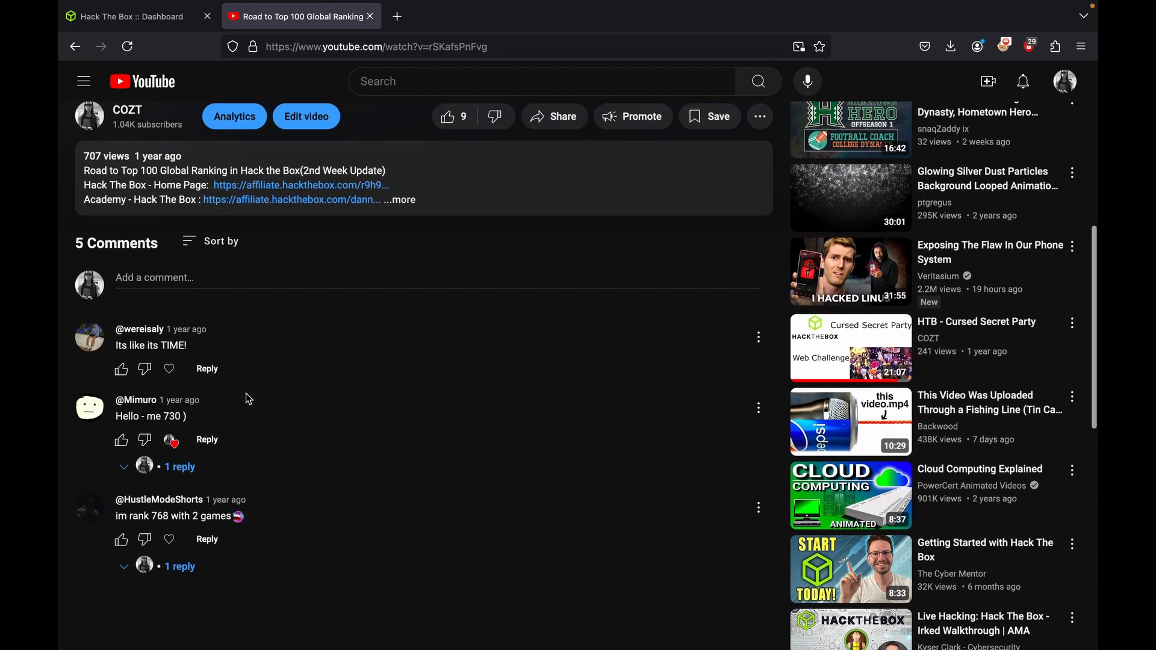
{"action": "left_click", "coordinate": [179, 566]}
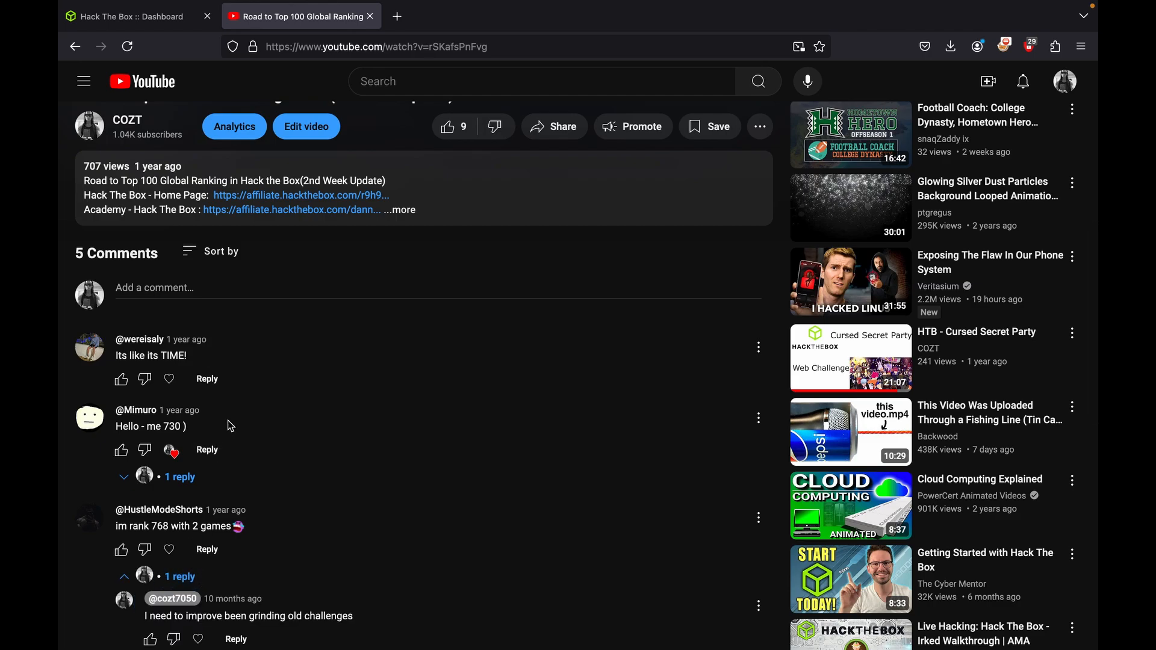
- Return to the channel's Videos tab sorted by Popular and scroll down to the lowest-viewed uploads
{"action": "left_click", "coordinate": [75, 46]}
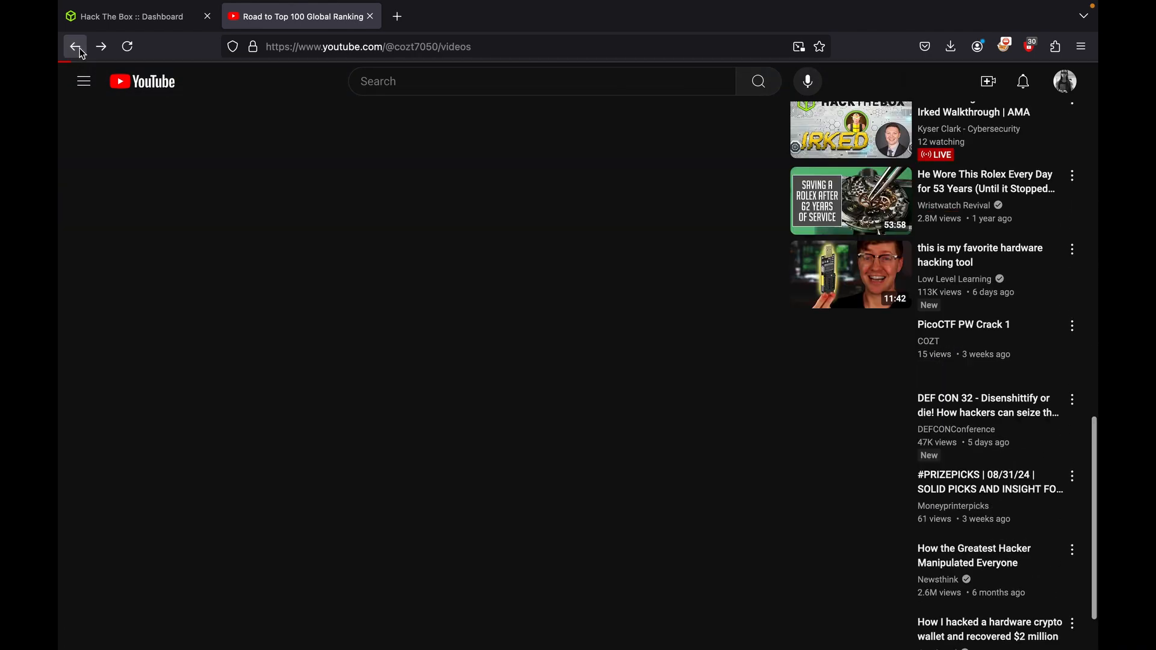
{"action": "left_click", "coordinate": [74, 46]}
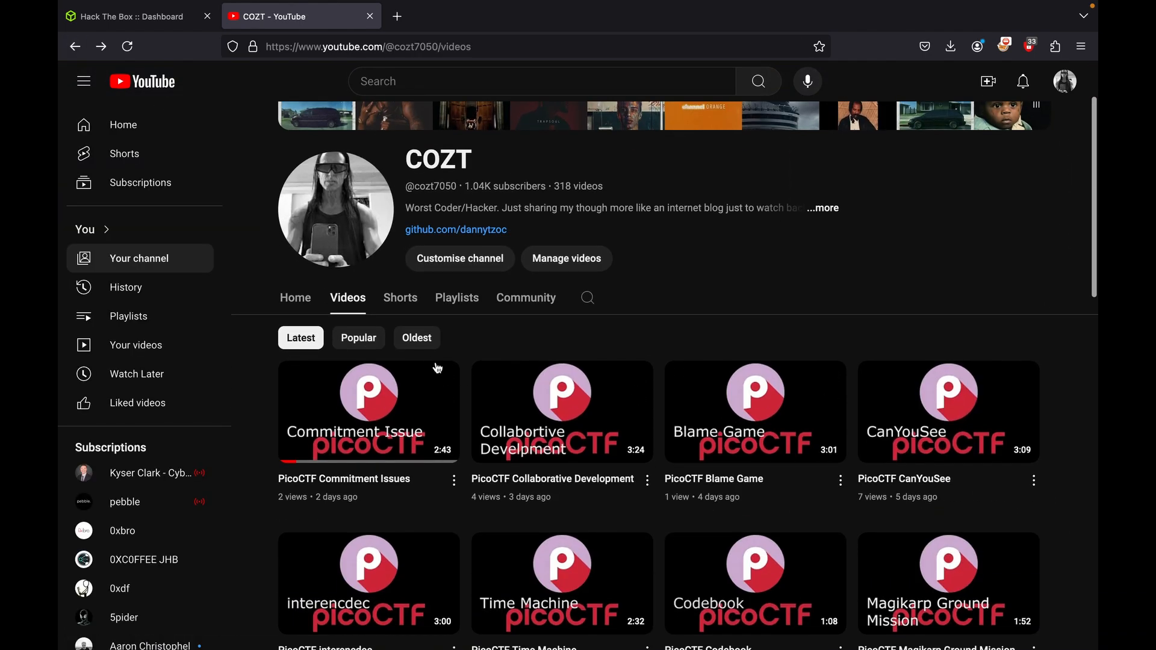
{"action": "scroll", "scroll_direction": "down", "scroll_amount": 3}
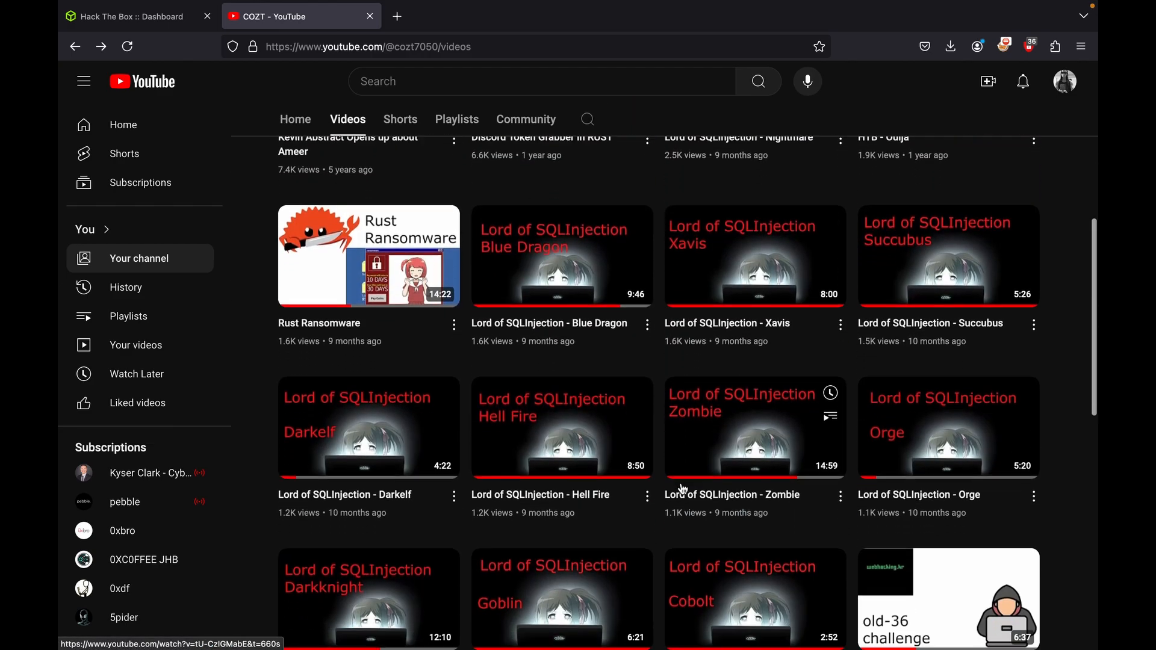
{"action": "scroll", "scroll_direction": "down", "scroll_amount": 3}
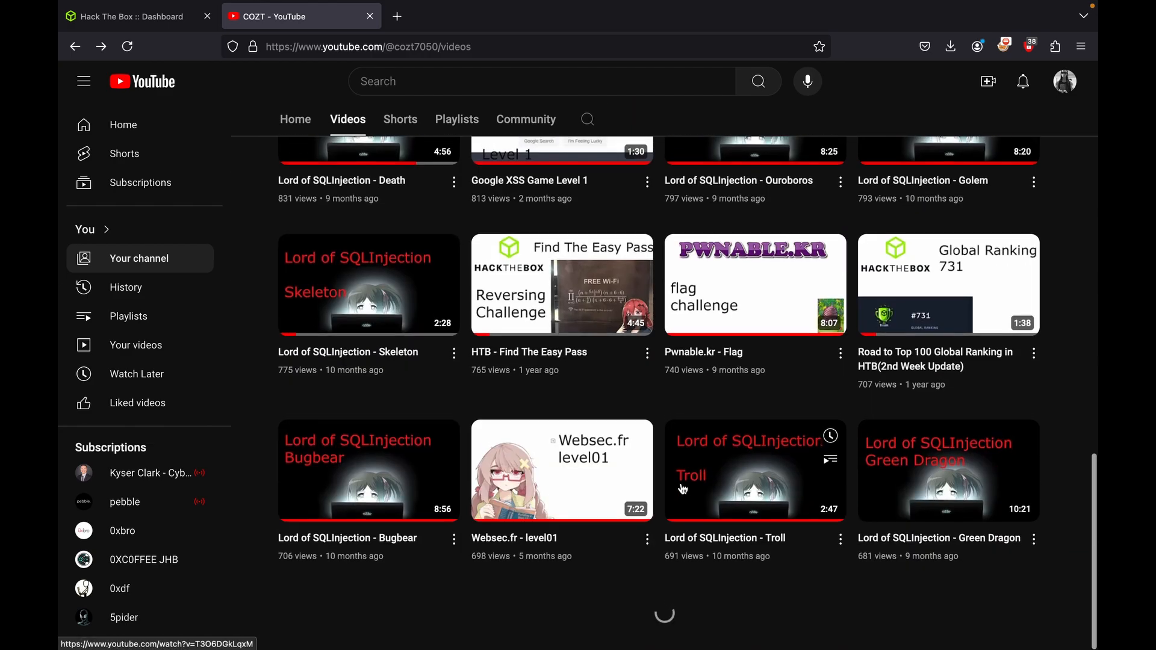
{"action": "scroll", "scroll_direction": "down", "scroll_amount": 3}
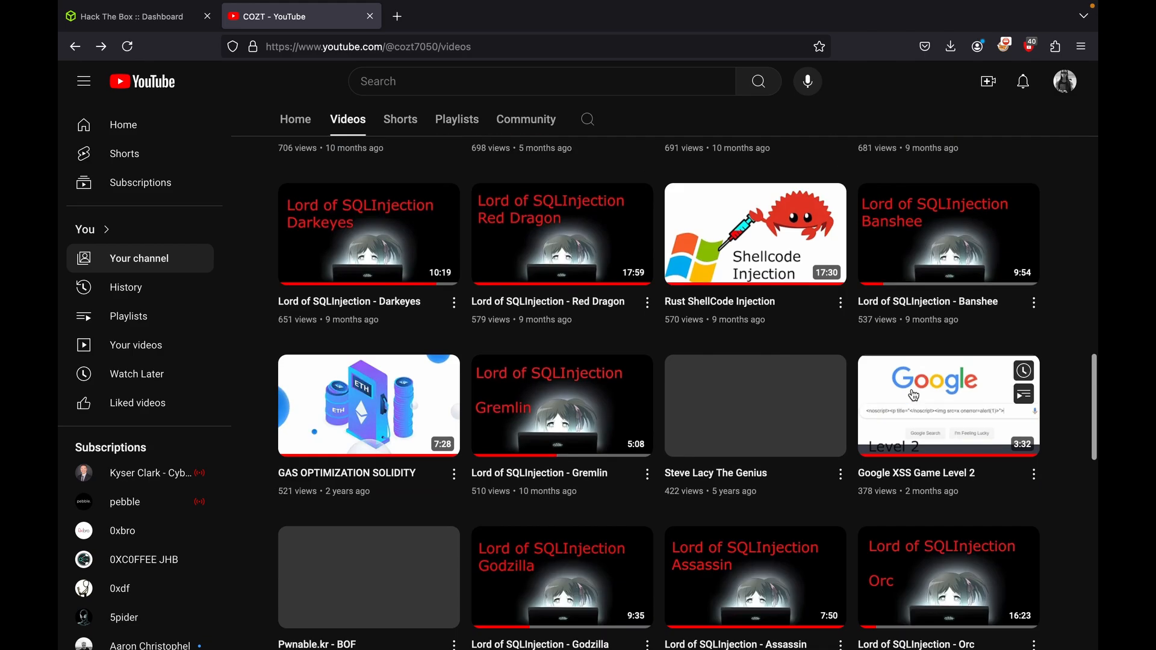
{"action": "scroll", "scroll_direction": "down", "scroll_amount": 3}
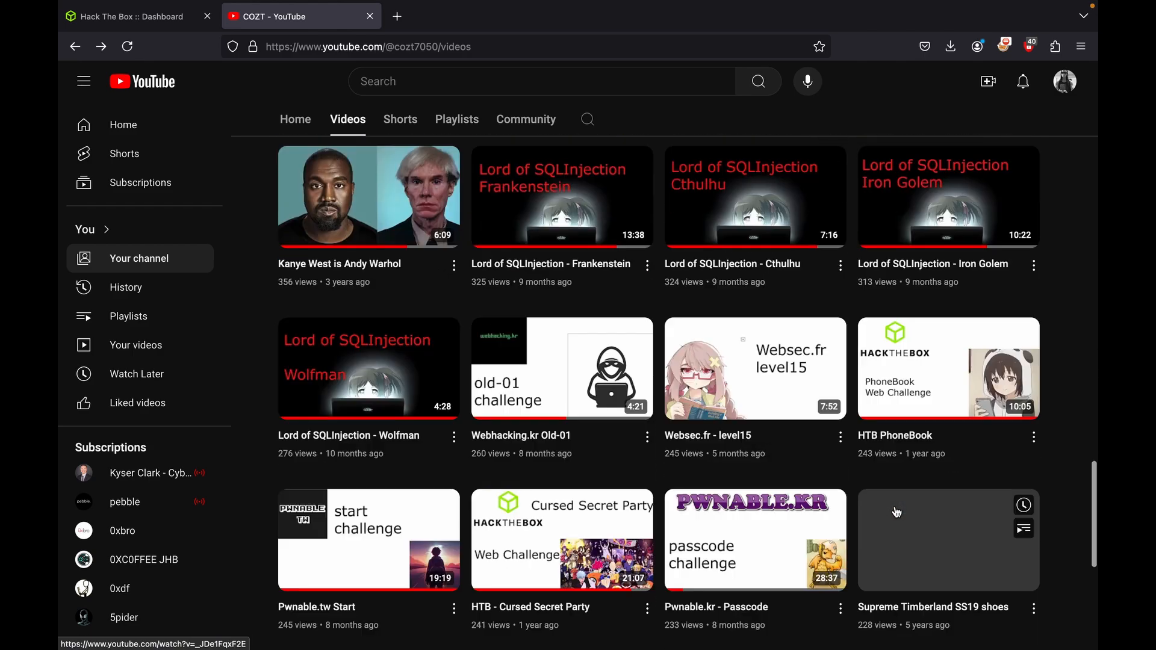
{"action": "scroll", "scroll_direction": "down", "scroll_amount": 3}
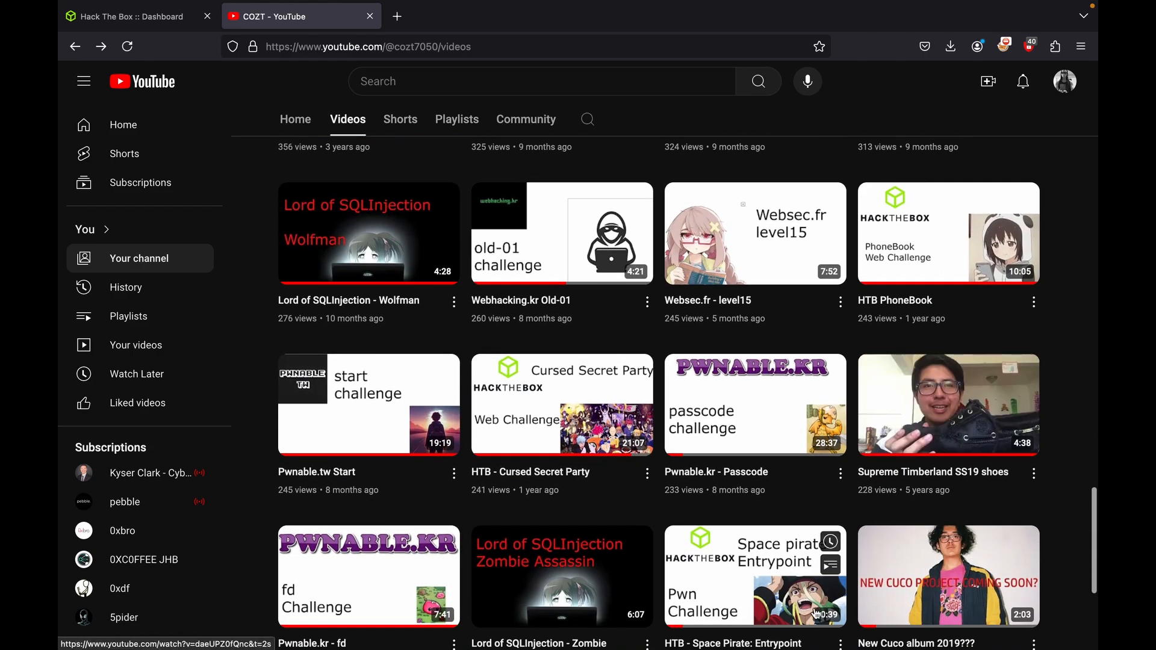
{"action": "scroll", "scroll_direction": "down", "scroll_amount": 3}
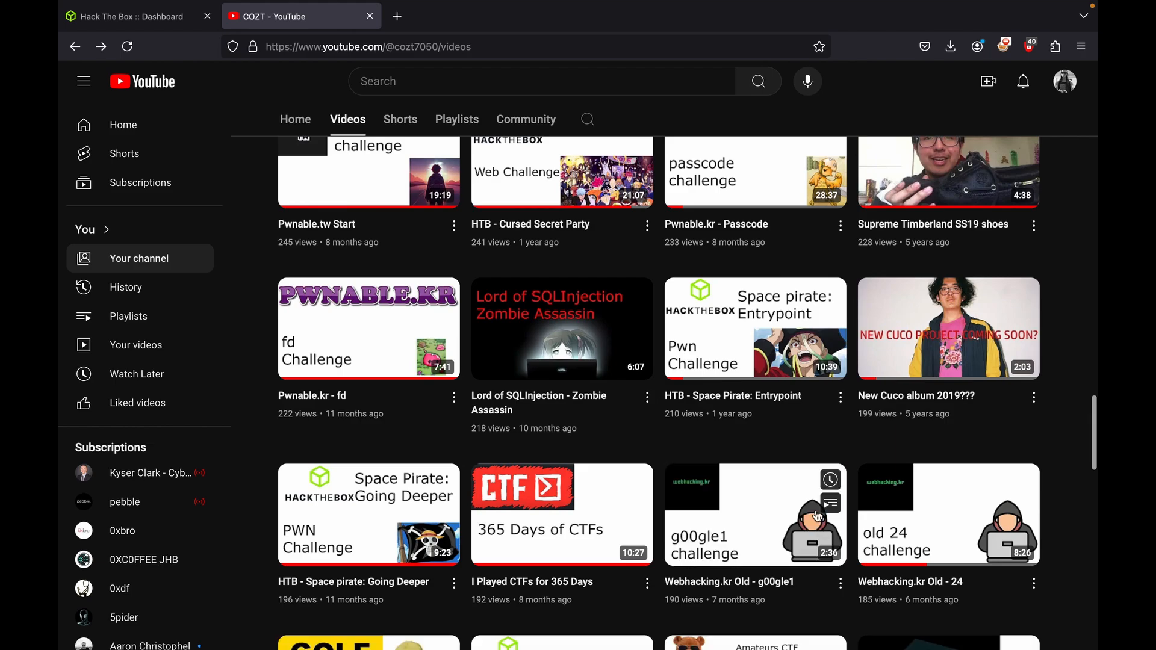
{"action": "scroll", "scroll_direction": "down", "scroll_amount": 3}
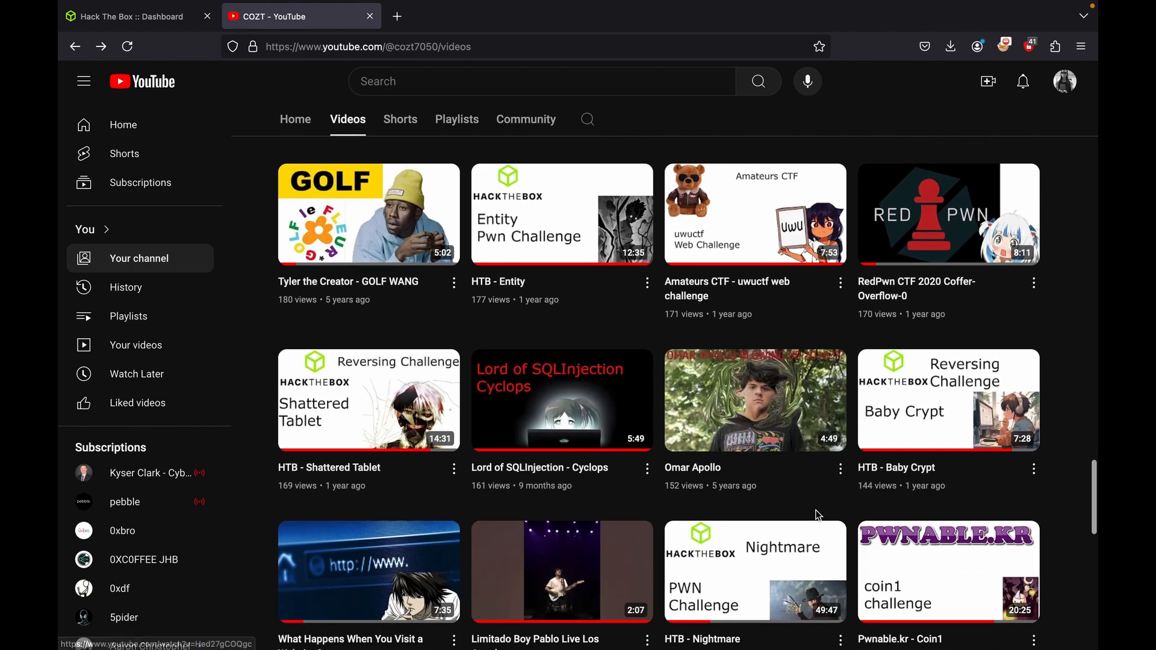
{"action": "scroll", "scroll_direction": "down", "scroll_amount": 3}
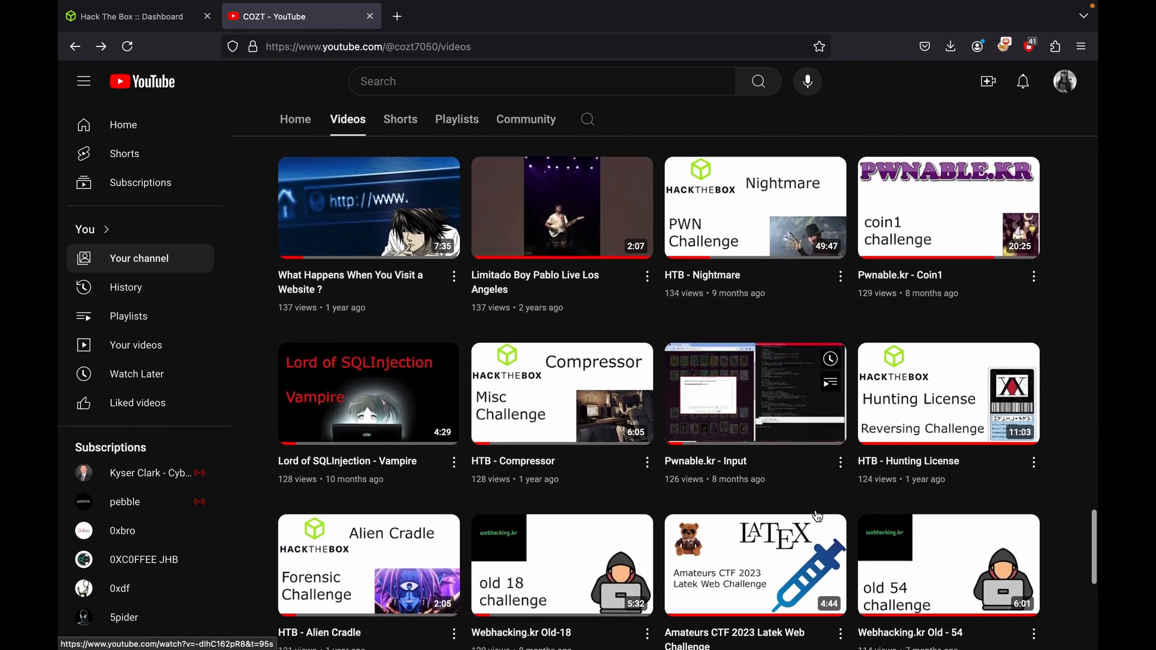
{"action": "scroll", "scroll_direction": "down", "scroll_amount": 3}
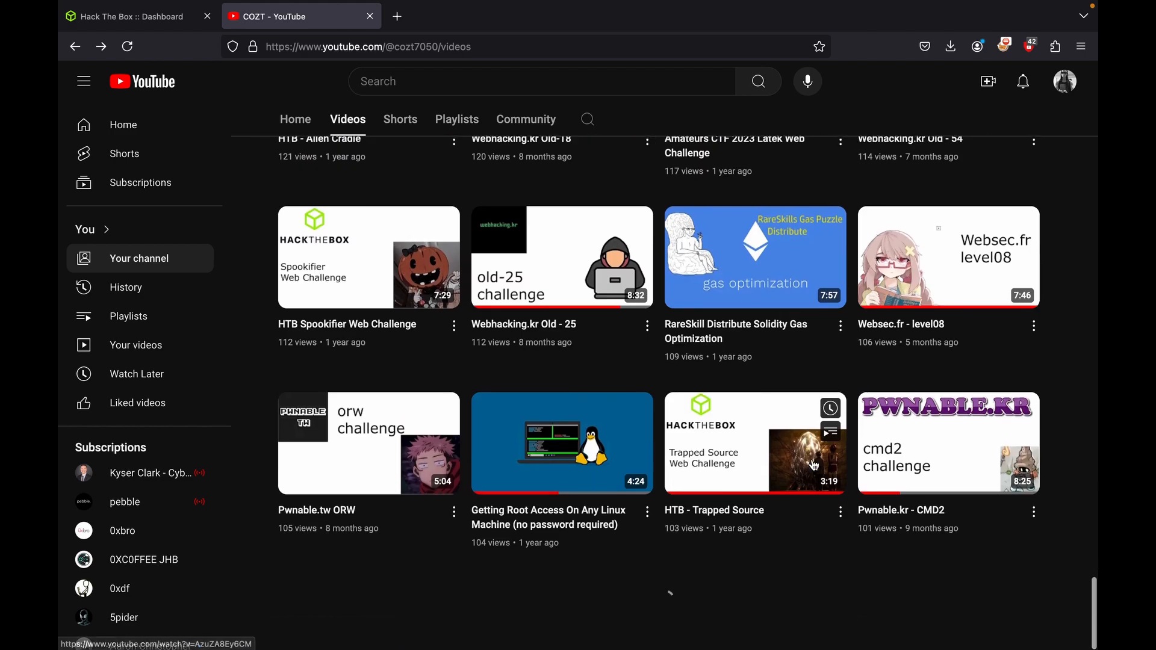
{"action": "scroll", "scroll_direction": "down", "scroll_amount": 3}
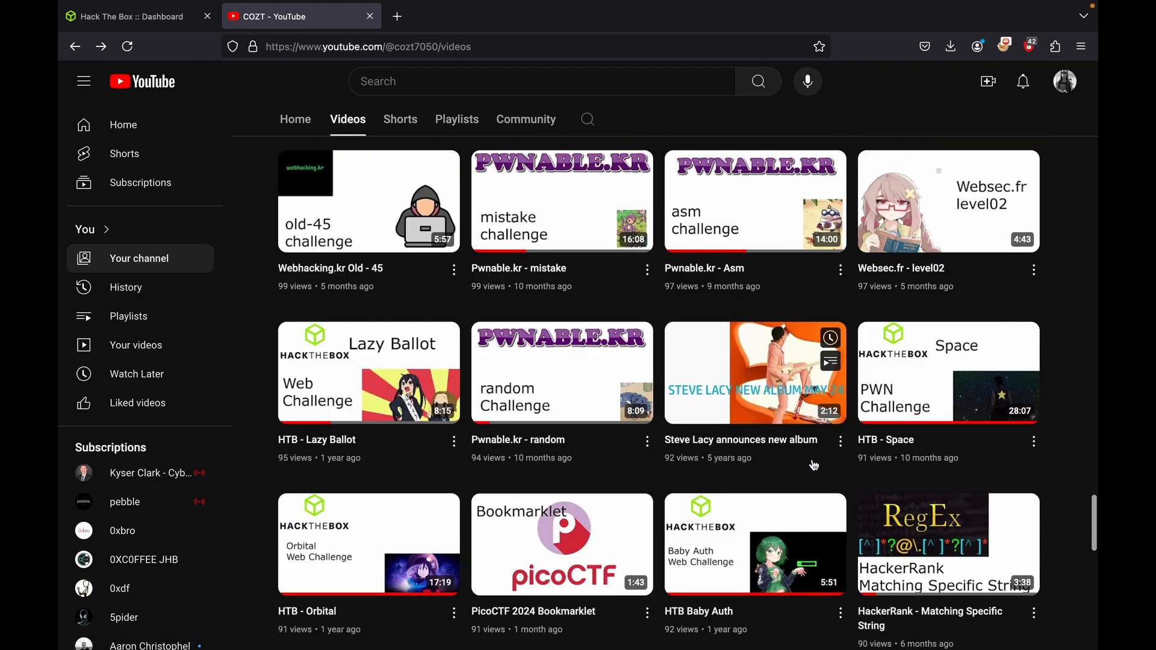
{"action": "scroll", "scroll_direction": "down", "scroll_amount": 3}
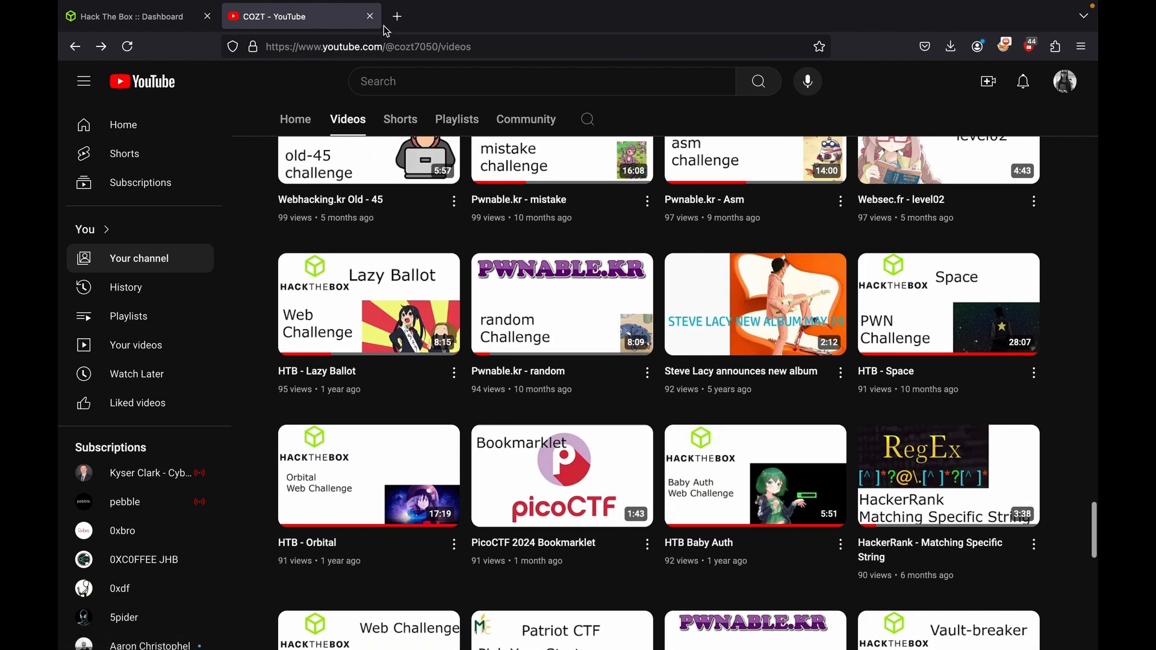
- Search Google for 'htb ranking' and browse the video results
{"action": "type", "text": "htb ranking"}
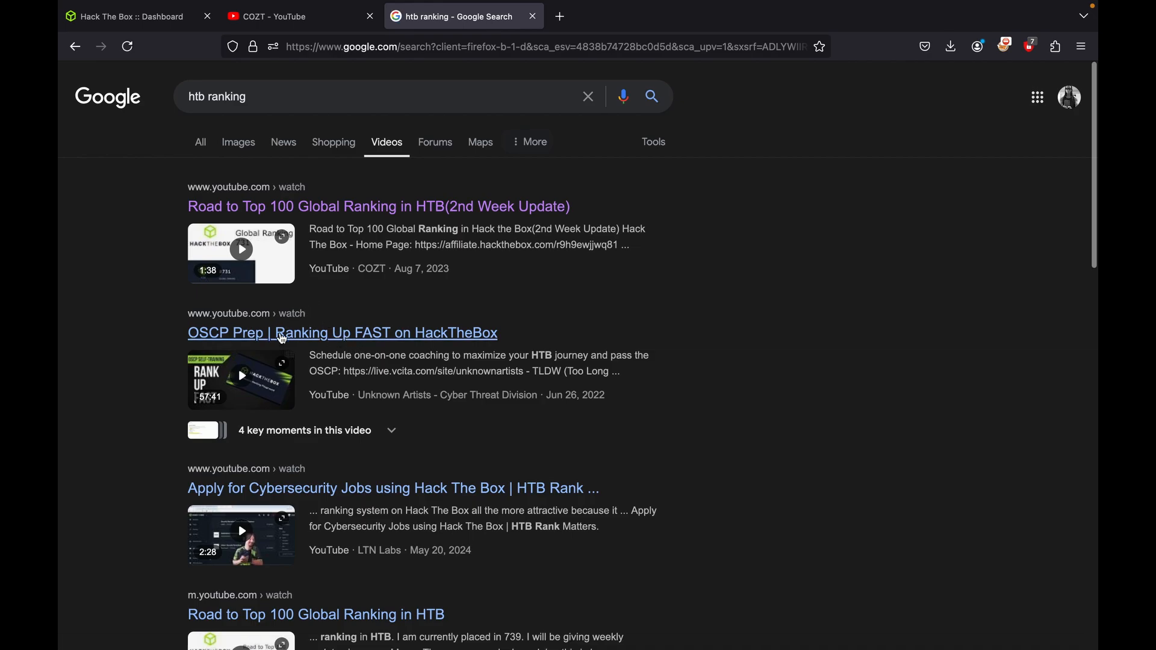
{"action": "scroll", "scroll_direction": "up", "scroll_amount": 3}
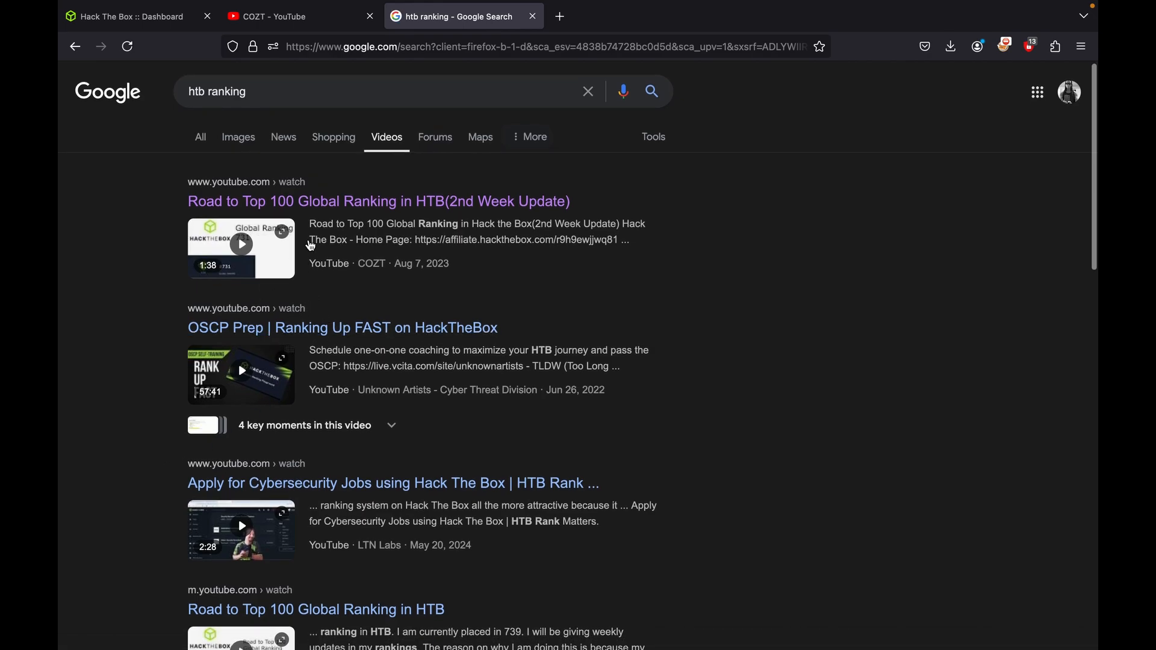
{"action": "scroll", "scroll_direction": "down", "scroll_amount": 3}
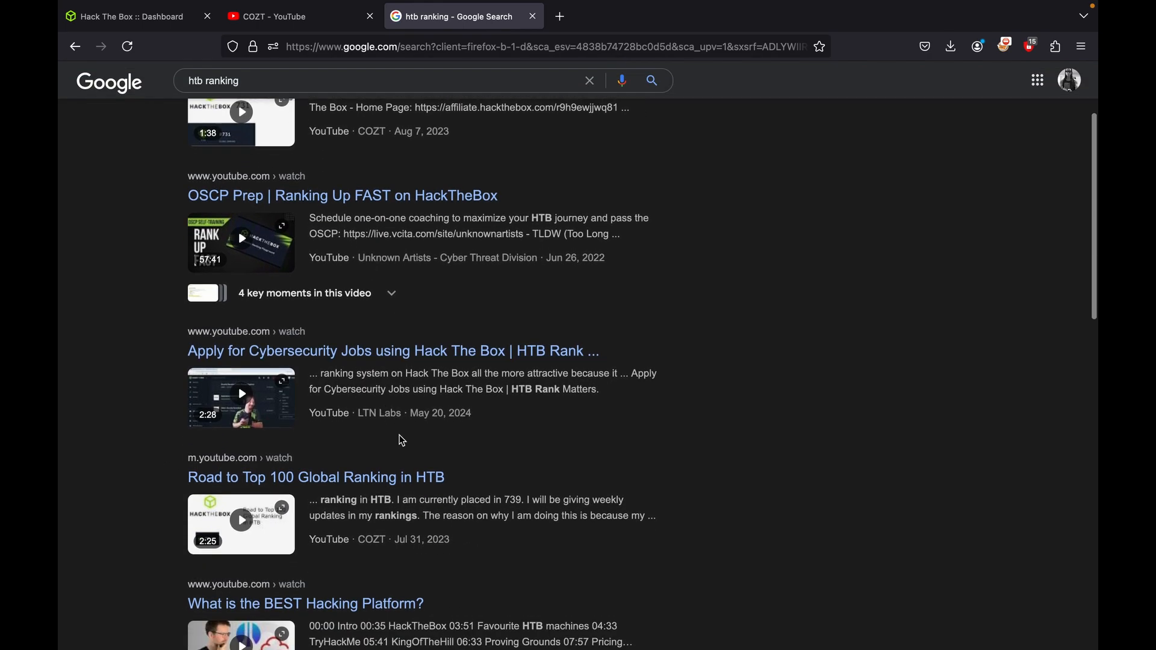
{"action": "scroll", "scroll_direction": "up", "scroll_amount": 3}
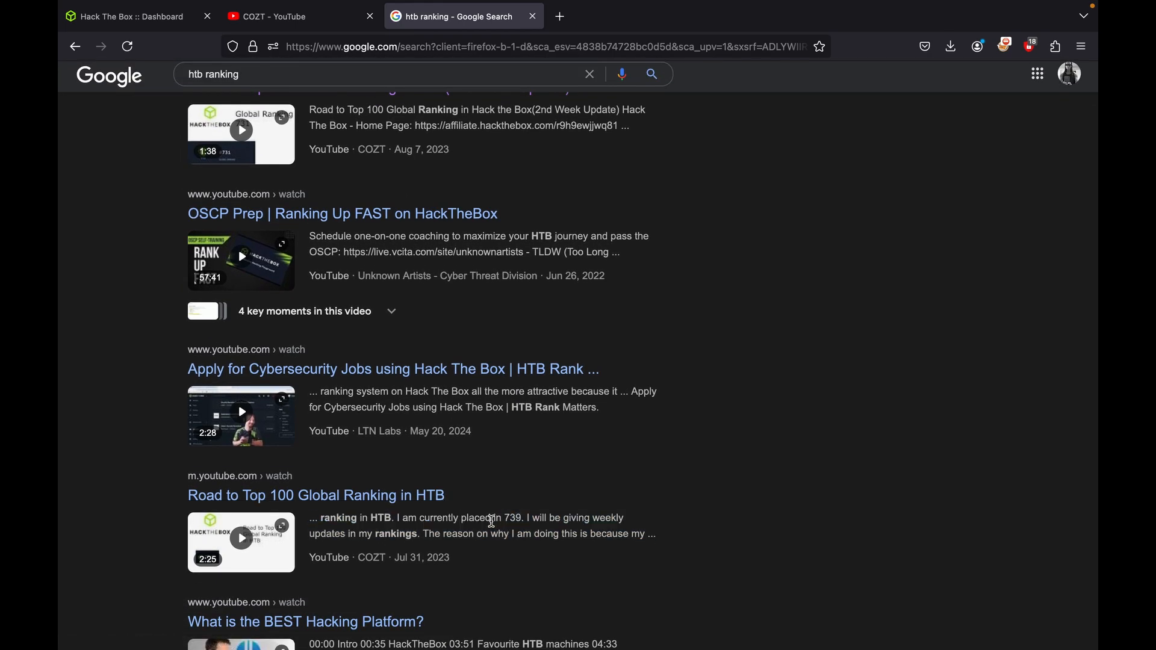
{"action": "scroll", "scroll_direction": "up", "scroll_amount": 3}
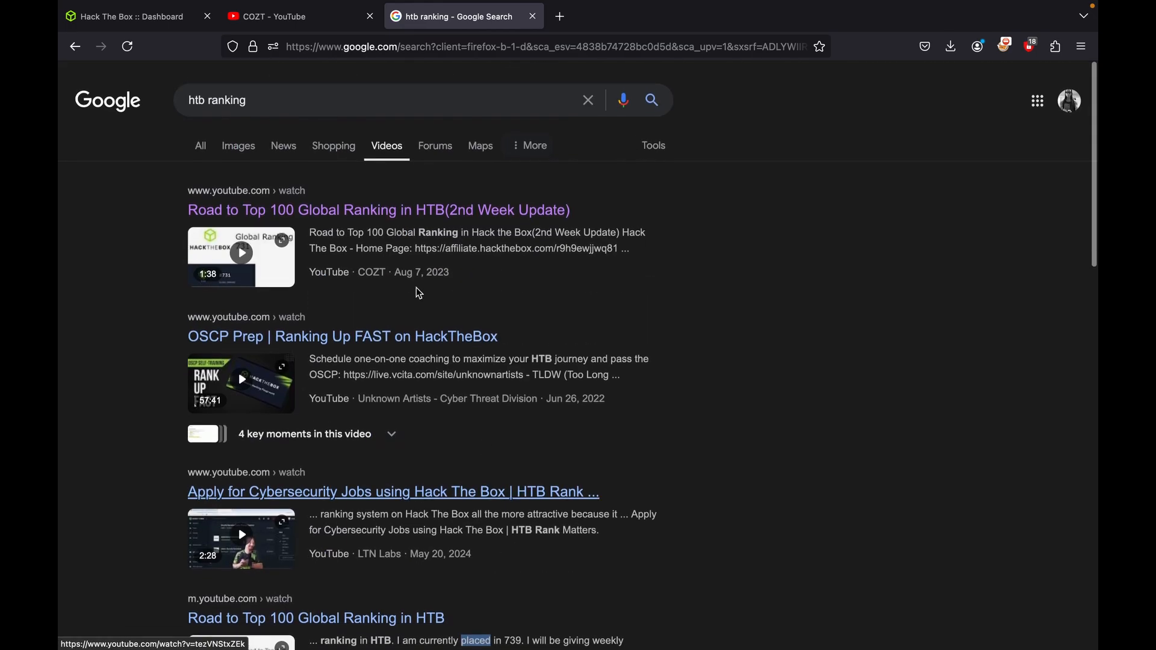
{"action": "scroll", "scroll_direction": "up", "scroll_amount": 3}
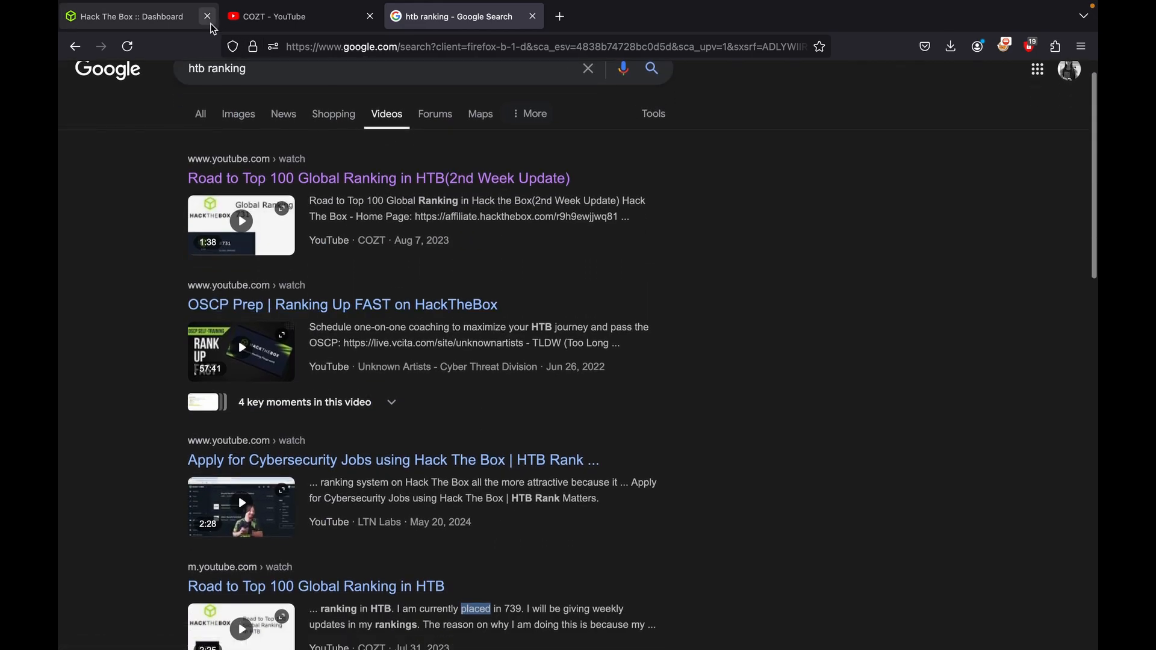
- Switch to the Hack The Box Dashboard tab and open Rankings, showing global rank #842
{"action": "left_click", "coordinate": [132, 16]}
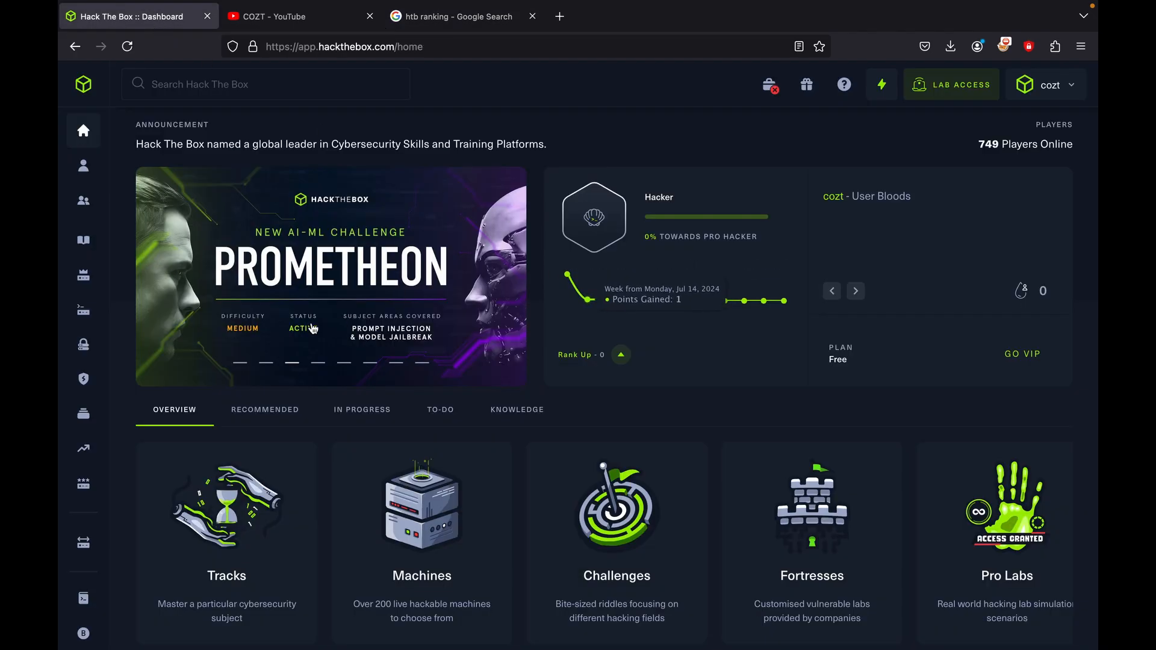
{"action": "mouse_move", "coordinate": [83, 448]}
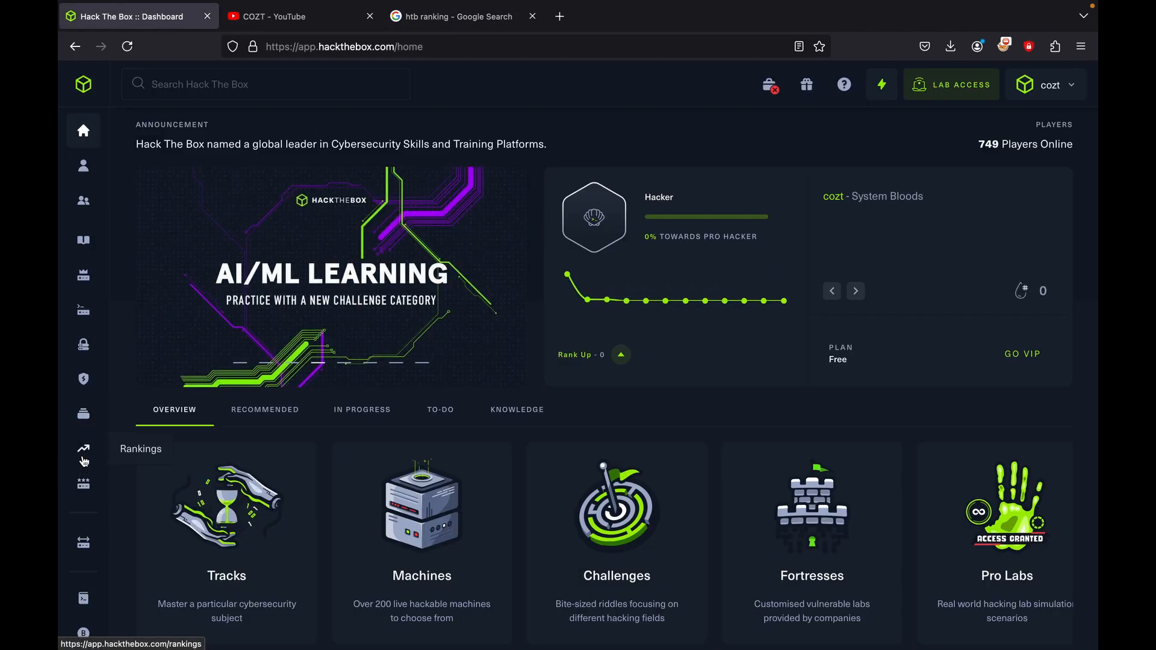
{"action": "left_click", "coordinate": [83, 449]}
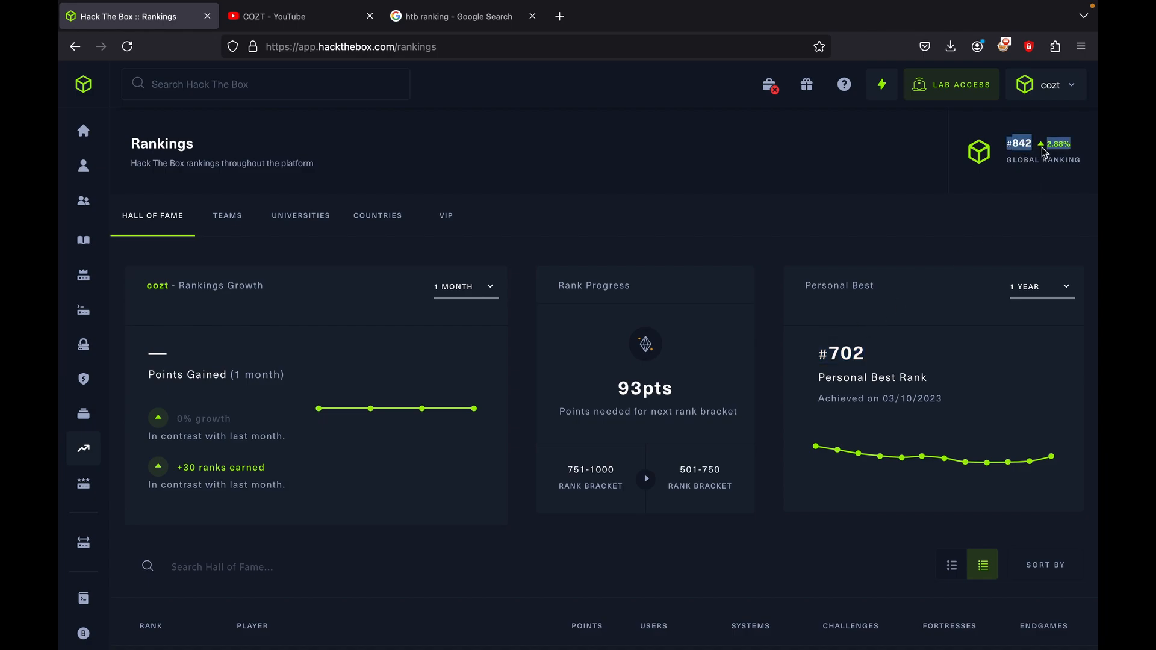
{"action": "mouse_move", "coordinate": [479, 259]}
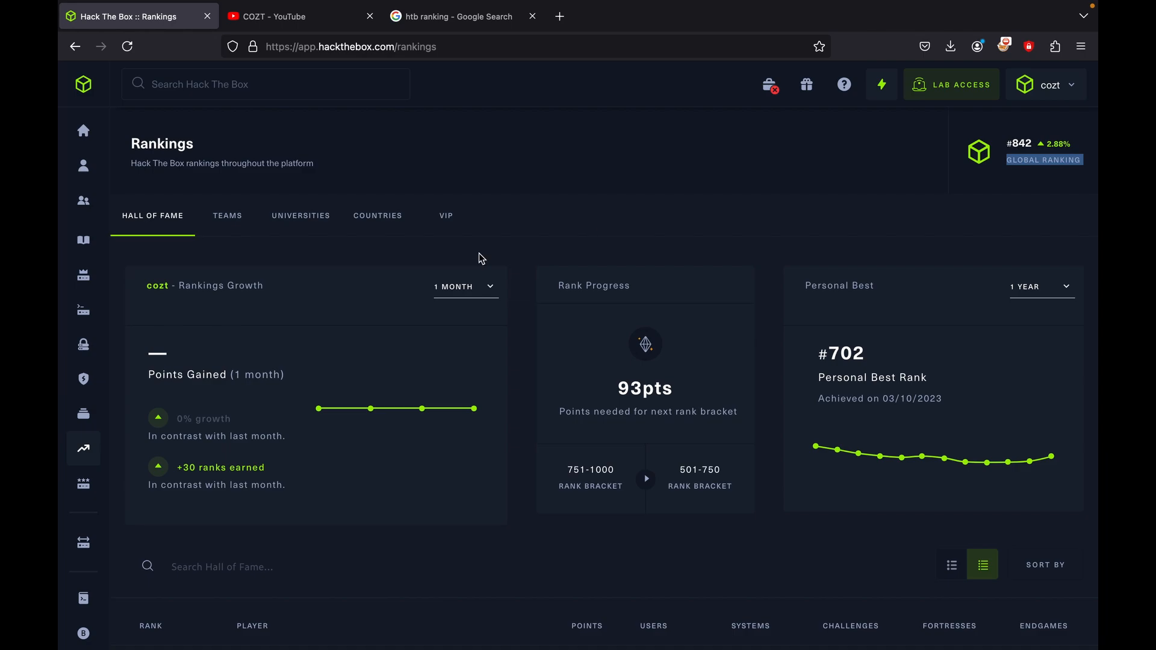
{"action": "mouse_move", "coordinate": [331, 304]}
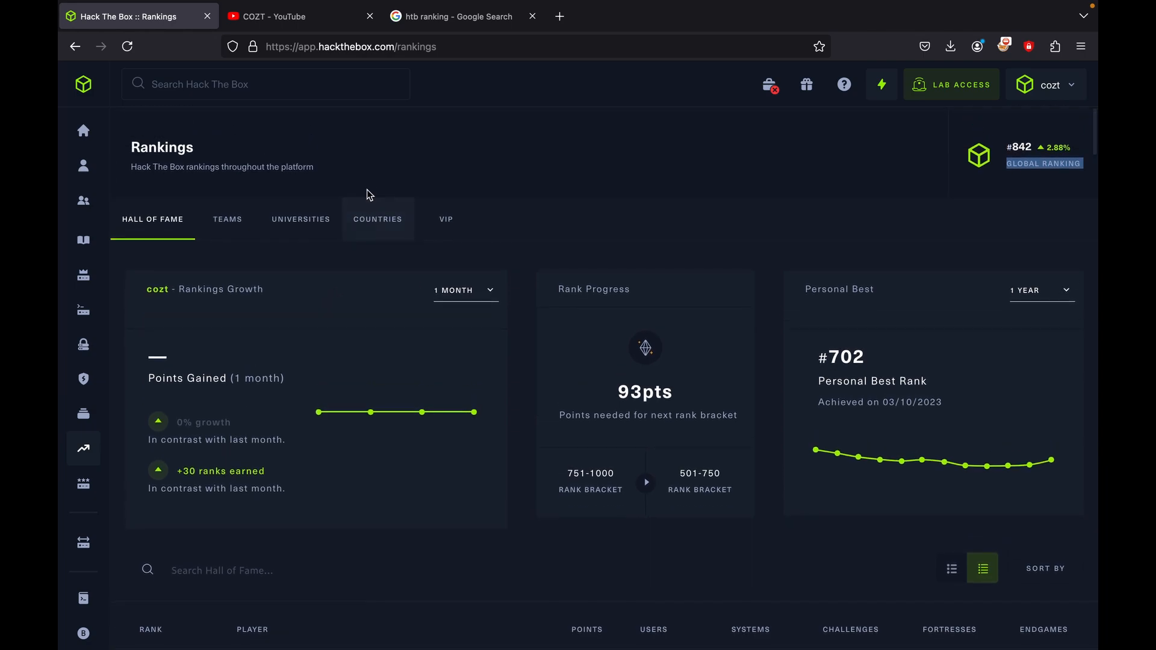
- Open the Hack The Box user dropdown listing profile, settings, billing and logout options
{"action": "left_click", "coordinate": [1045, 85]}
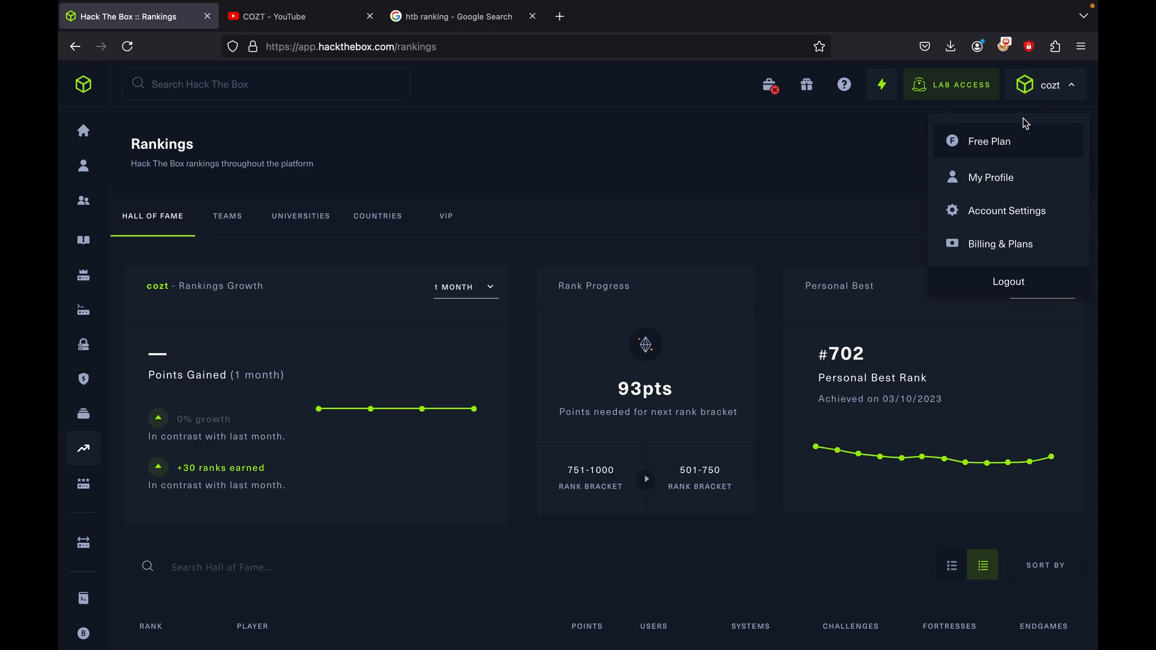
{"action": "mouse_move", "coordinate": [377, 217]}
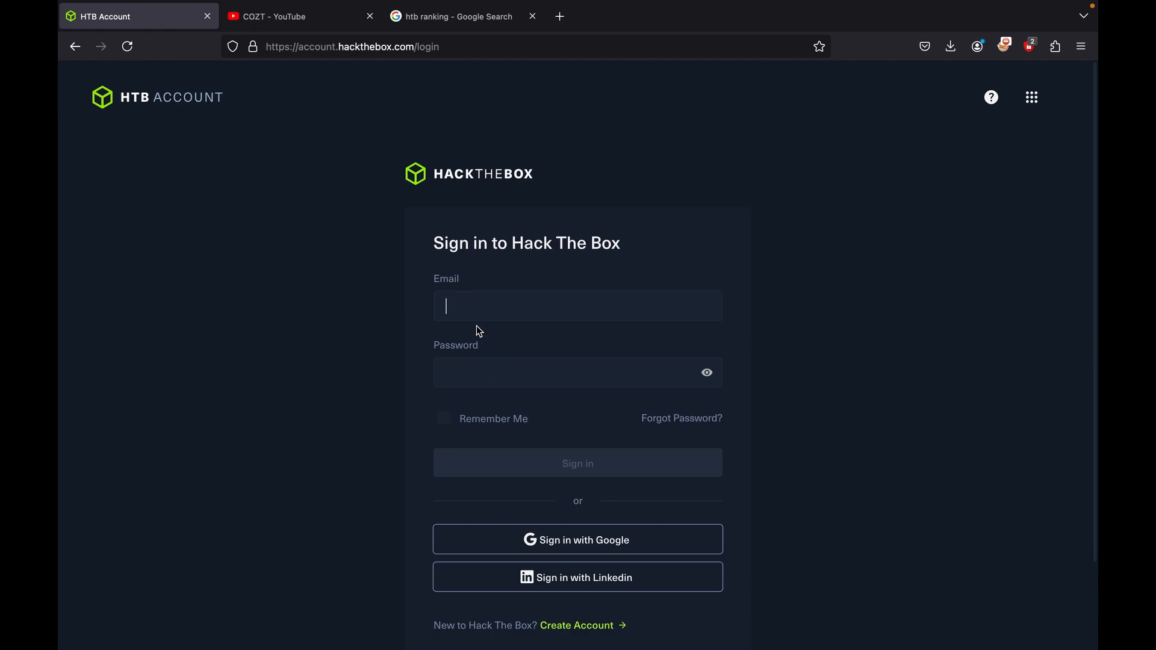
{"action": "mouse_move", "coordinate": [486, 302]}
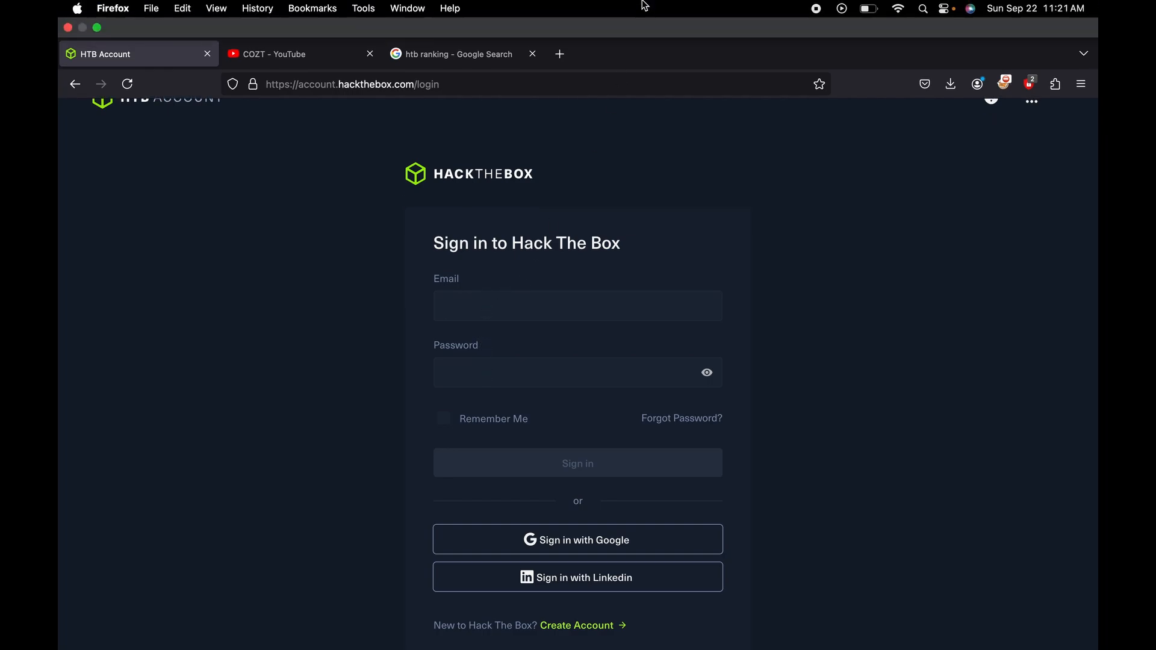
{"action": "mouse_move", "coordinate": [780, 16]}
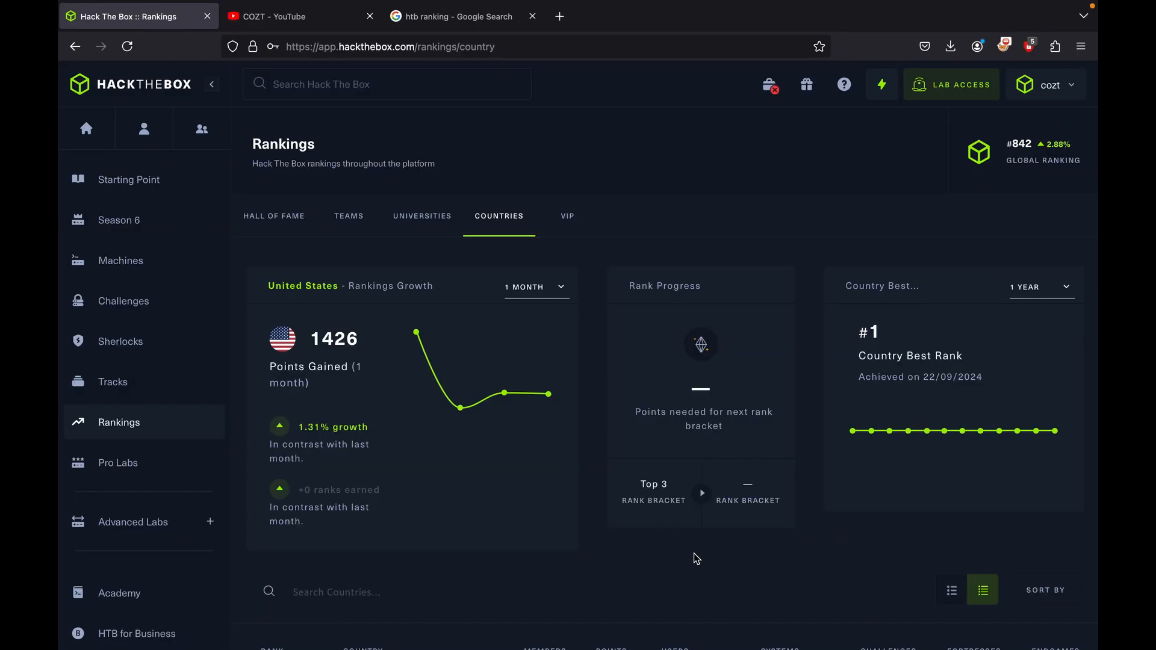
{"action": "mouse_move", "coordinate": [418, 332]}
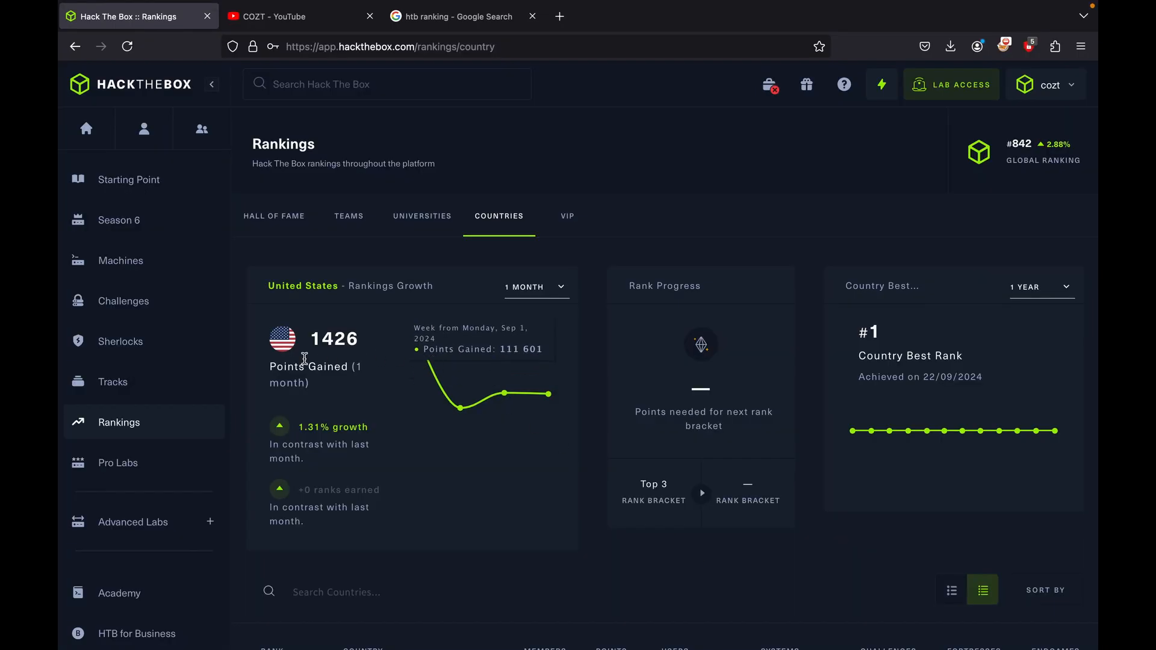
{"action": "mouse_move", "coordinate": [444, 329]}
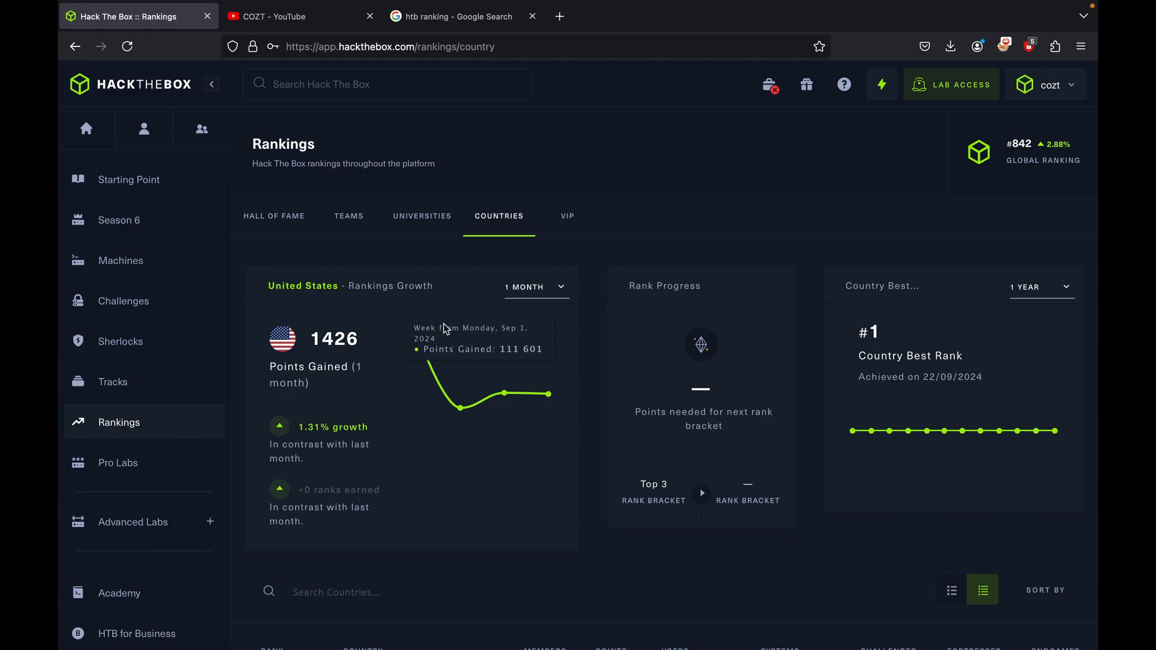
- Scroll down to the country table led by the United States, India and Germany
{"action": "scroll", "scroll_direction": "down", "scroll_amount": 3}
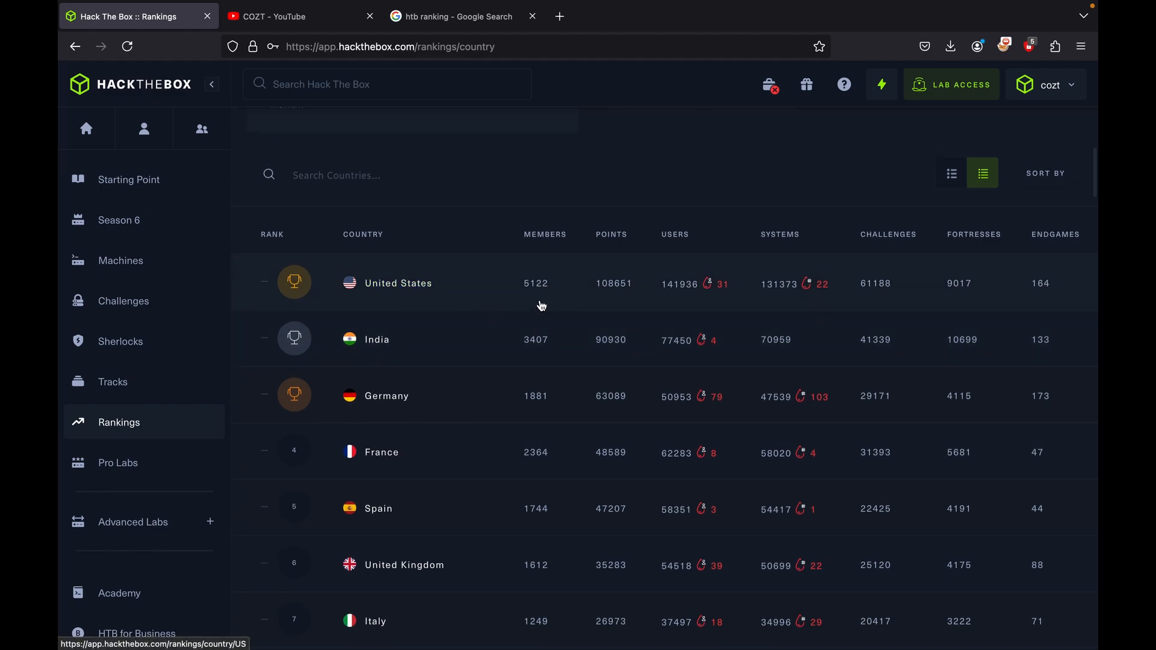
- Open the United States player leaderboard and scroll through its top players
{"action": "left_click", "coordinate": [398, 283]}
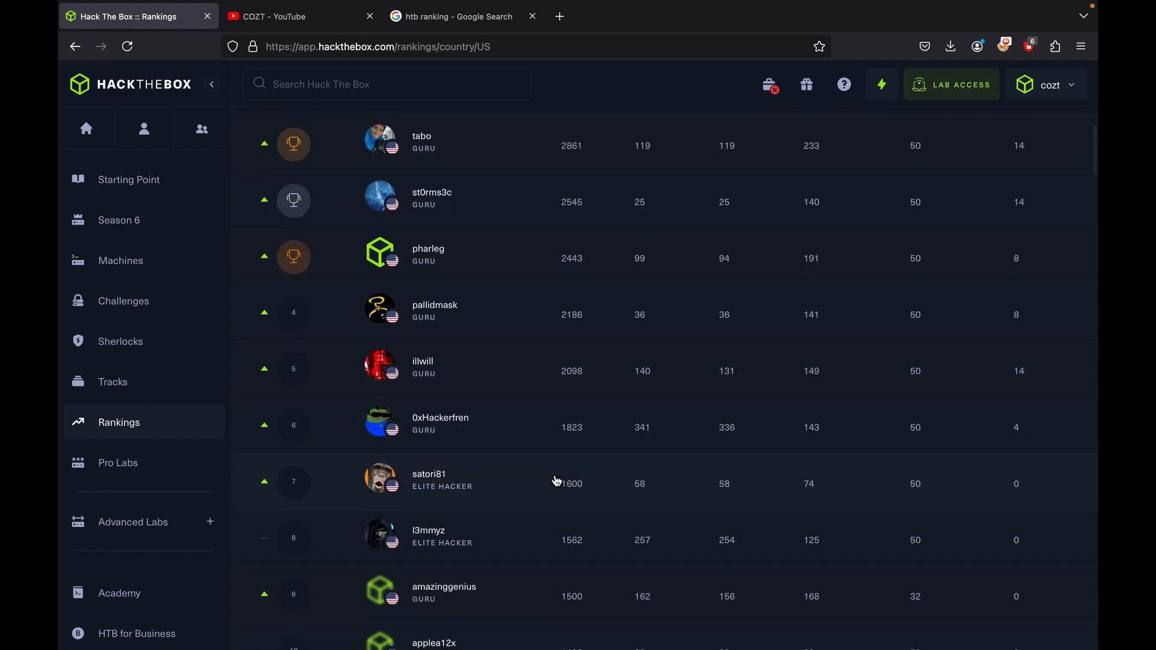
{"action": "scroll", "scroll_direction": "down", "scroll_amount": 3}
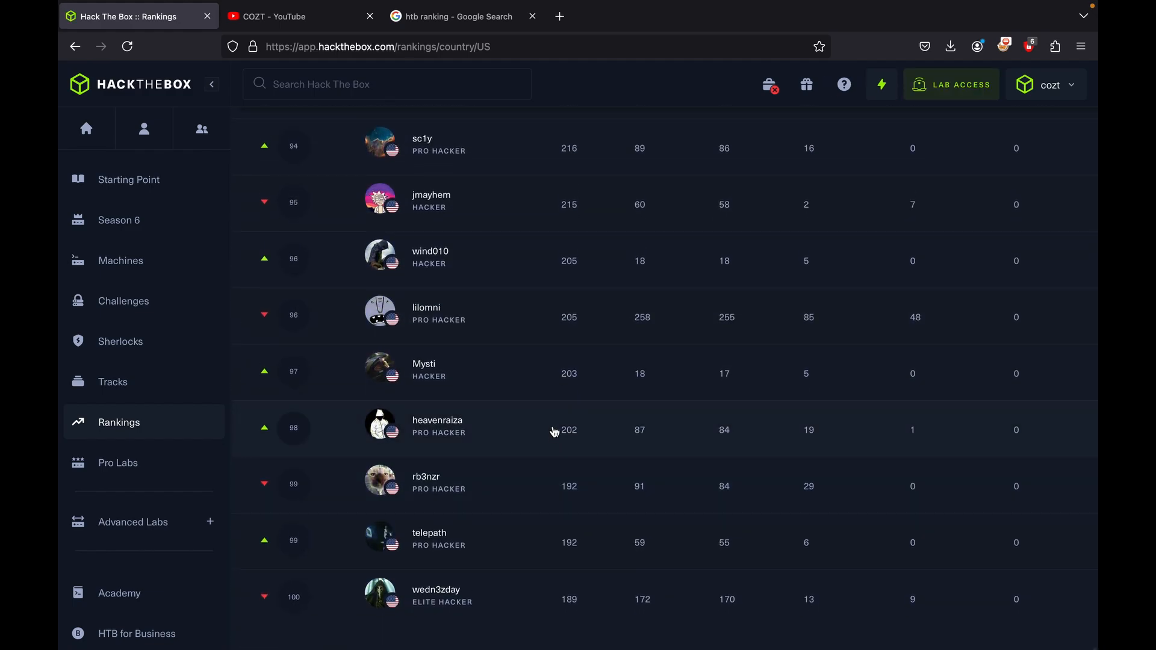
{"action": "scroll", "scroll_direction": "up", "scroll_amount": 3}
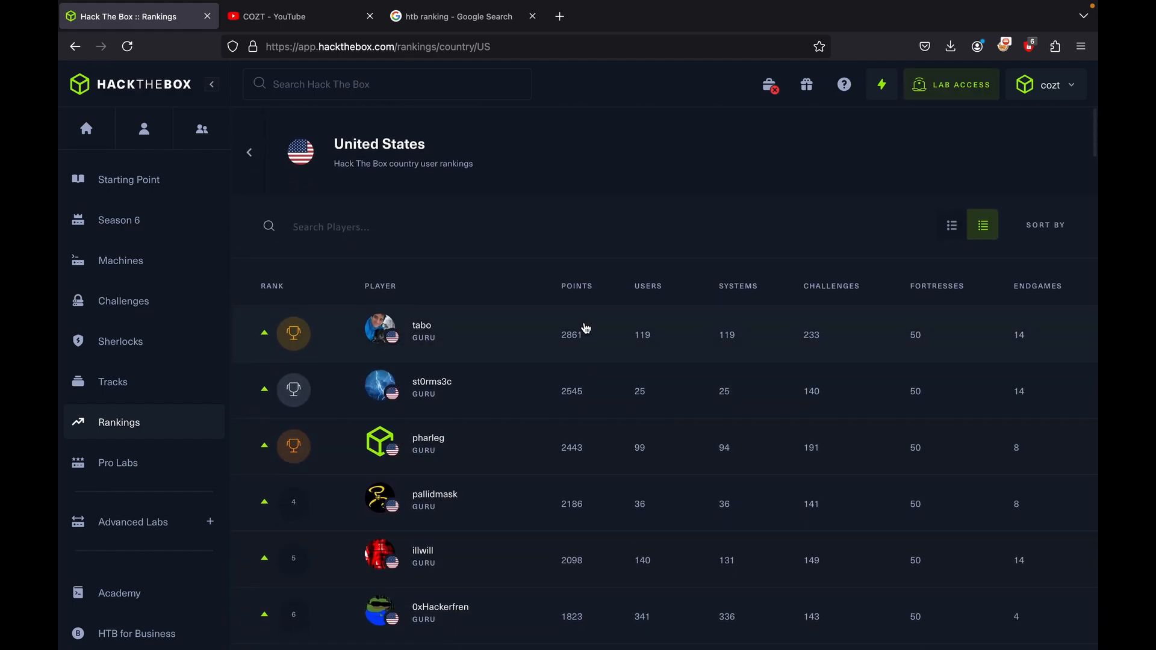
{"action": "scroll", "scroll_direction": "down", "scroll_amount": 3}
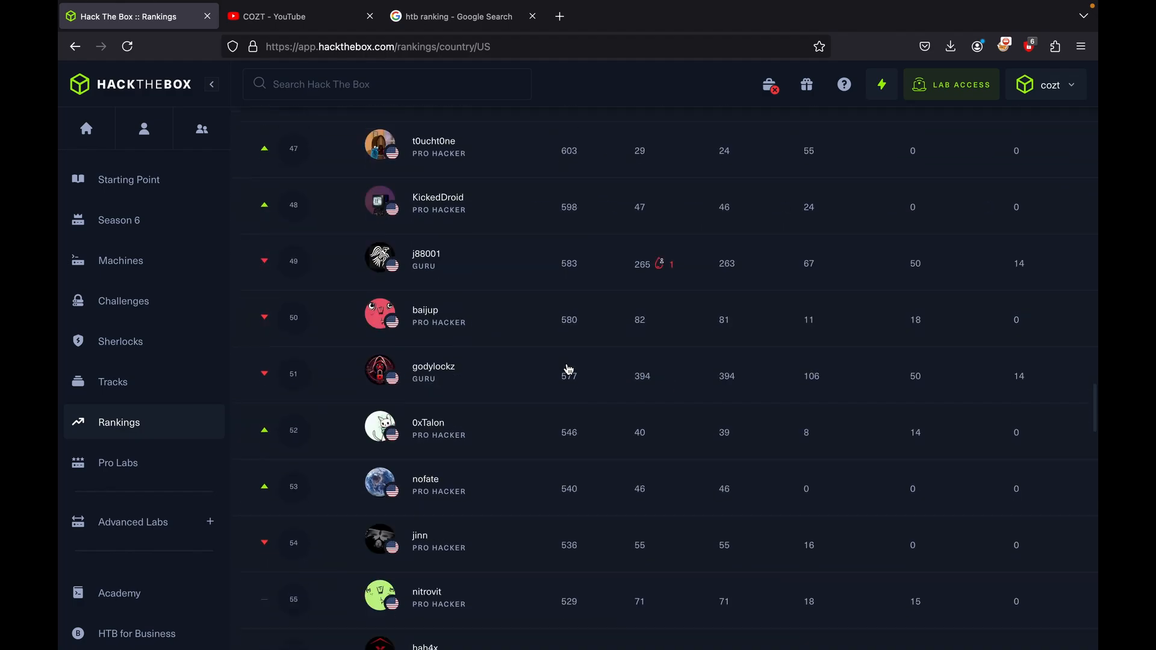
{"action": "scroll", "scroll_direction": "down", "scroll_amount": 3}
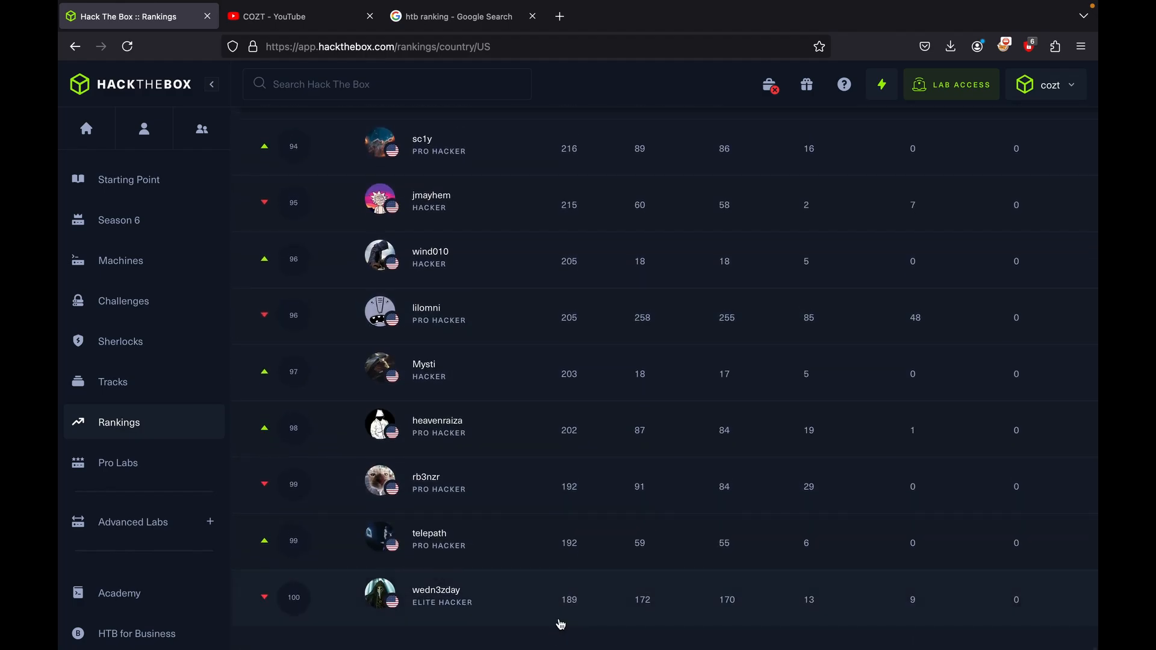
{"action": "scroll", "scroll_direction": "up", "scroll_amount": 3}
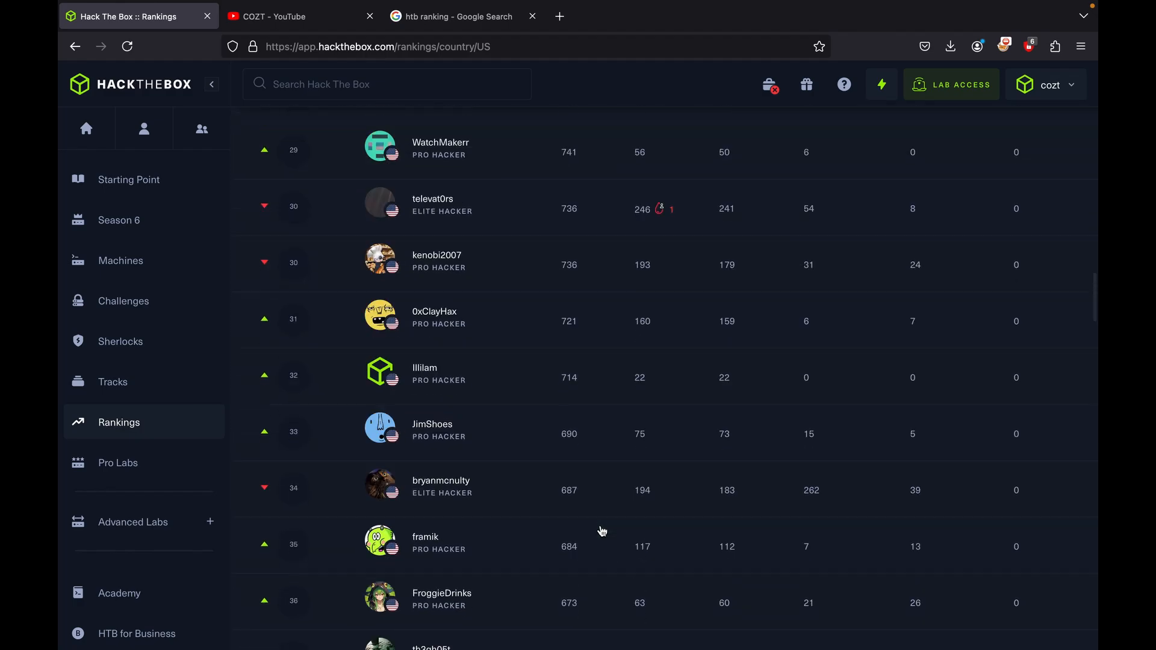
{"action": "scroll", "scroll_direction": "up", "scroll_amount": 3}
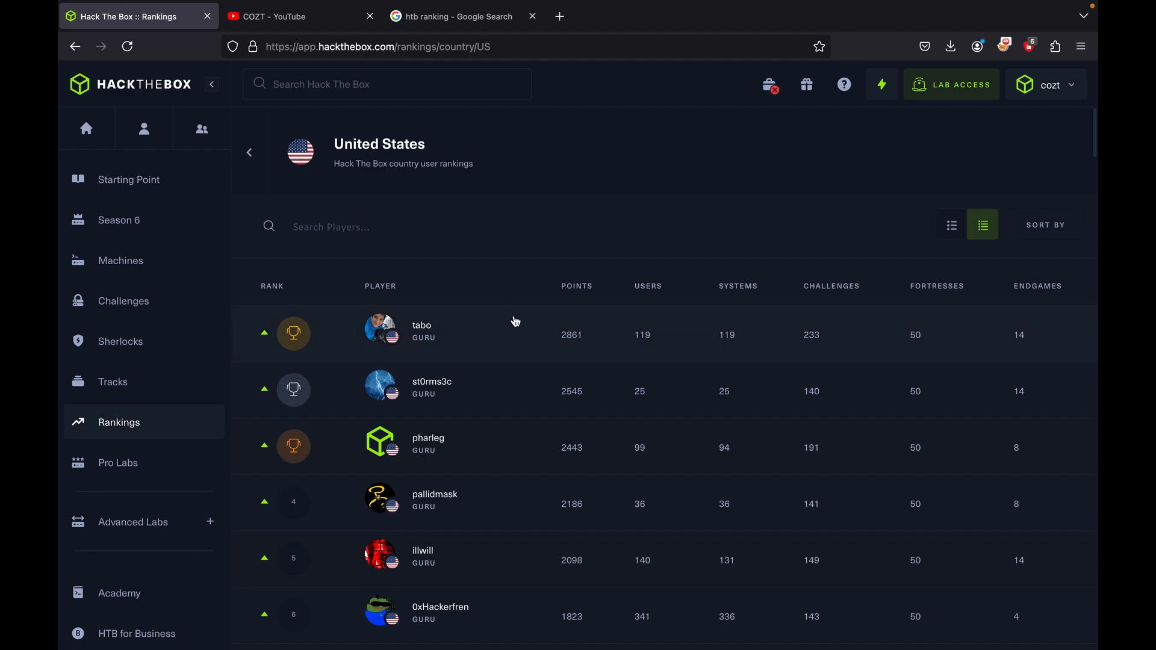
- Finish browsing the US leaderboard and return to the overall Countries rankings
{"action": "scroll", "scroll_direction": "down", "scroll_amount": 3}
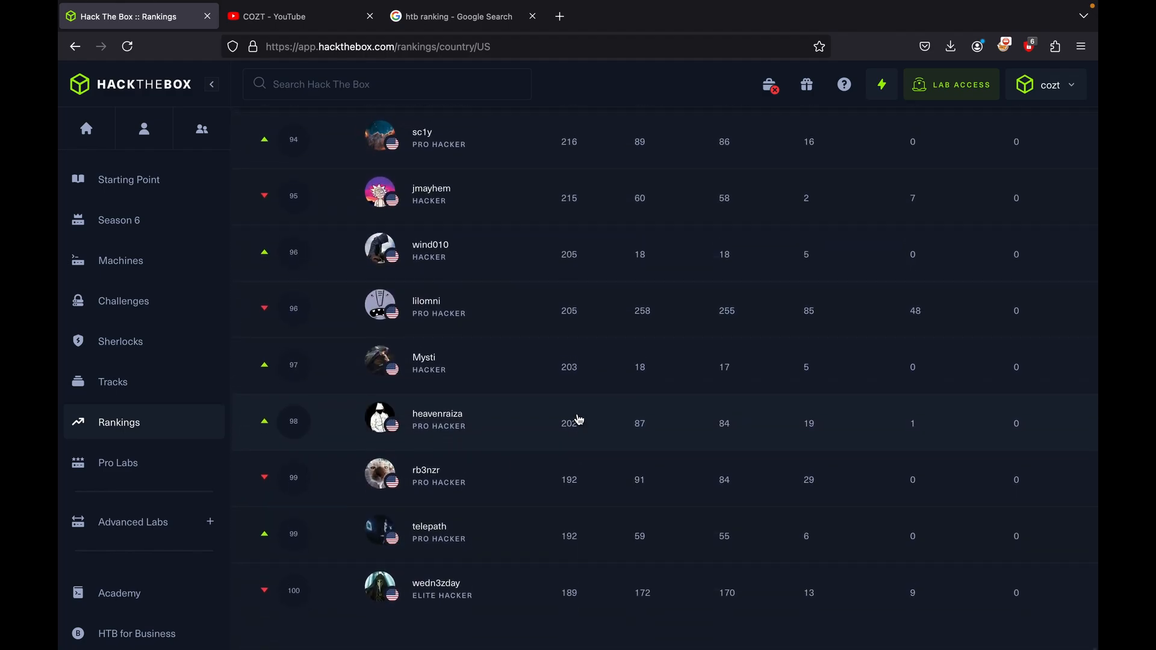
{"action": "scroll", "scroll_direction": "up", "scroll_amount": 3}
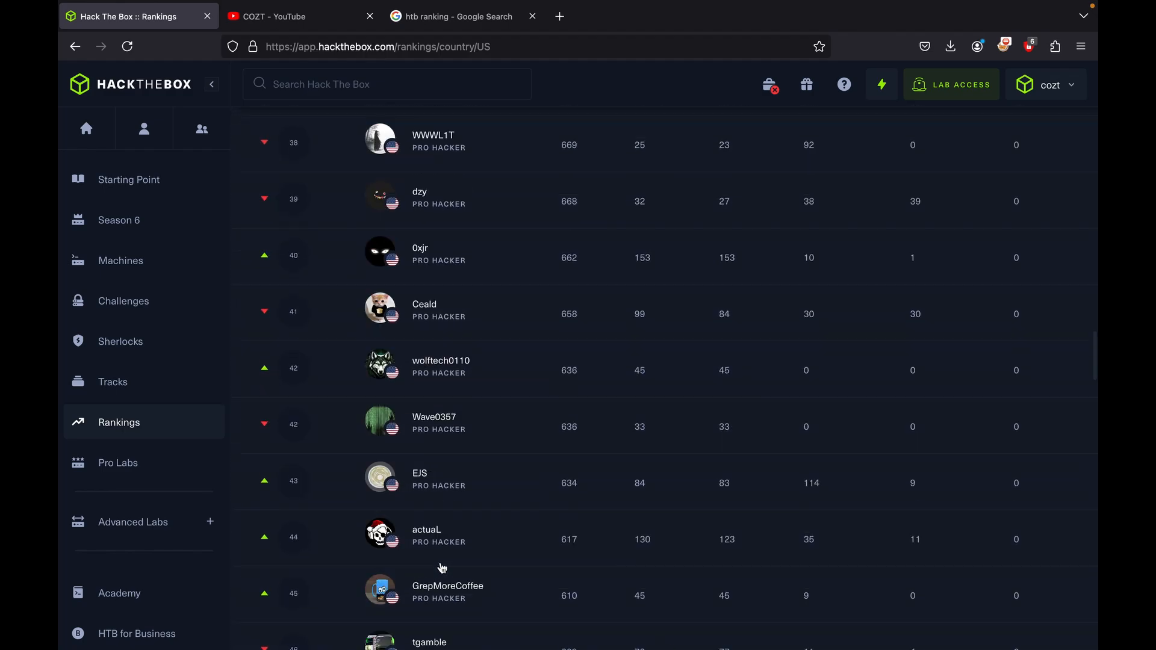
{"action": "scroll", "scroll_direction": "up", "scroll_amount": 3}
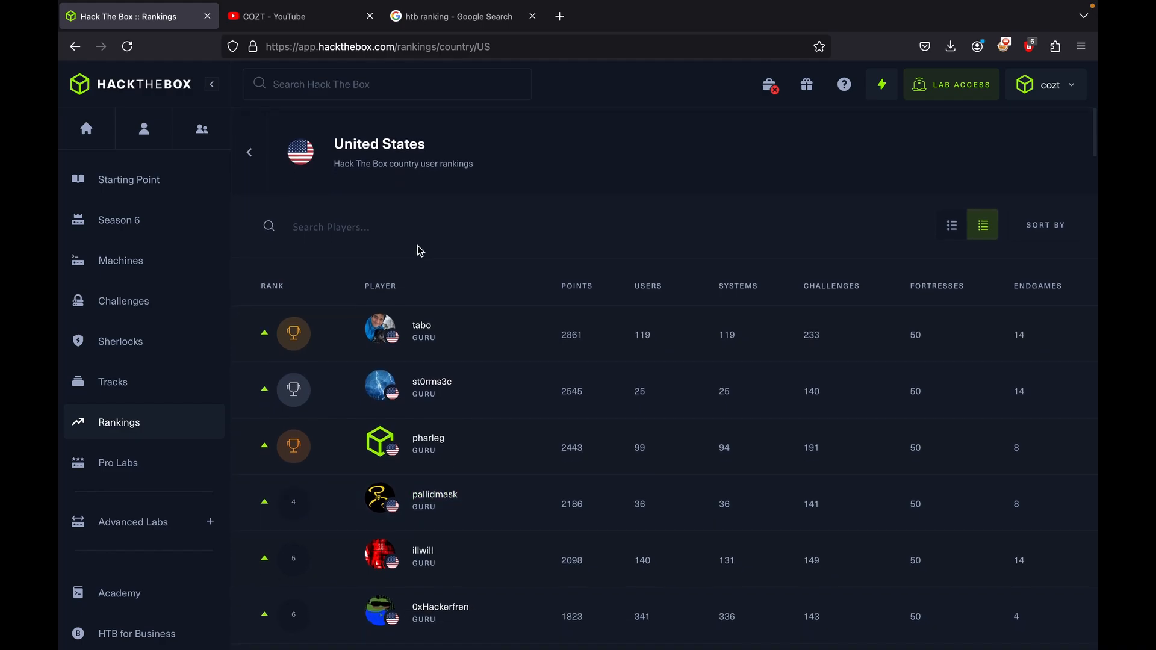
{"action": "mouse_move", "coordinate": [299, 191]}
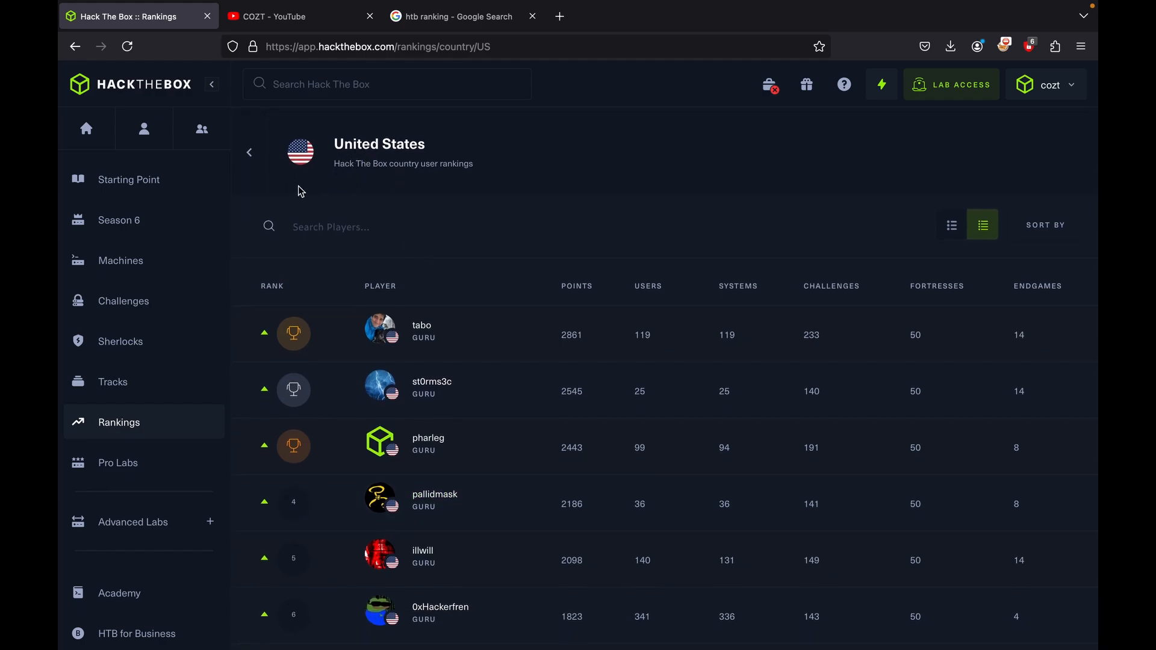
{"action": "mouse_move", "coordinate": [250, 151]}
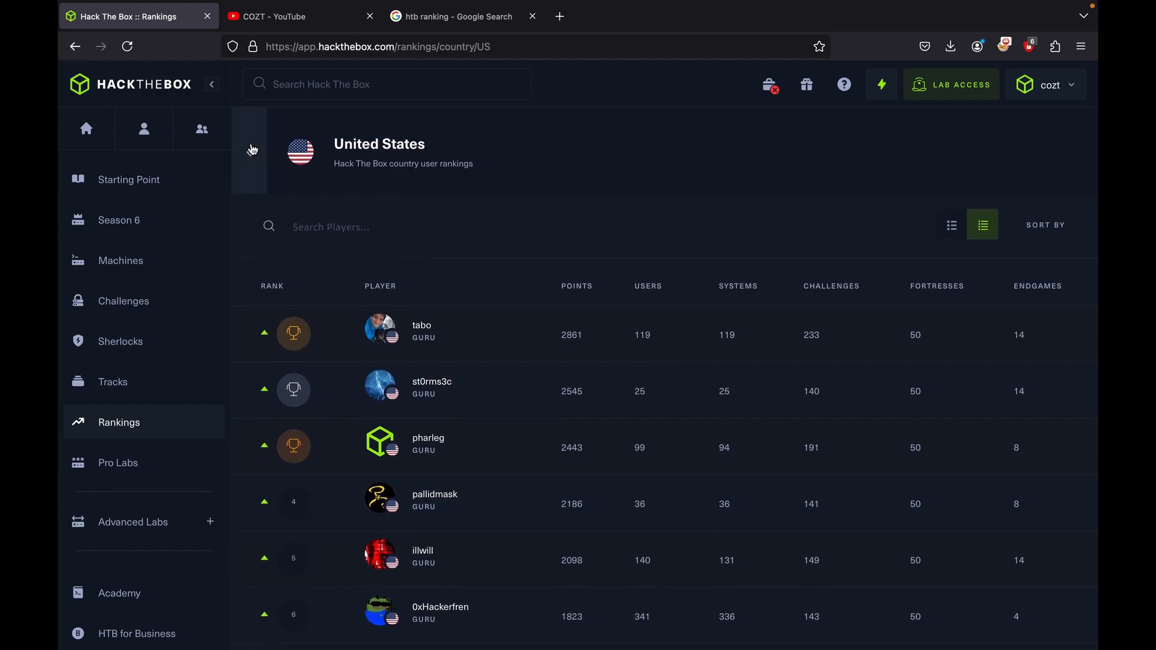
{"action": "scroll", "scroll_direction": "down", "scroll_amount": 3}
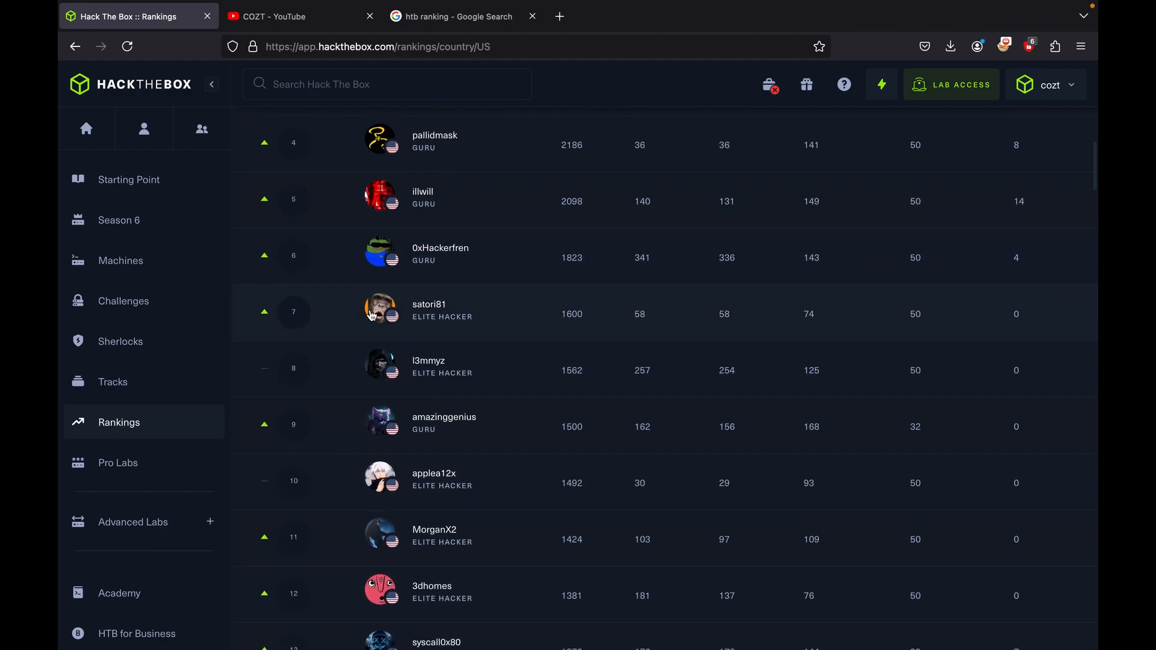
{"action": "scroll", "scroll_direction": "up", "scroll_amount": 3}
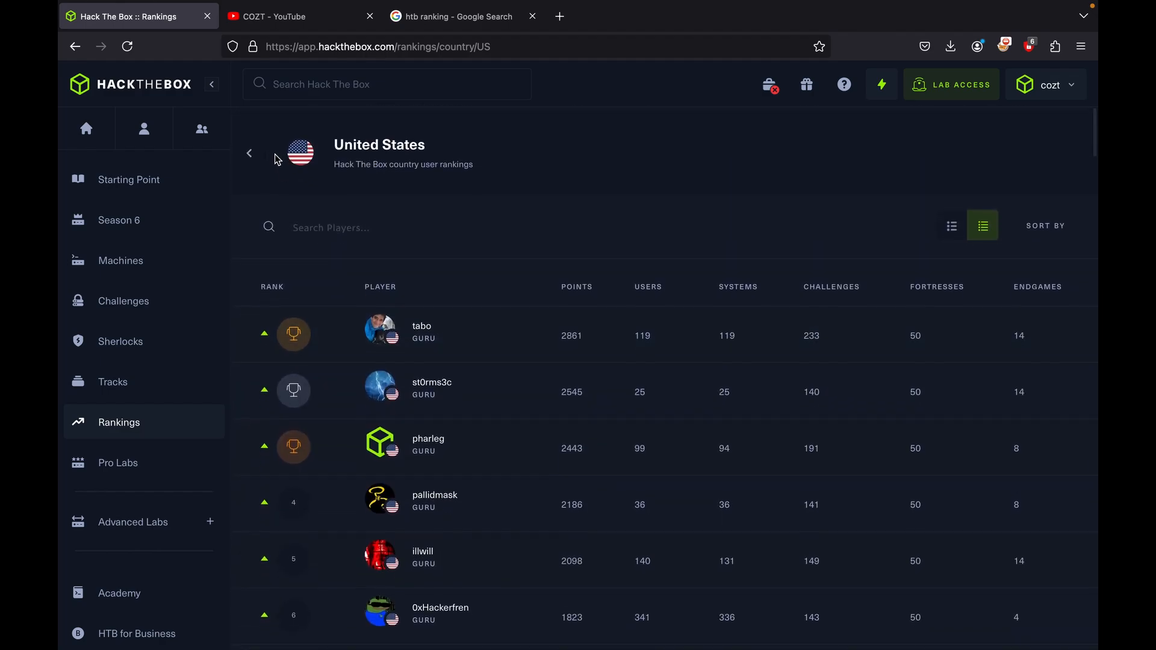
{"action": "left_click", "coordinate": [250, 153]}
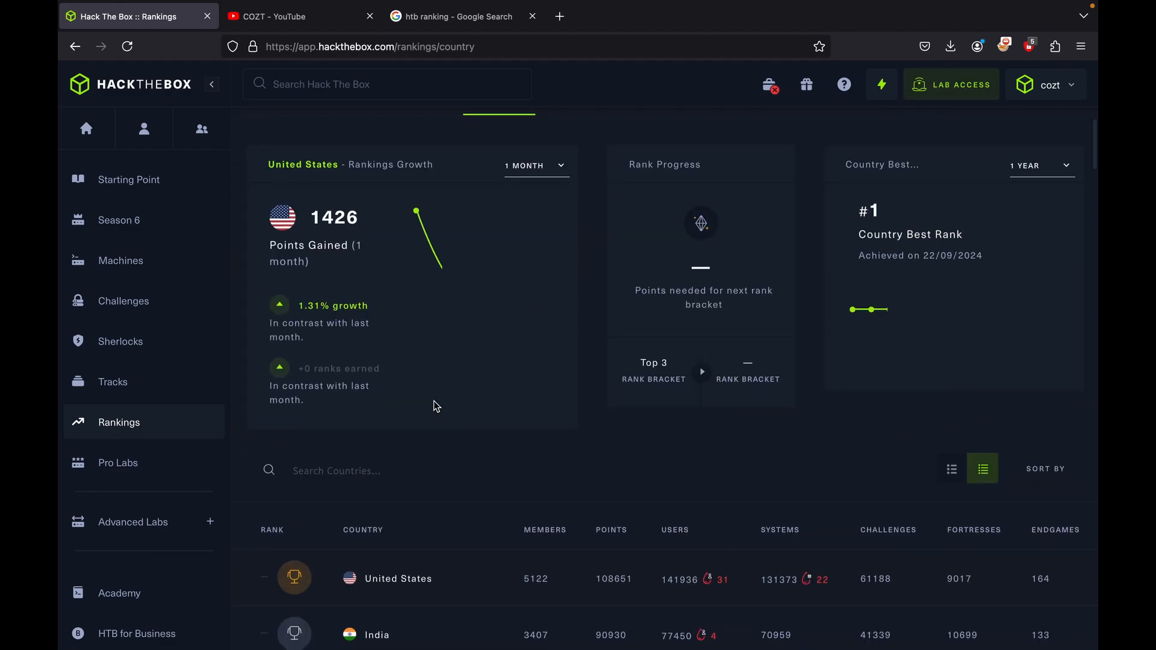
- Scroll down the Hall of Fame leaderboard led by m4cz with 2929 points
{"action": "scroll", "scroll_direction": "down", "scroll_amount": 3}
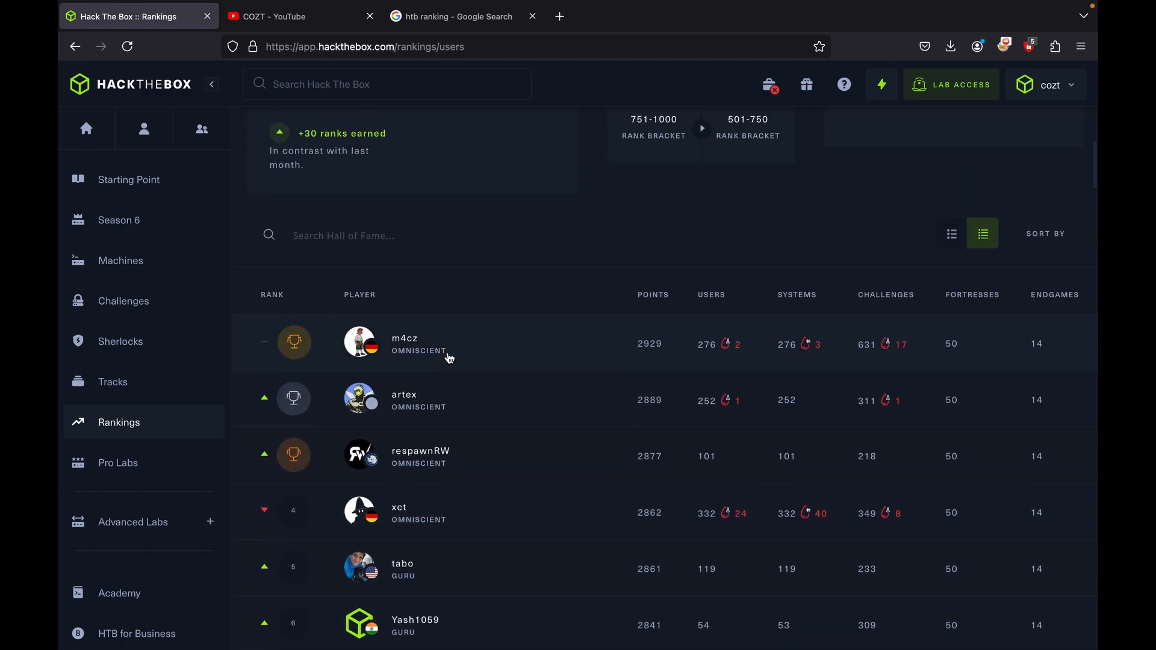
- Open the Personal Best time-range dropdown, close it unchanged, and scroll around the chart
{"action": "scroll", "scroll_direction": "up", "scroll_amount": 3}
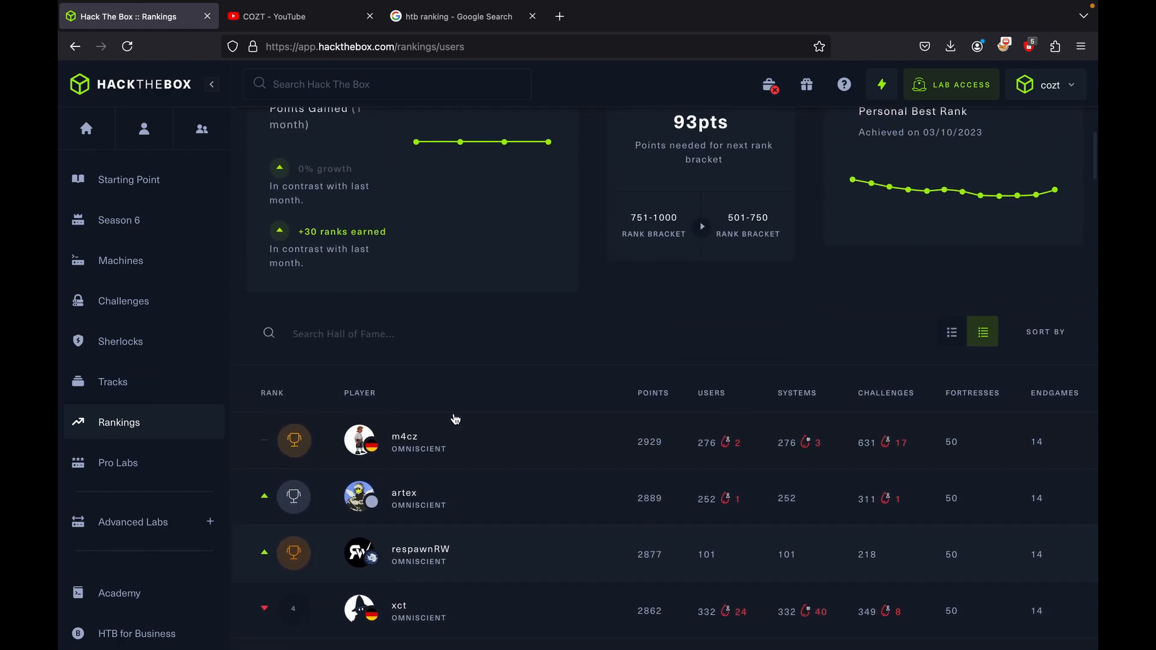
{"action": "scroll", "scroll_direction": "up", "scroll_amount": 3}
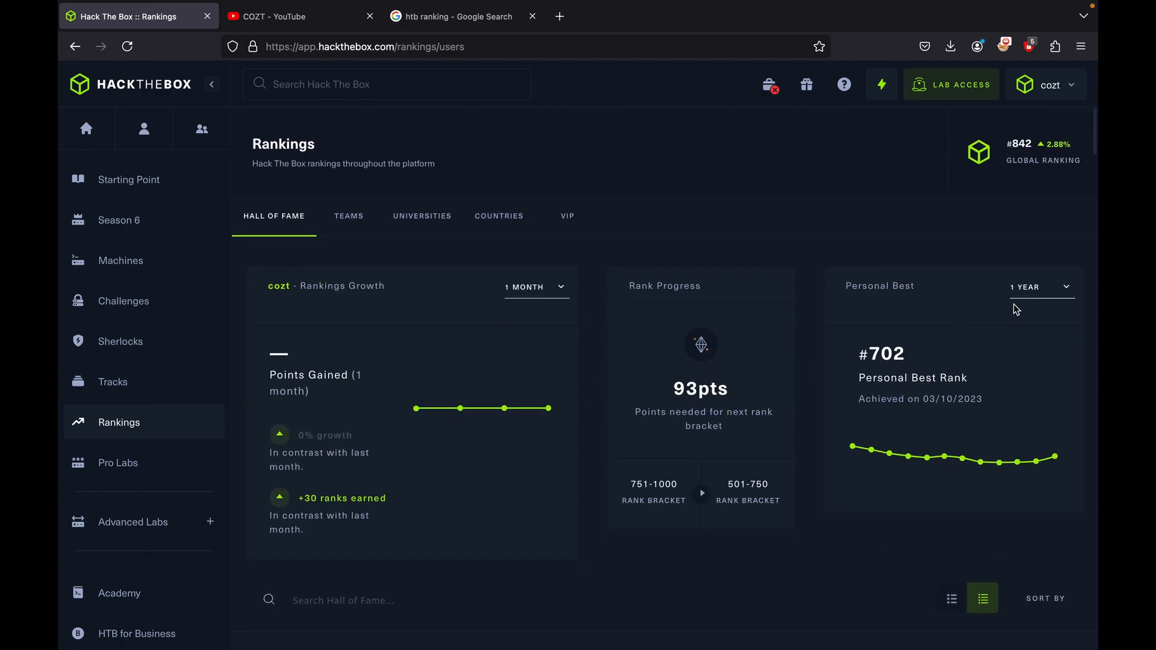
{"action": "left_click", "coordinate": [1040, 287]}
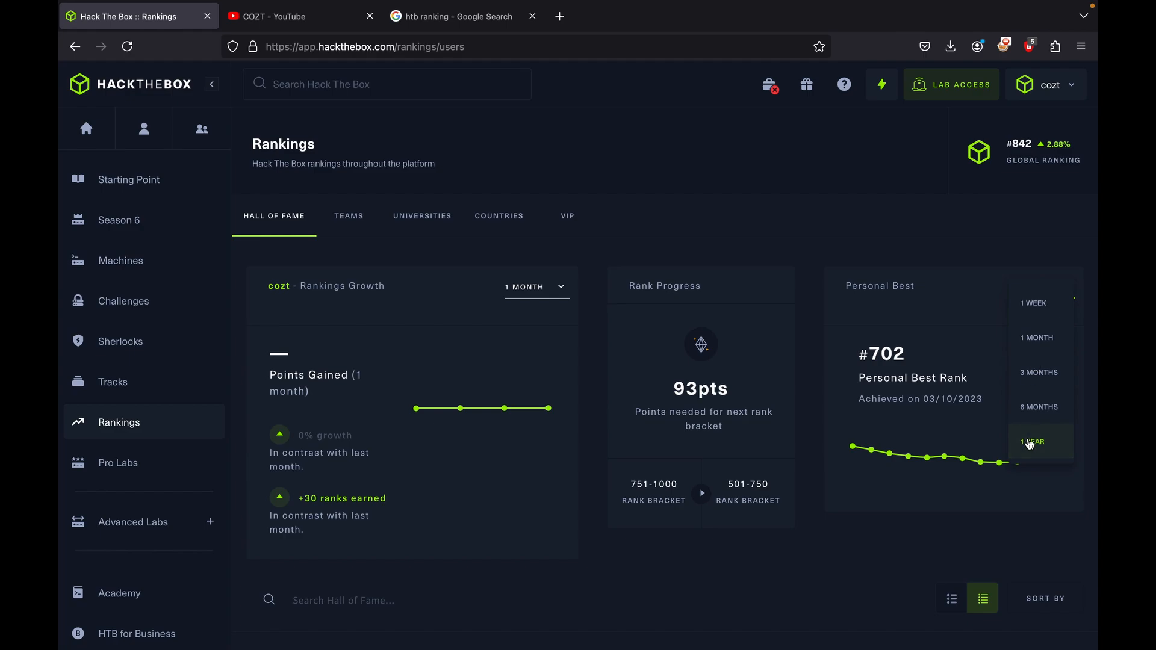
{"action": "left_click", "coordinate": [1031, 441]}
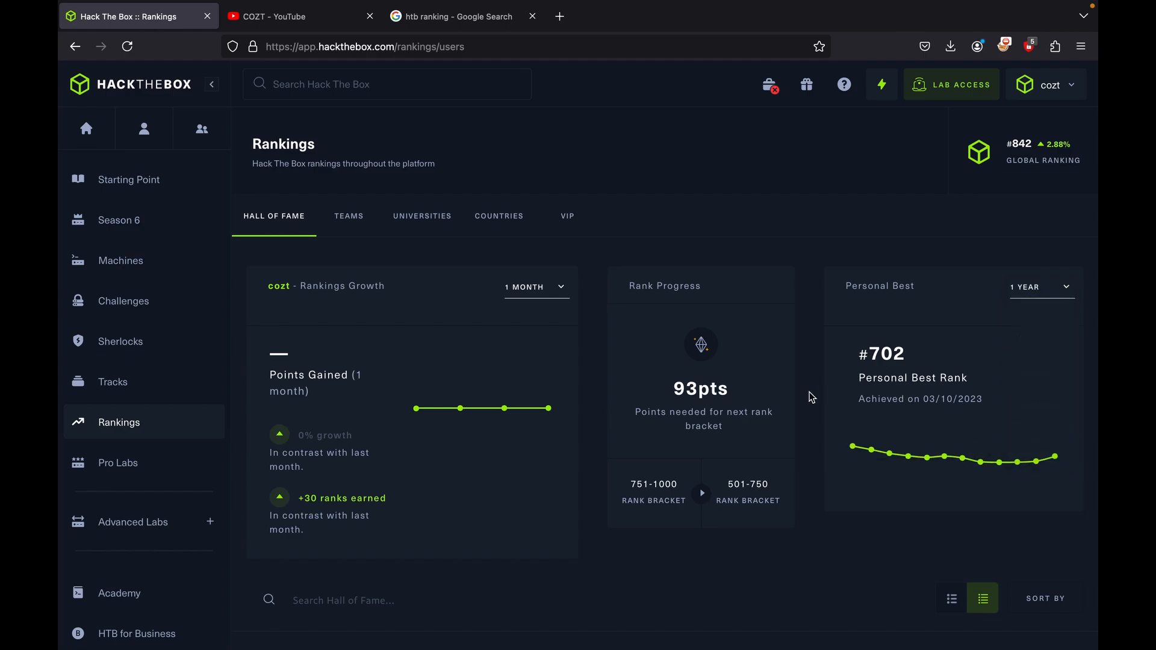
{"action": "scroll", "scroll_direction": "down", "scroll_amount": 3}
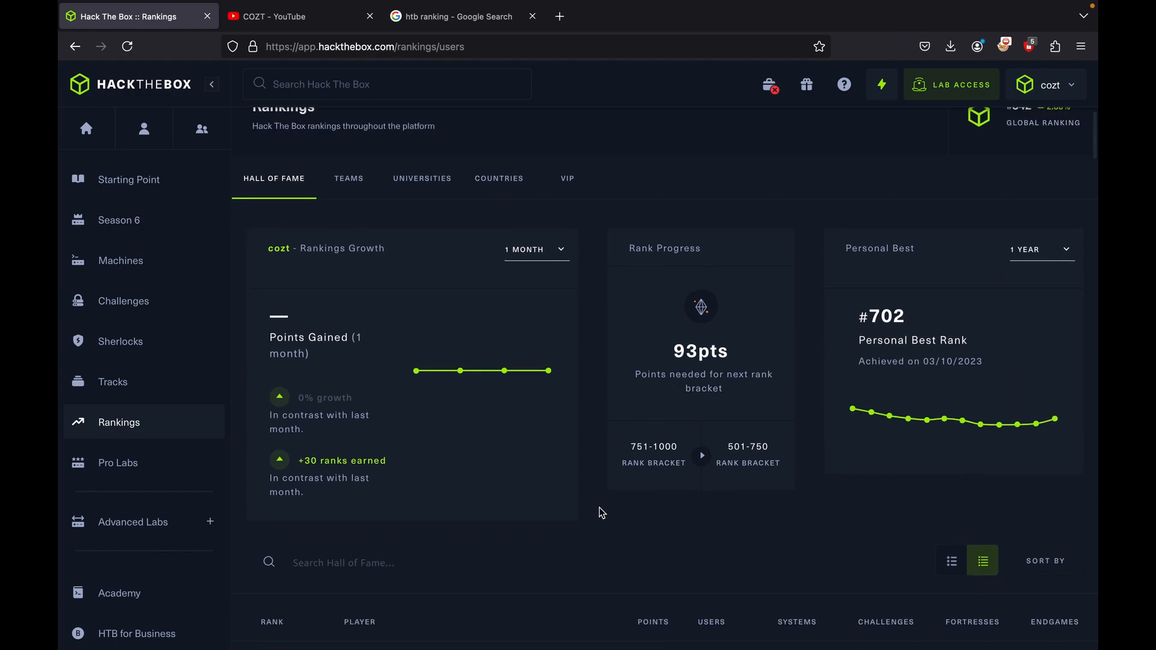
{"action": "scroll", "scroll_direction": "up", "scroll_amount": 3}
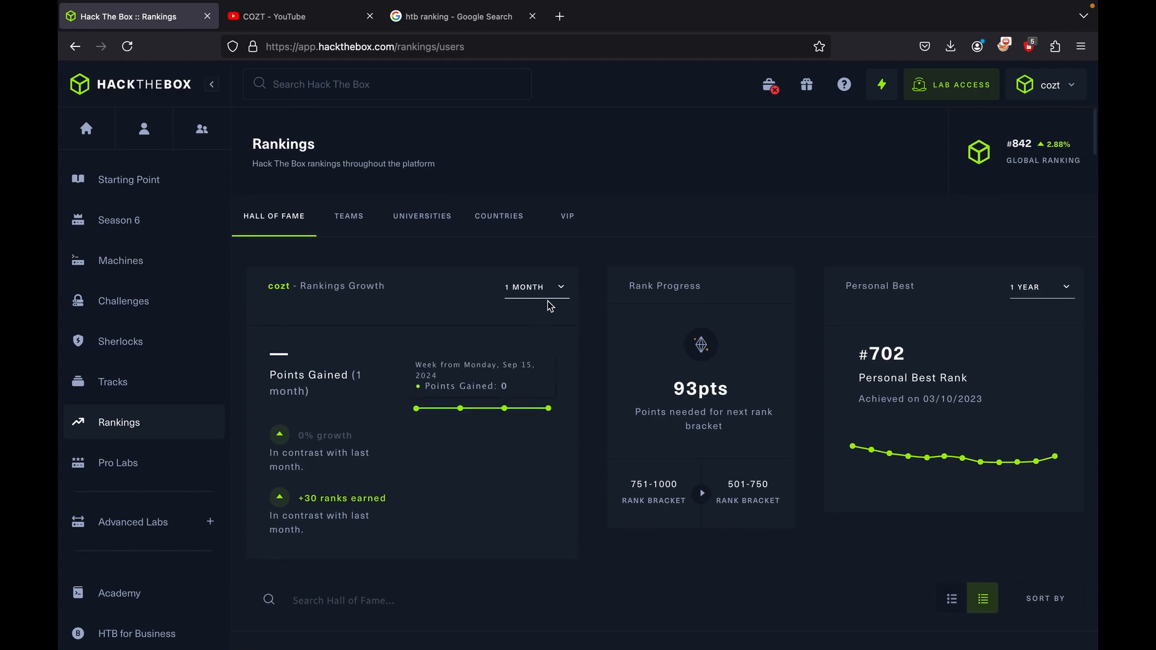
{"action": "mouse_move", "coordinate": [1023, 154]}
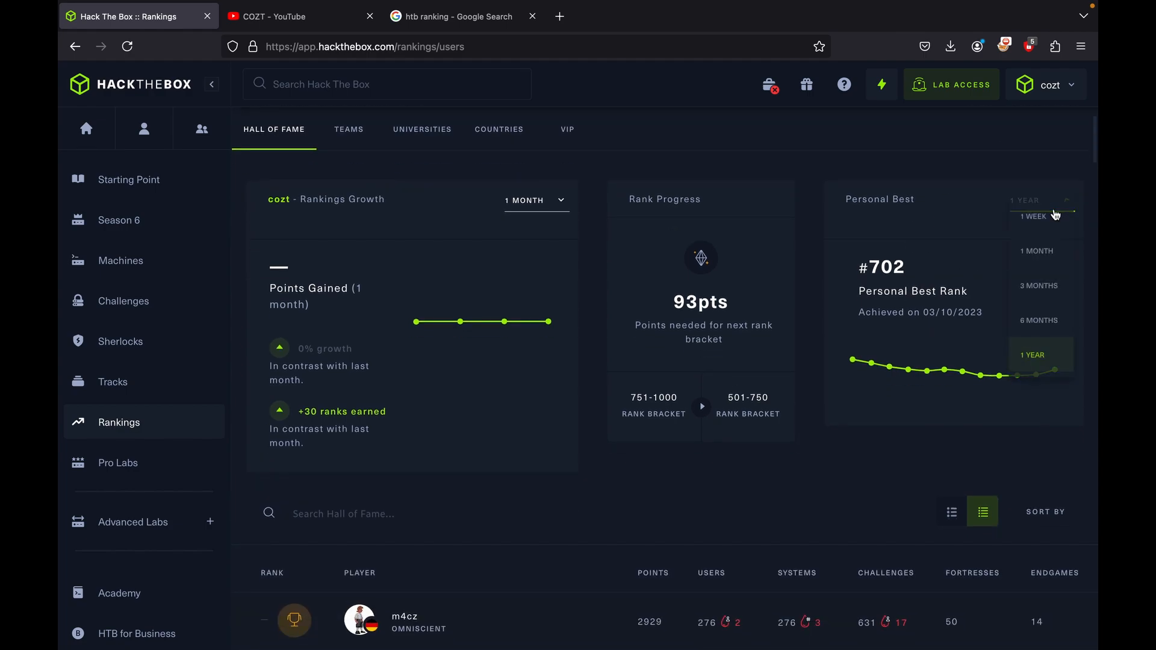
- Set the Personal Best rank chart range to 1 Week
{"action": "left_click", "coordinate": [1036, 216]}
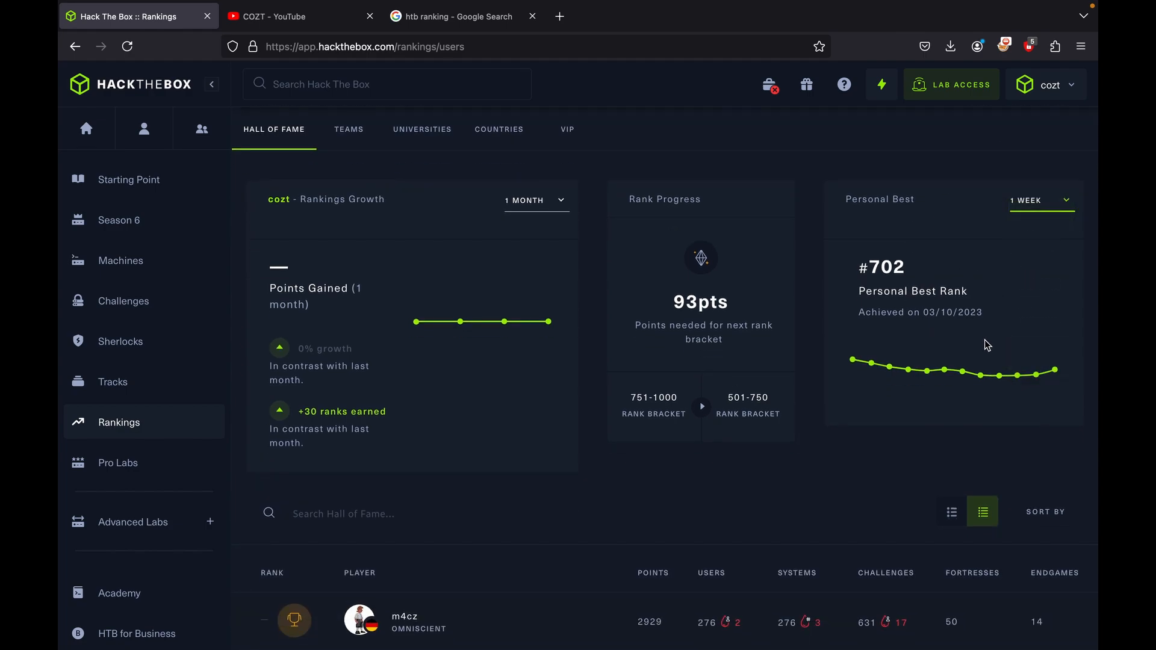
{"action": "mouse_move", "coordinate": [1005, 381]}
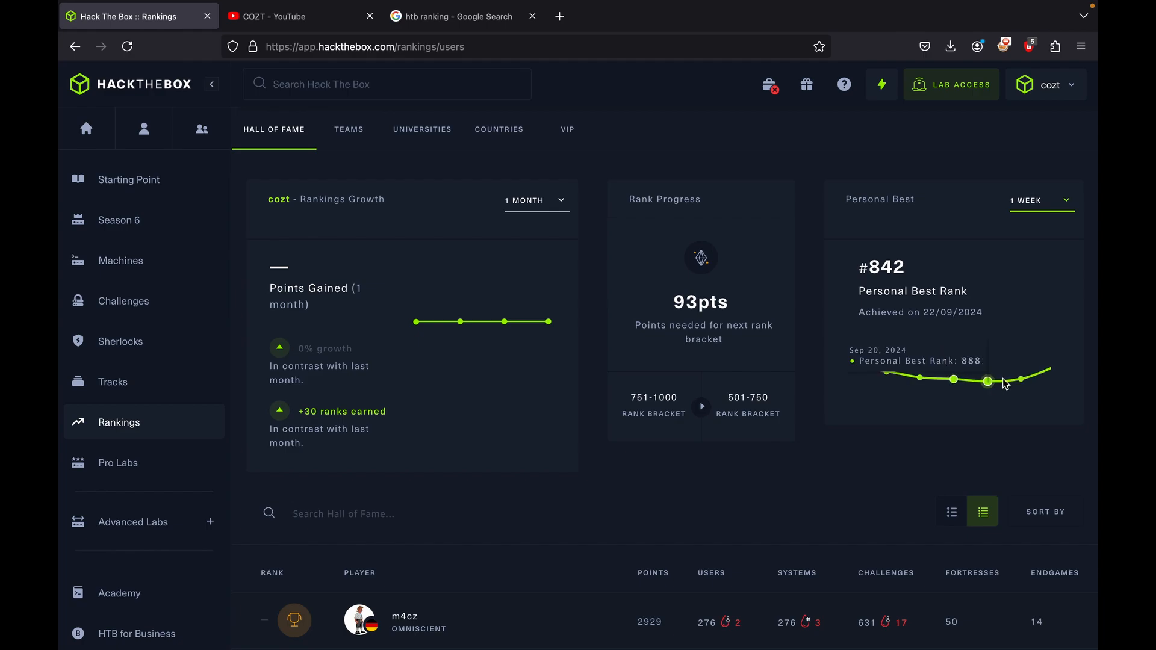
{"action": "mouse_move", "coordinate": [1040, 374]}
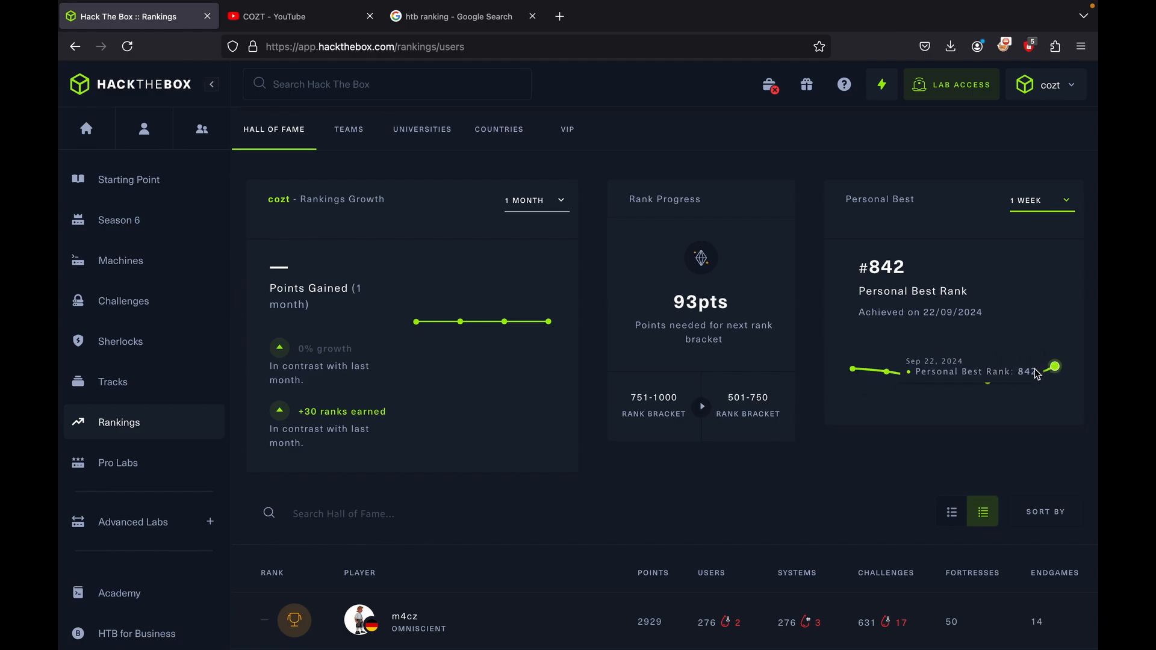
{"action": "mouse_move", "coordinate": [1064, 375]}
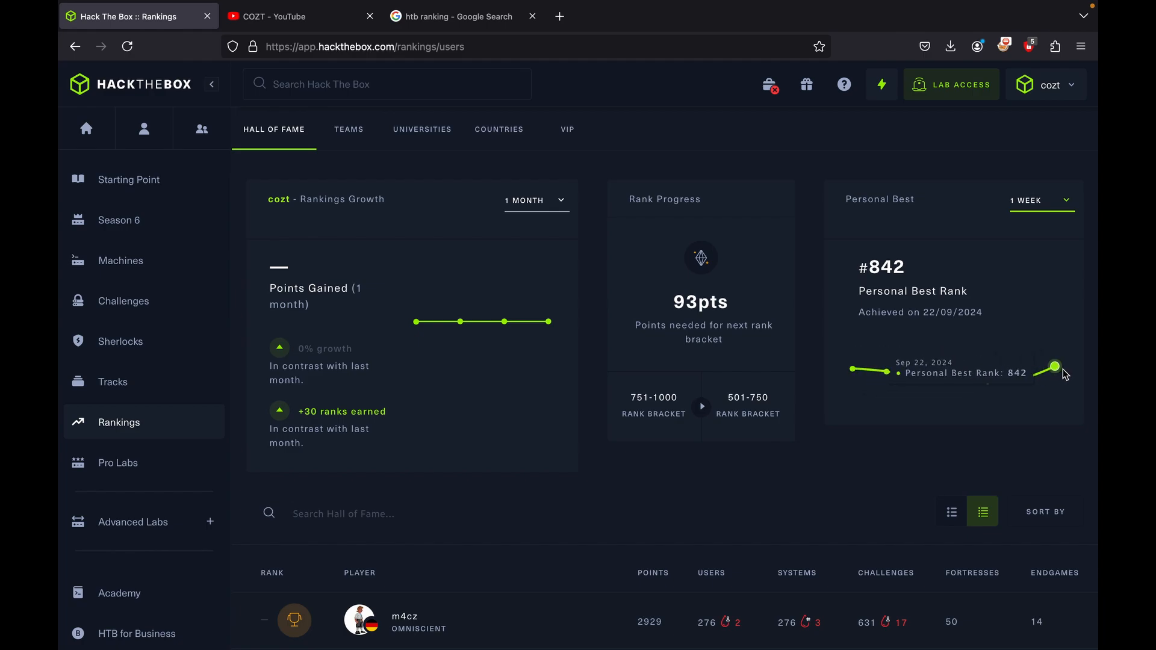
{"action": "mouse_move", "coordinate": [1061, 375]}
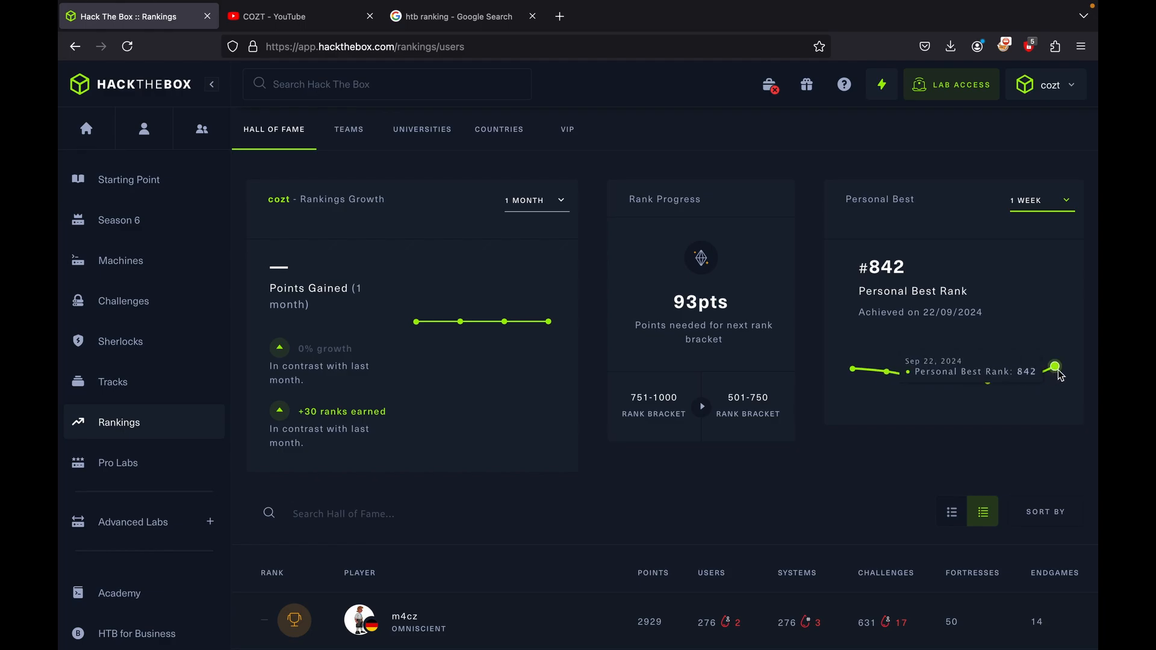
{"action": "scroll", "scroll_direction": "down", "scroll_amount": 3}
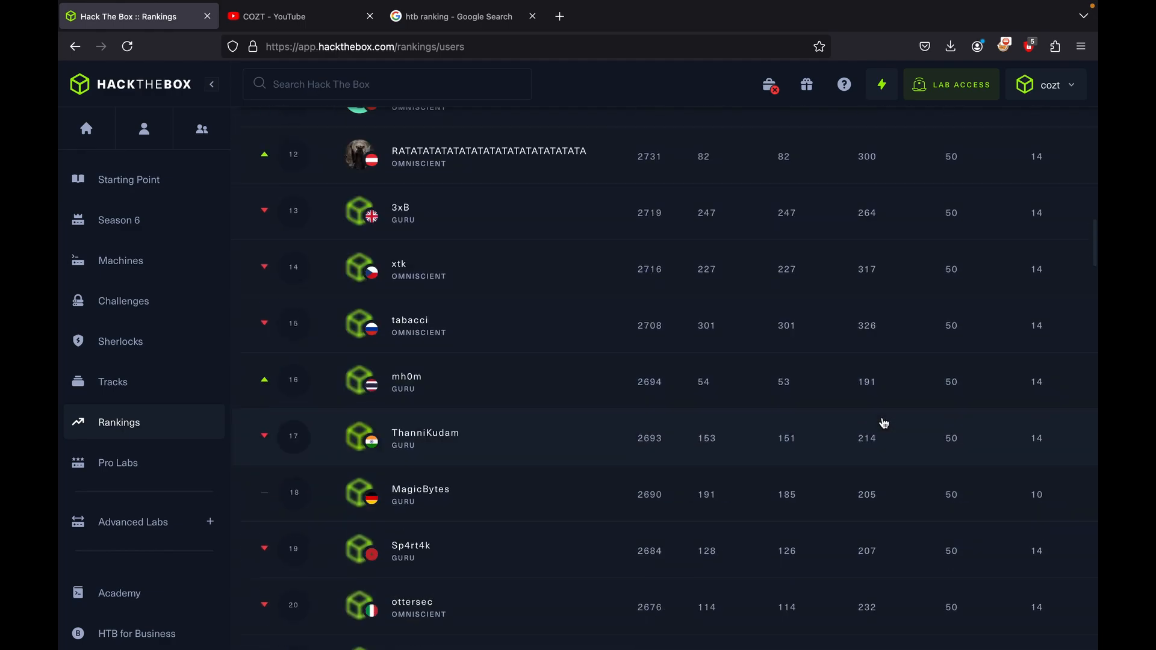
{"action": "scroll", "scroll_direction": "up", "scroll_amount": 3}
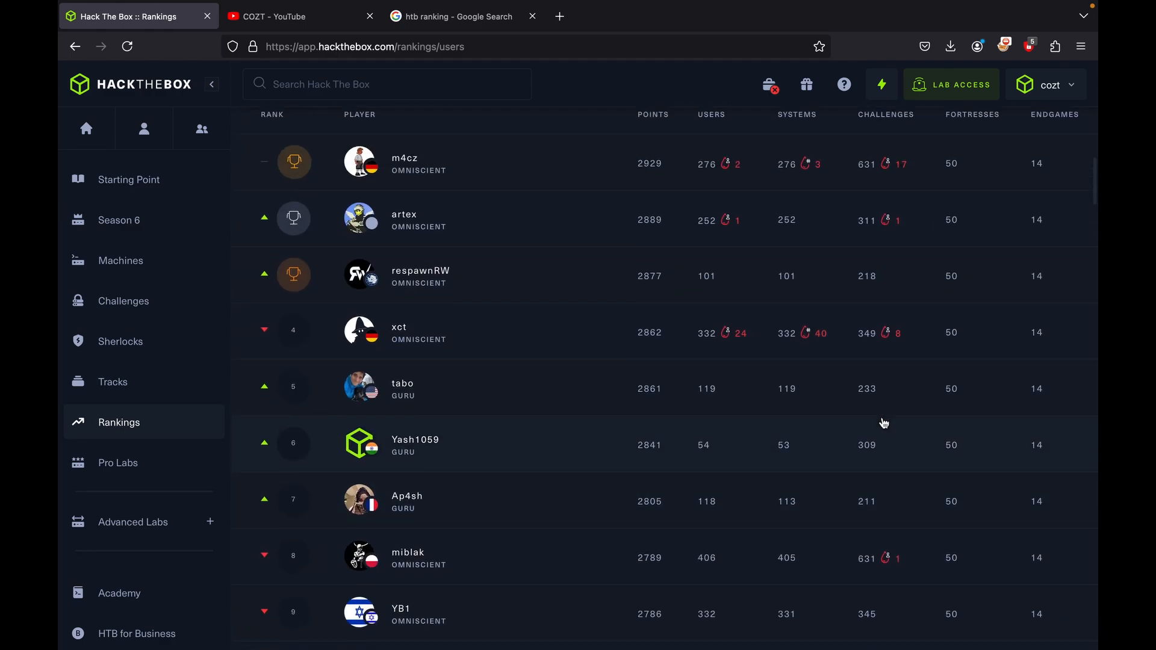
{"action": "scroll", "scroll_direction": "down", "scroll_amount": 3}
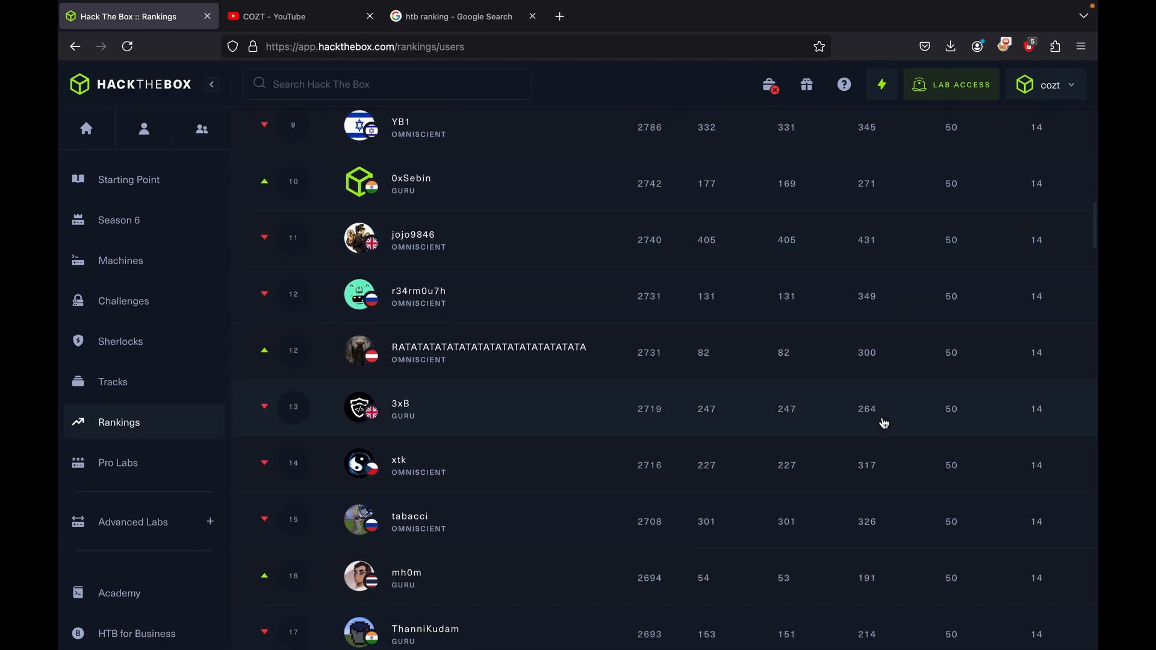
{"action": "scroll", "scroll_direction": "down", "scroll_amount": 3}
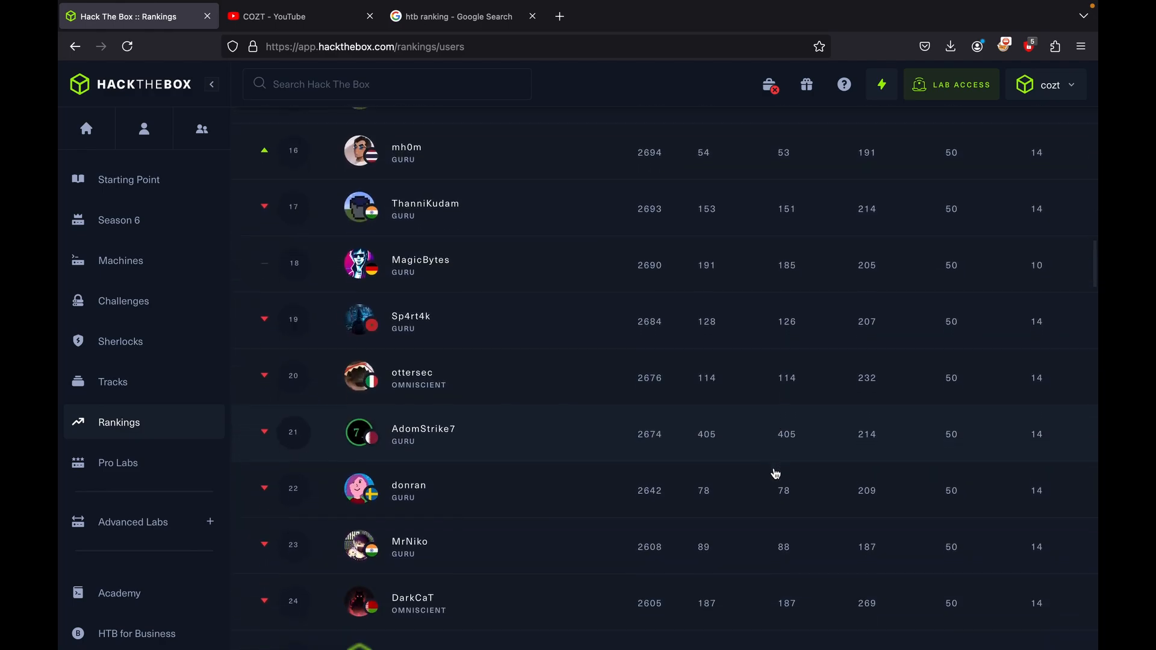
{"action": "scroll", "scroll_direction": "down", "scroll_amount": 3}
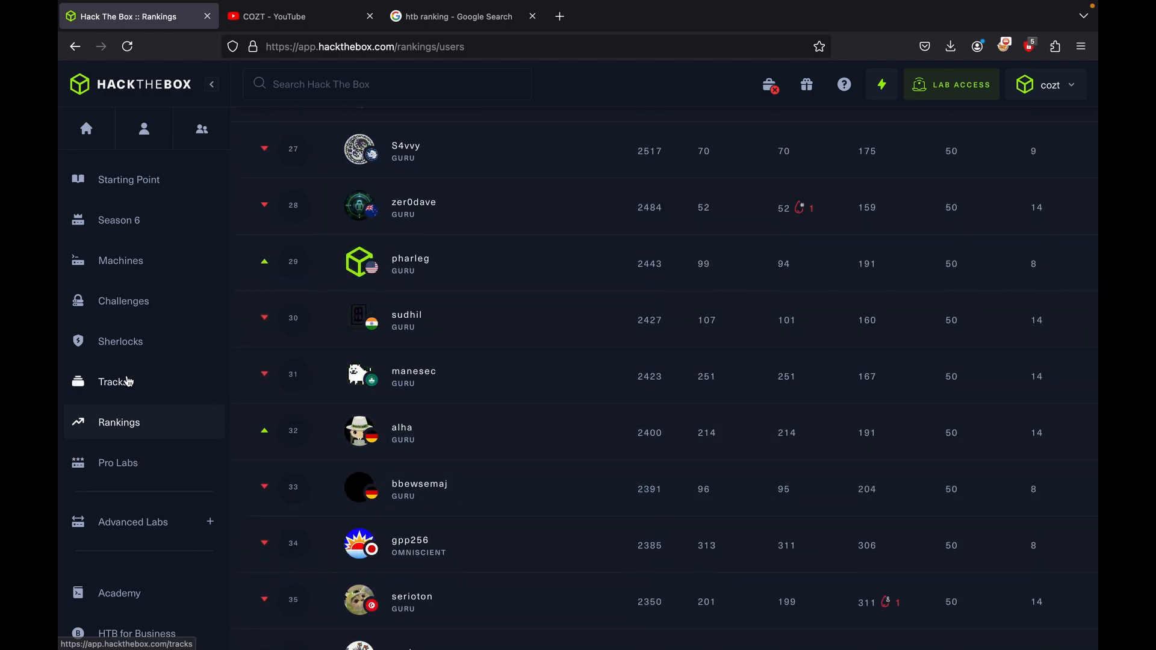
{"action": "mouse_move", "coordinate": [181, 190]}
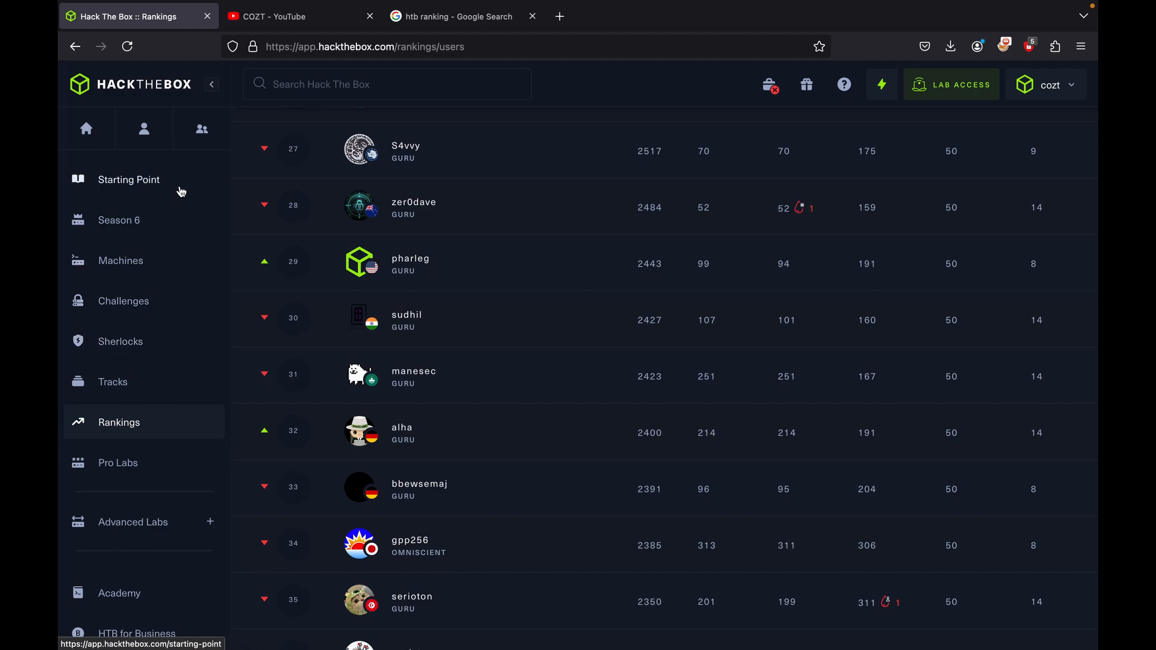
- Scroll the profile overview showing #842 global ranking, 79 user and 67 system owns
{"action": "scroll", "scroll_direction": "down", "scroll_amount": 3}
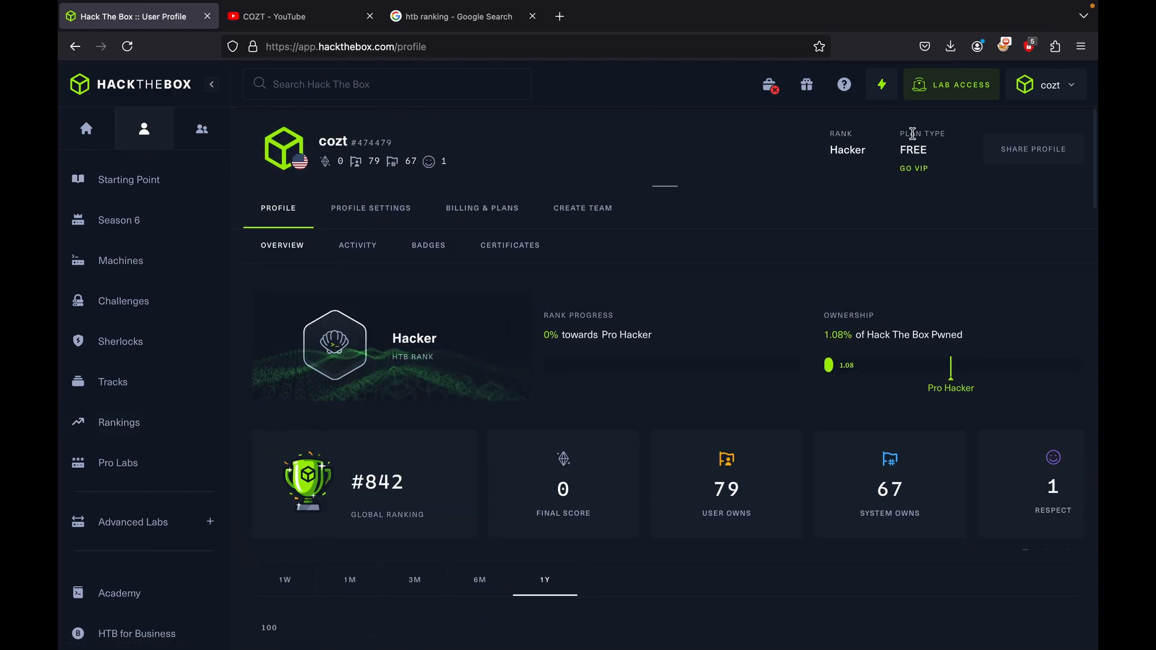
- Scroll through the profile stats, then return to the Rankings page
{"action": "scroll", "scroll_direction": "down", "scroll_amount": 3}
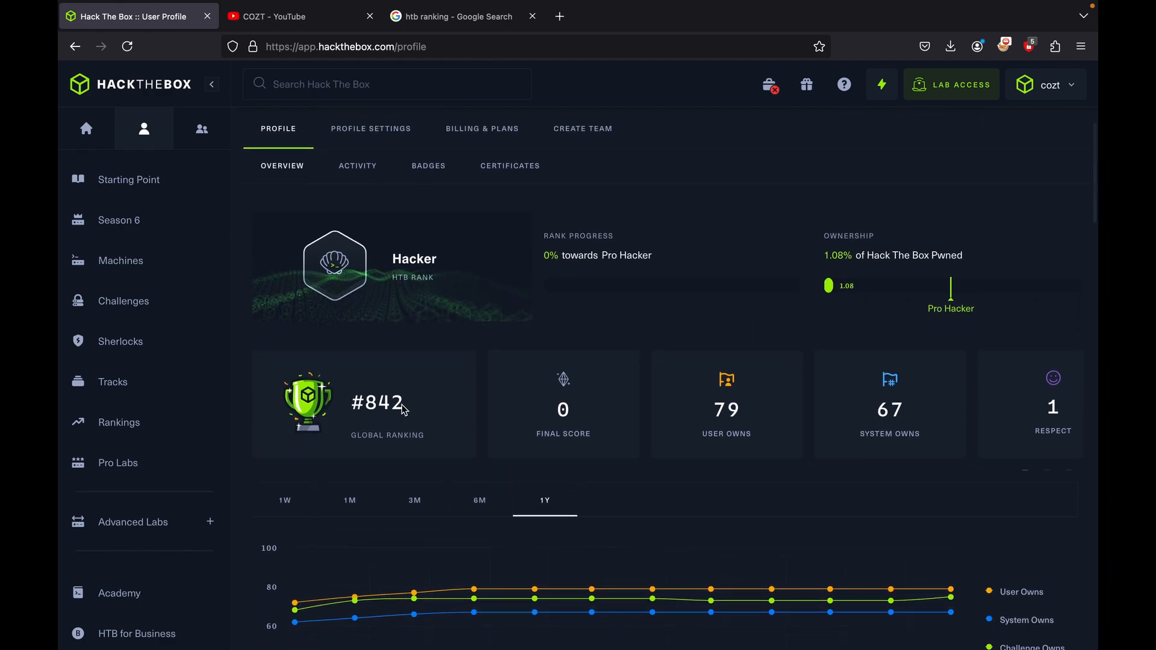
{"action": "scroll", "scroll_direction": "down", "scroll_amount": 3}
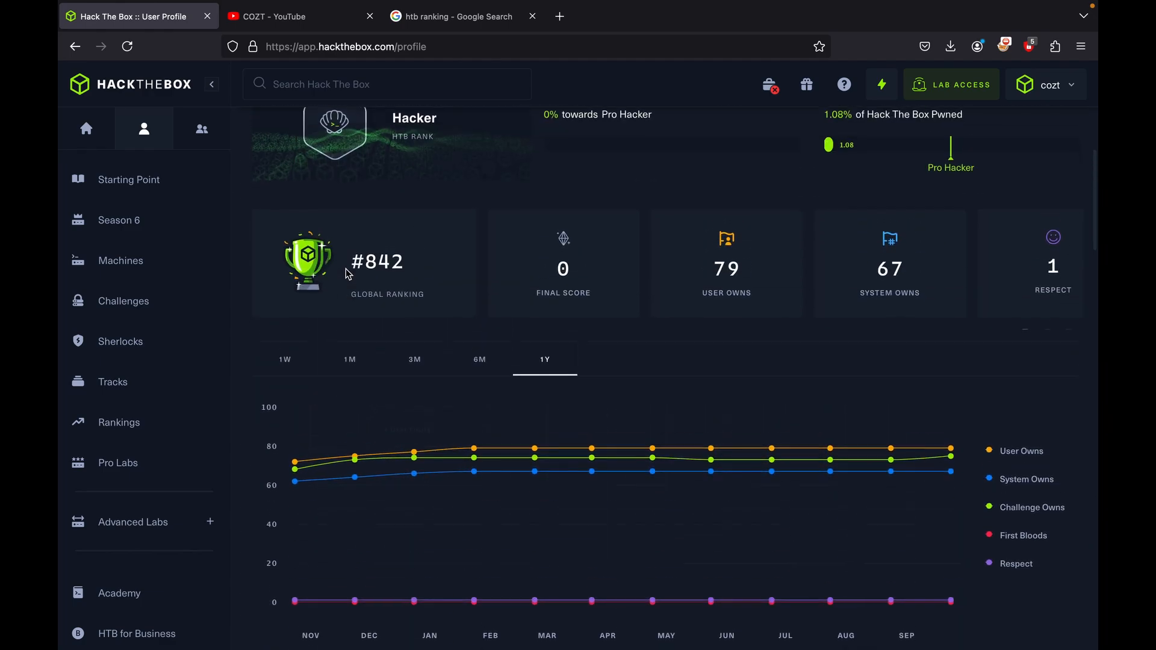
{"action": "scroll", "scroll_direction": "up", "scroll_amount": 3}
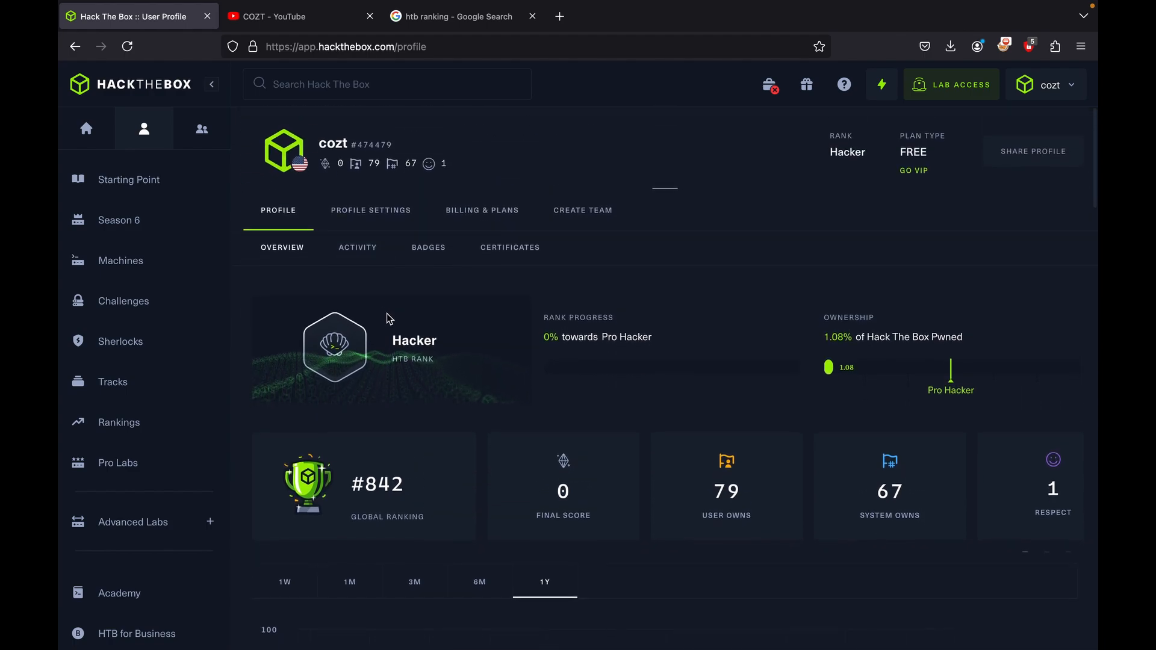
{"action": "mouse_move", "coordinate": [299, 163]}
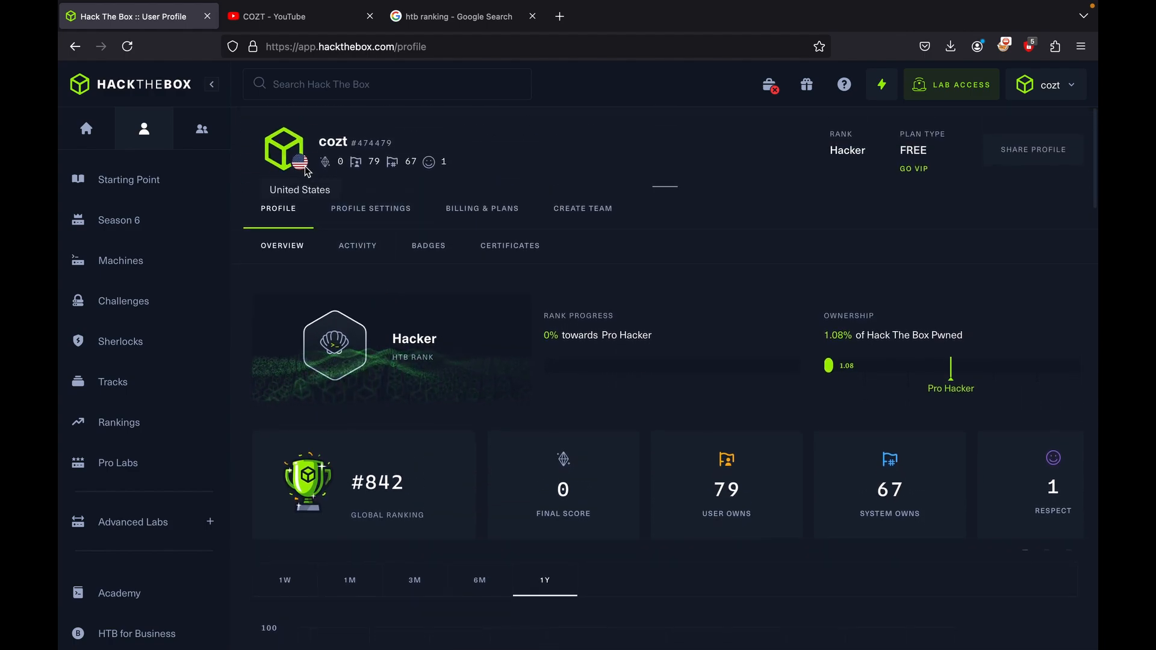
{"action": "mouse_move", "coordinate": [326, 161]}
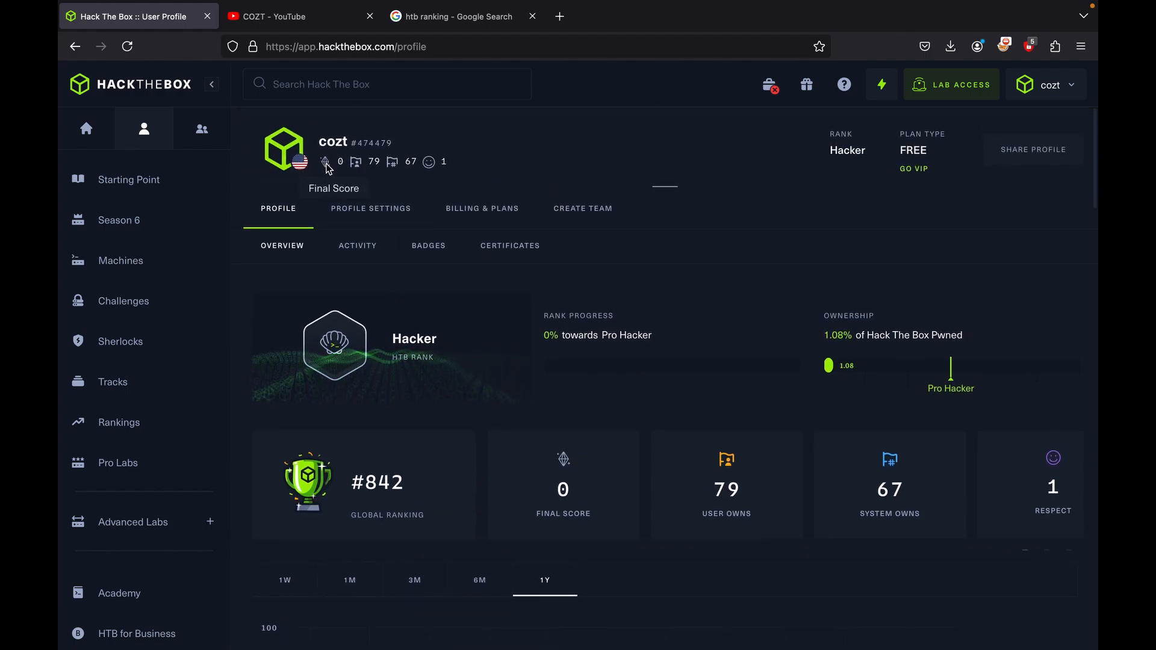
{"action": "mouse_move", "coordinate": [392, 162]}
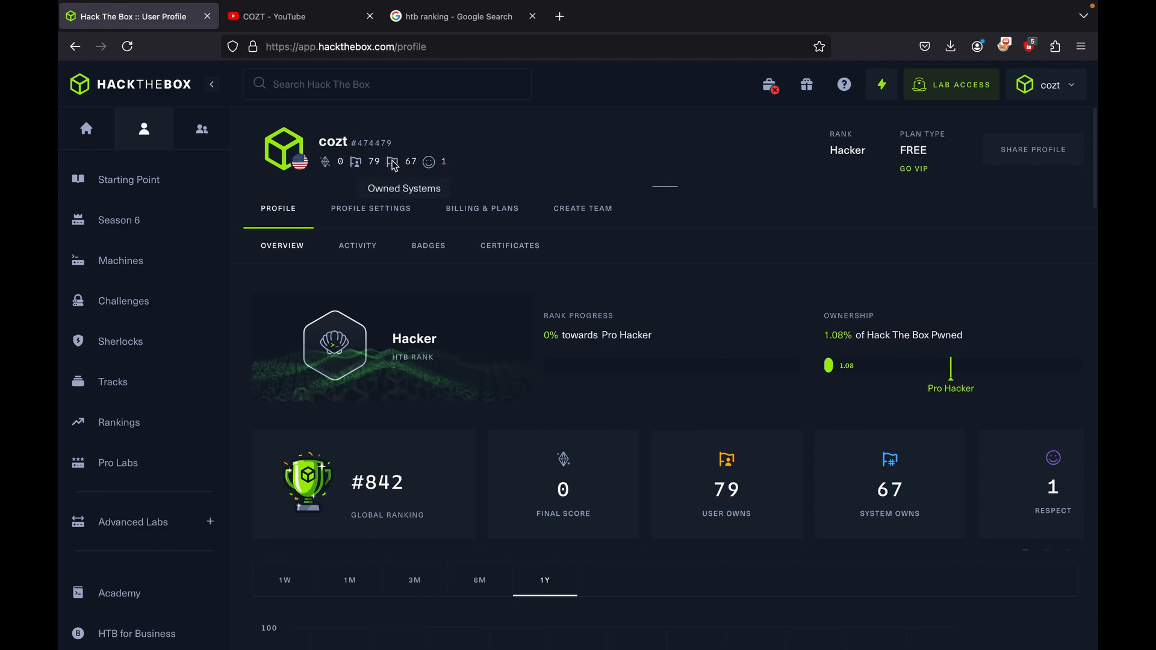
{"action": "scroll", "scroll_direction": "down", "scroll_amount": 3}
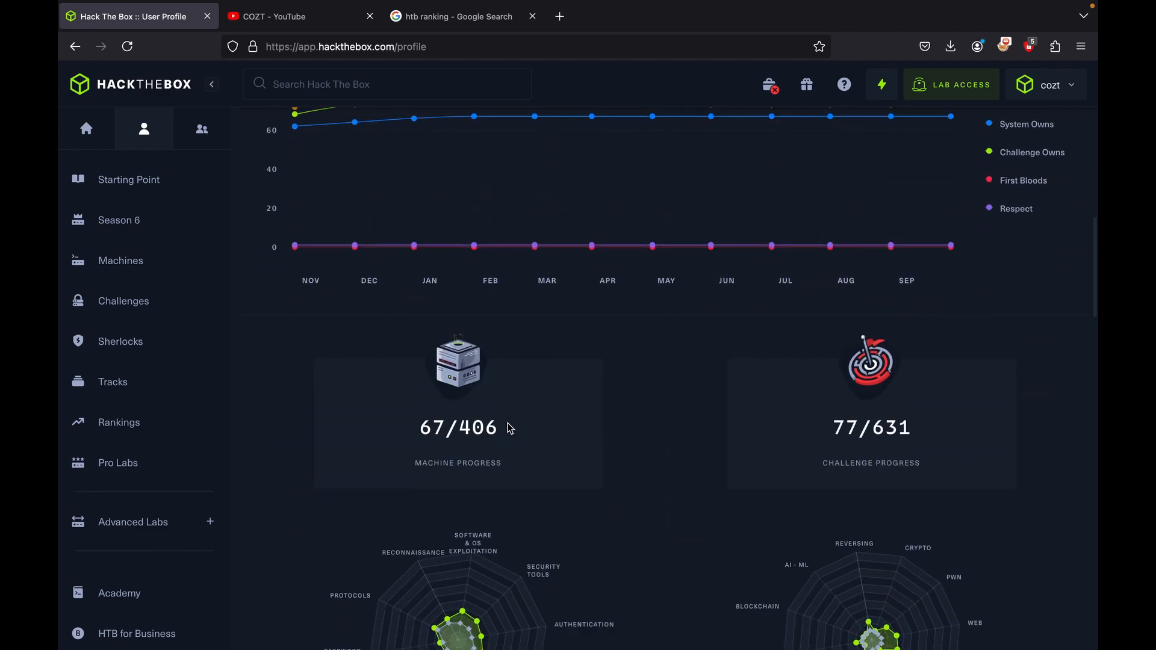
{"action": "scroll", "scroll_direction": "down", "scroll_amount": 3}
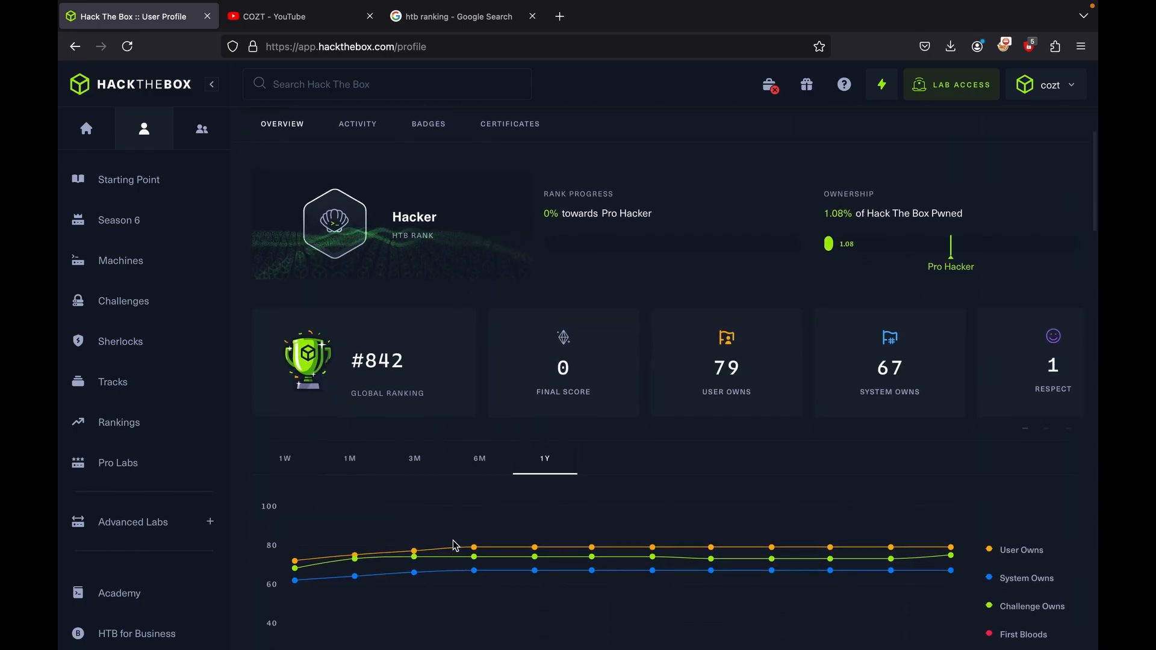
{"action": "scroll", "scroll_direction": "down", "scroll_amount": 3}
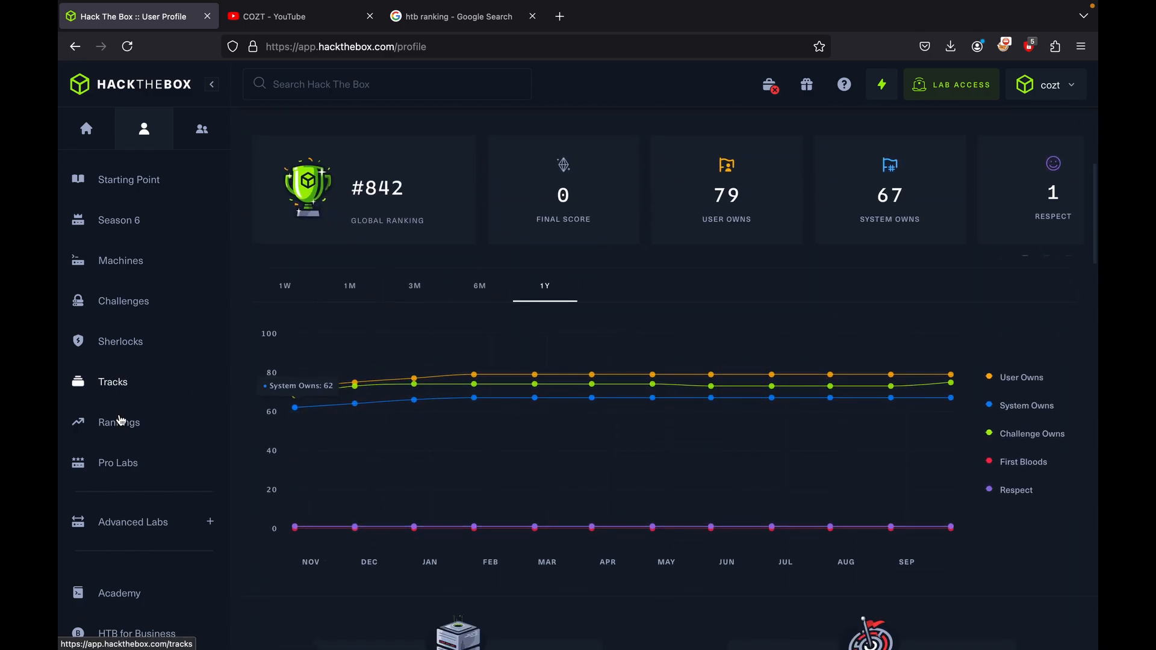
{"action": "left_click", "coordinate": [118, 421]}
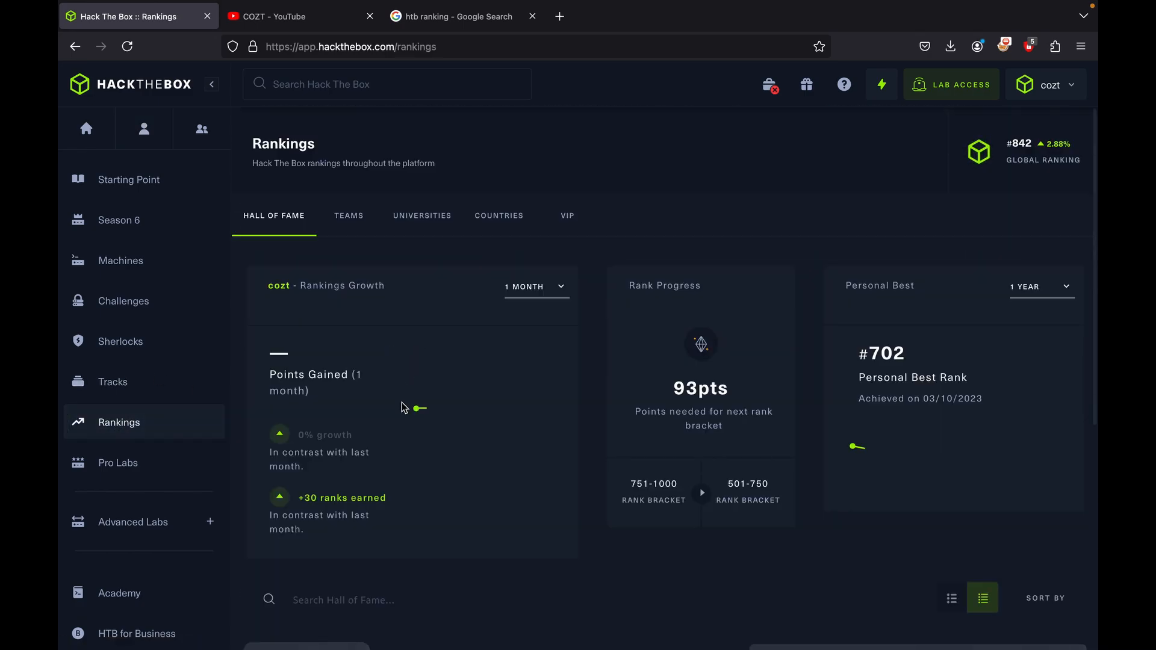
- Scan the Hall of Fame list and switch to the Countries leaderboard
{"action": "scroll", "scroll_direction": "down", "scroll_amount": 3}
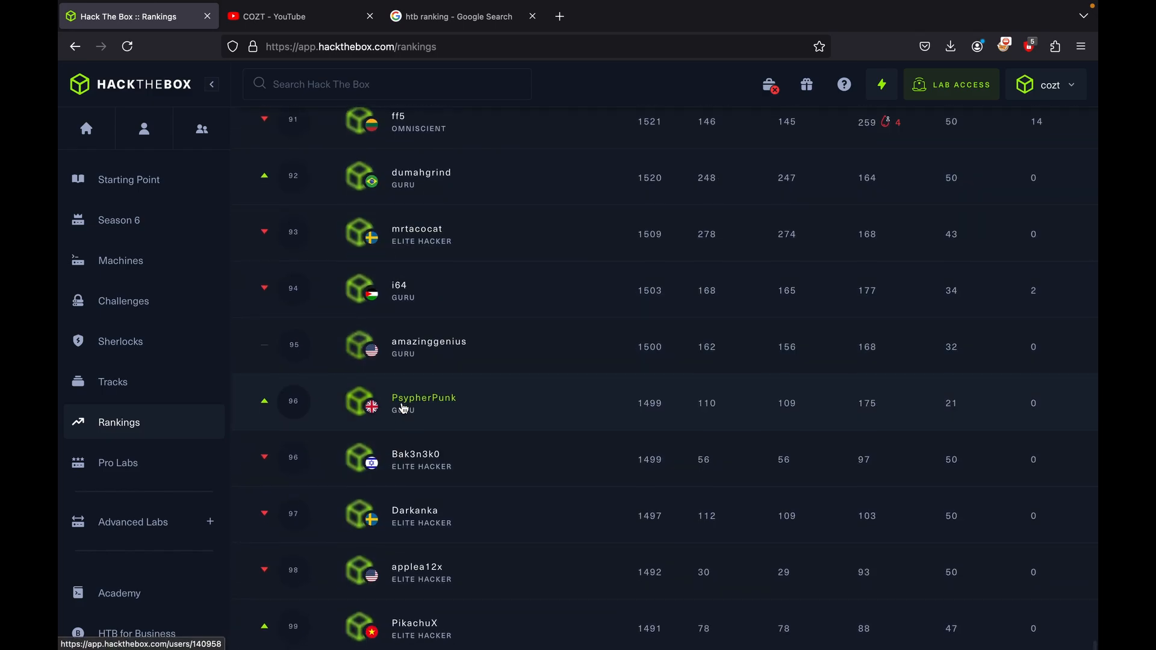
{"action": "scroll", "scroll_direction": "up", "scroll_amount": 3}
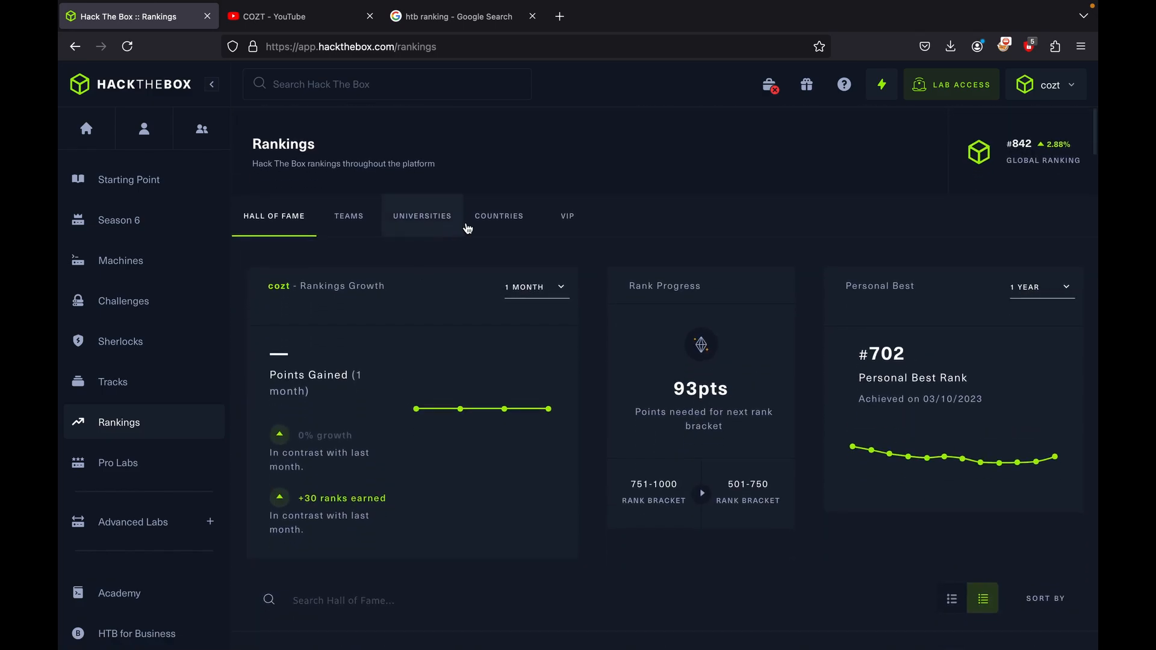
{"action": "left_click", "coordinate": [498, 216]}
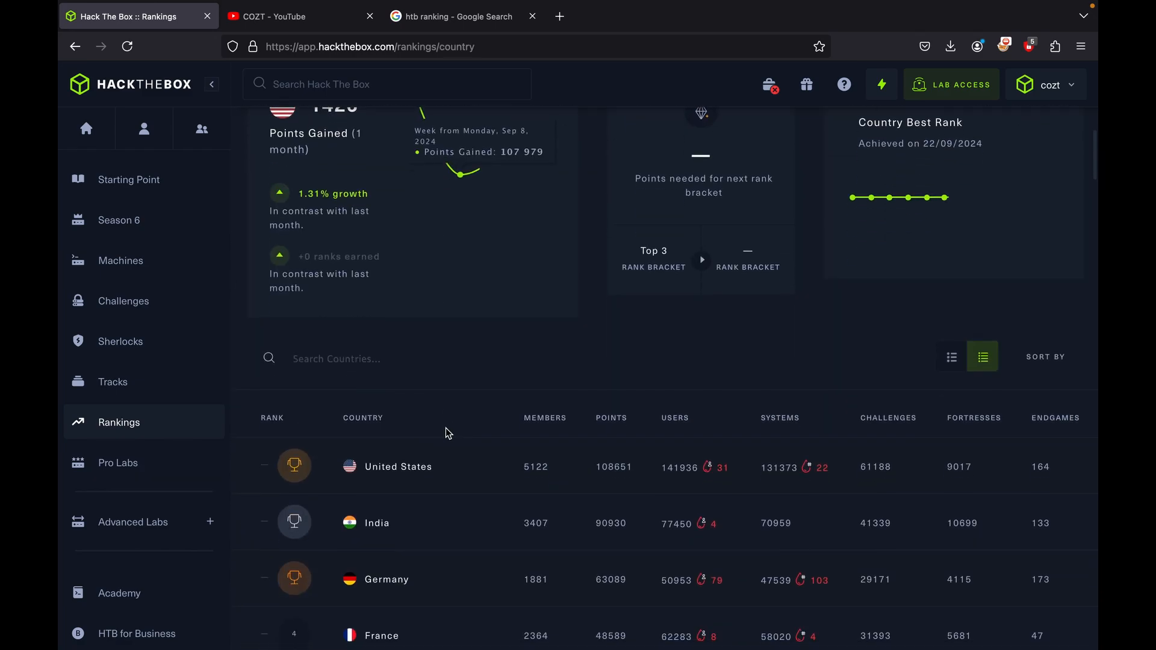
{"action": "scroll", "scroll_direction": "up", "scroll_amount": 3}
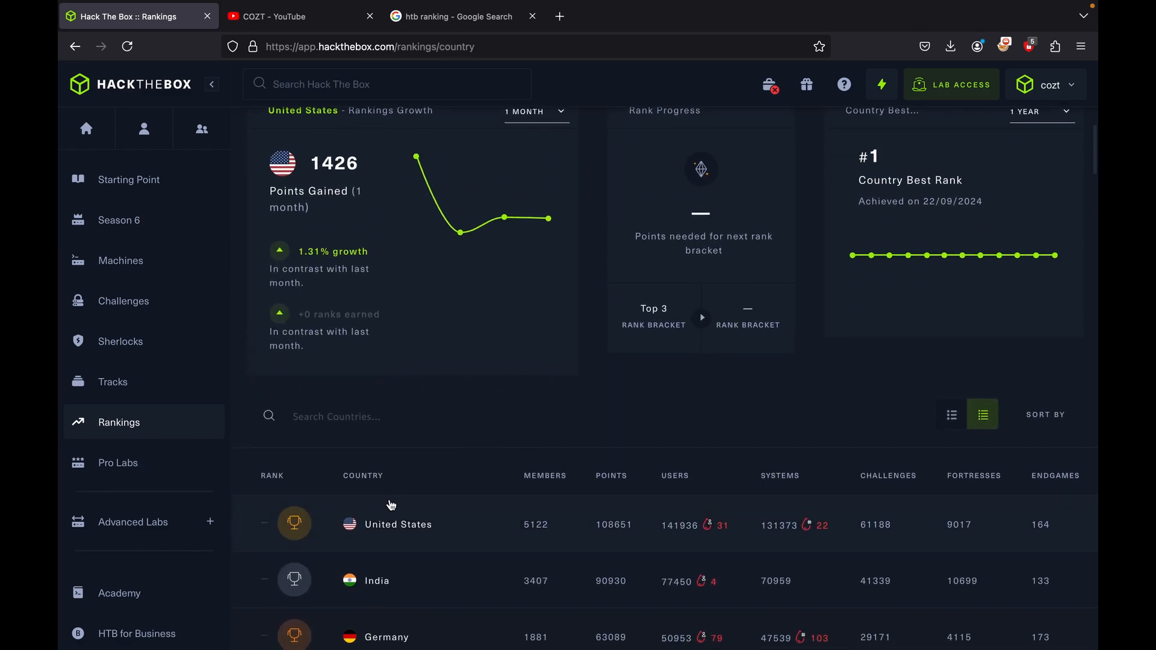
{"action": "left_click", "coordinate": [398, 524]}
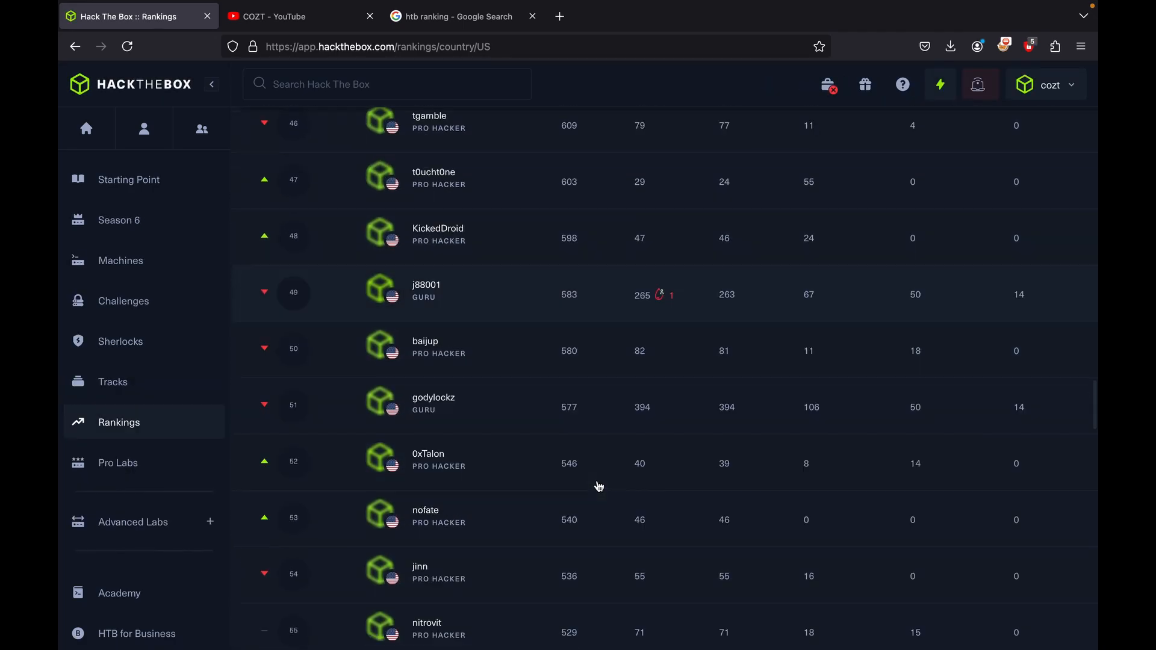
{"action": "scroll", "scroll_direction": "down", "scroll_amount": 3}
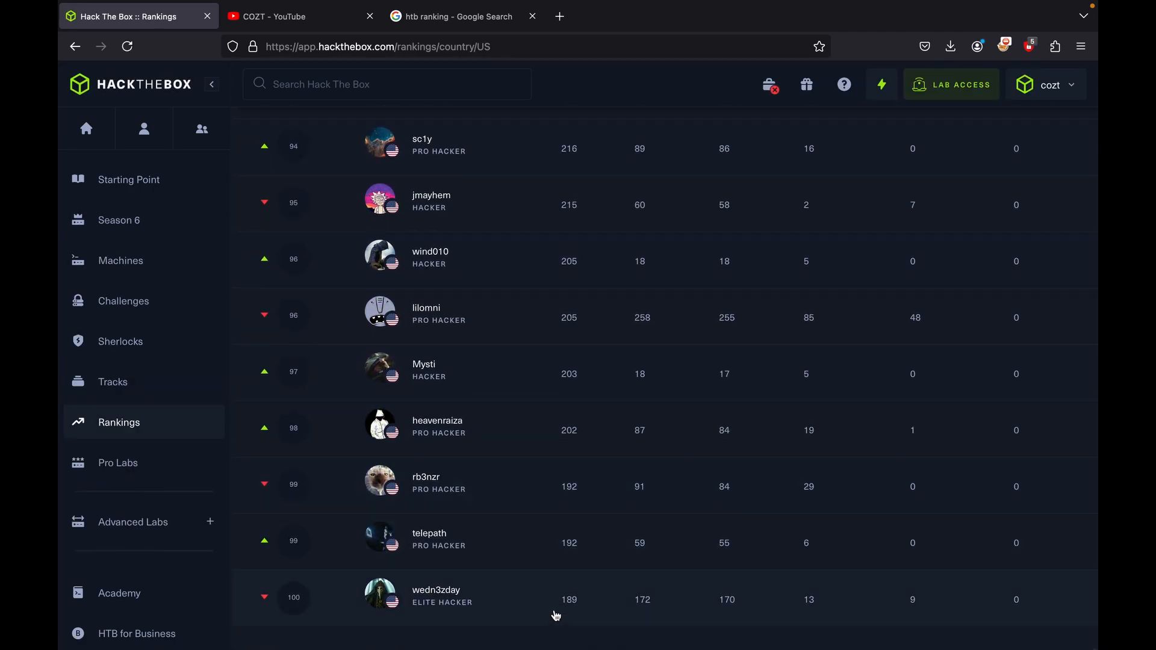
{"action": "scroll", "scroll_direction": "up", "scroll_amount": 3}
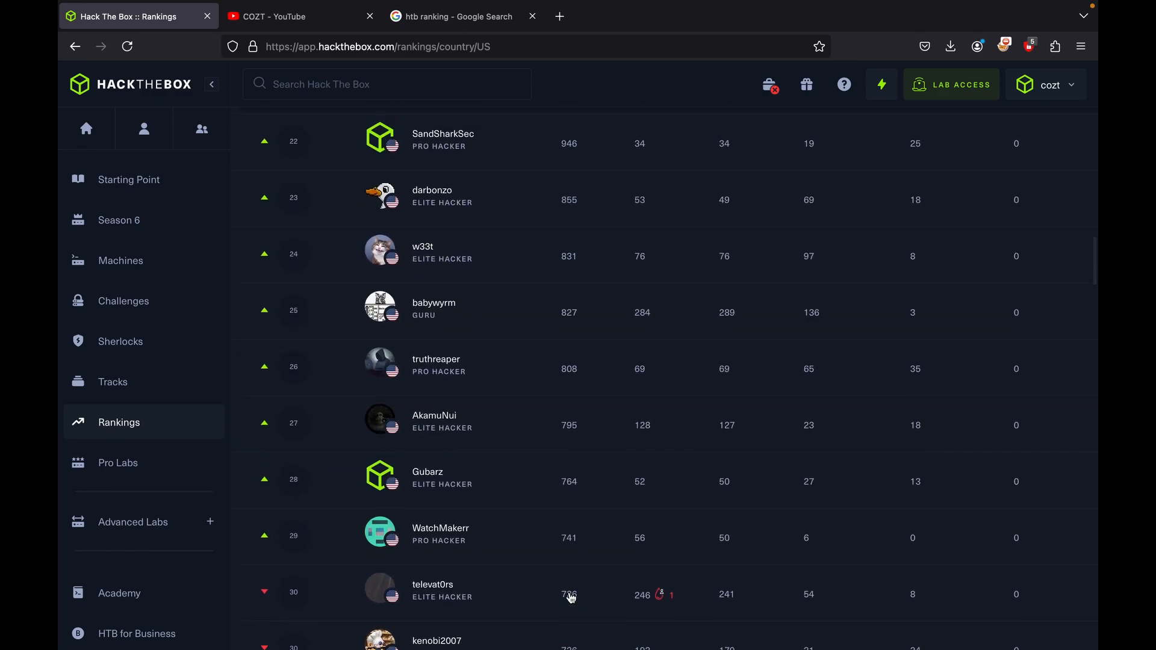
{"action": "scroll", "scroll_direction": "up", "scroll_amount": 3}
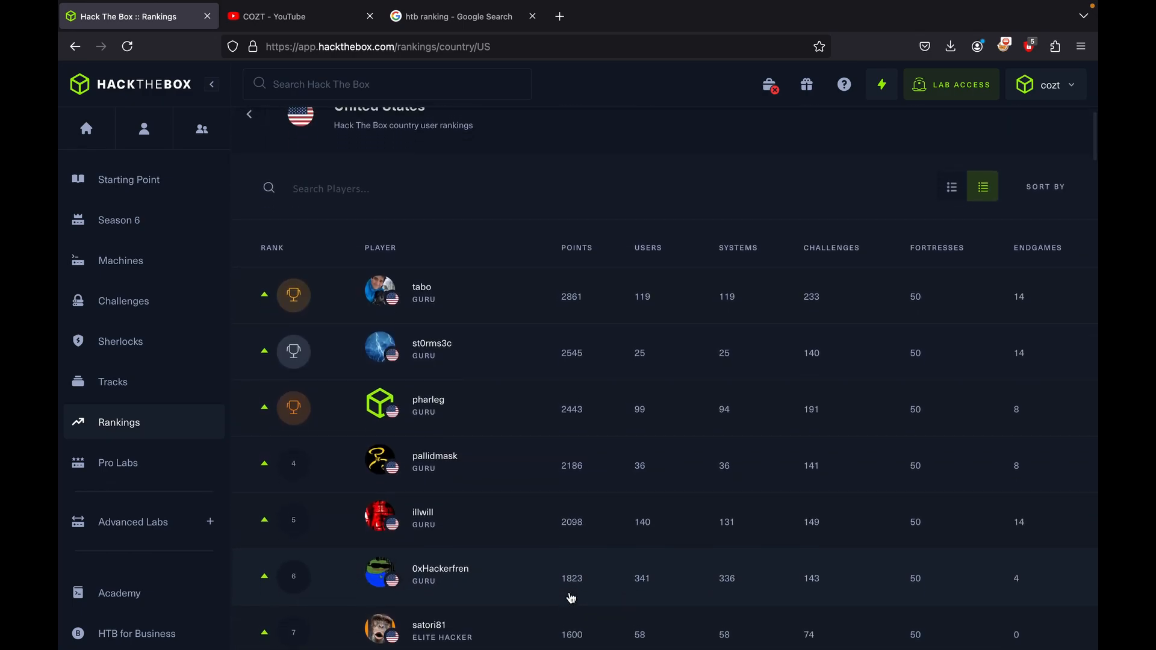
{"action": "scroll", "scroll_direction": "down", "scroll_amount": 3}
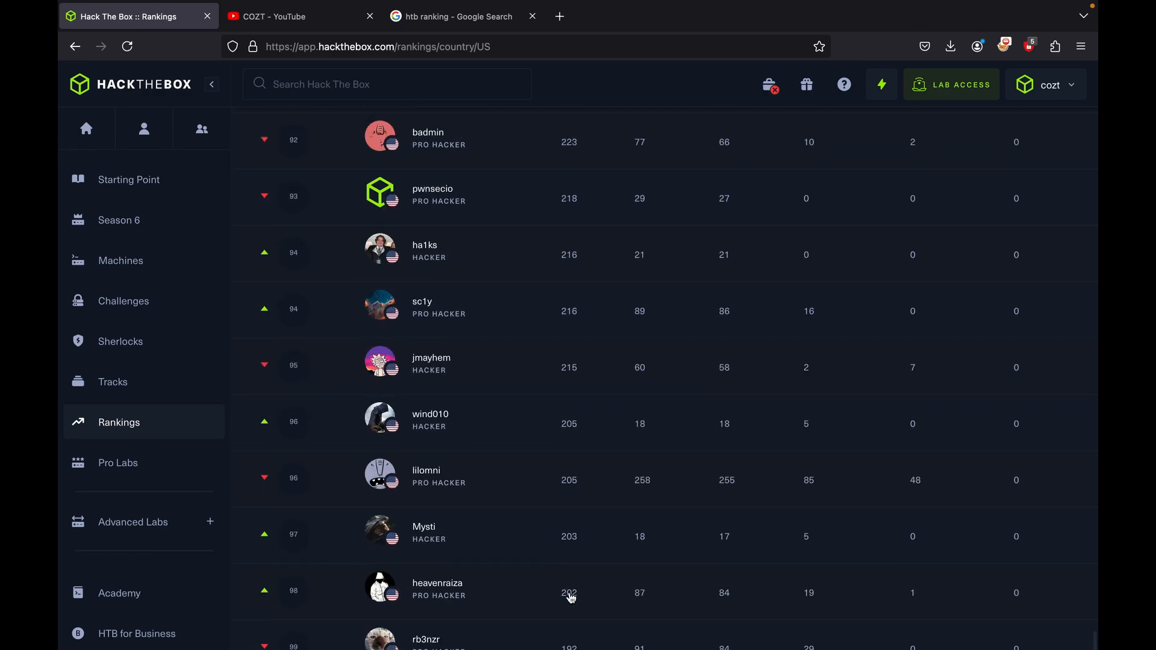
{"action": "scroll", "scroll_direction": "up", "scroll_amount": 3}
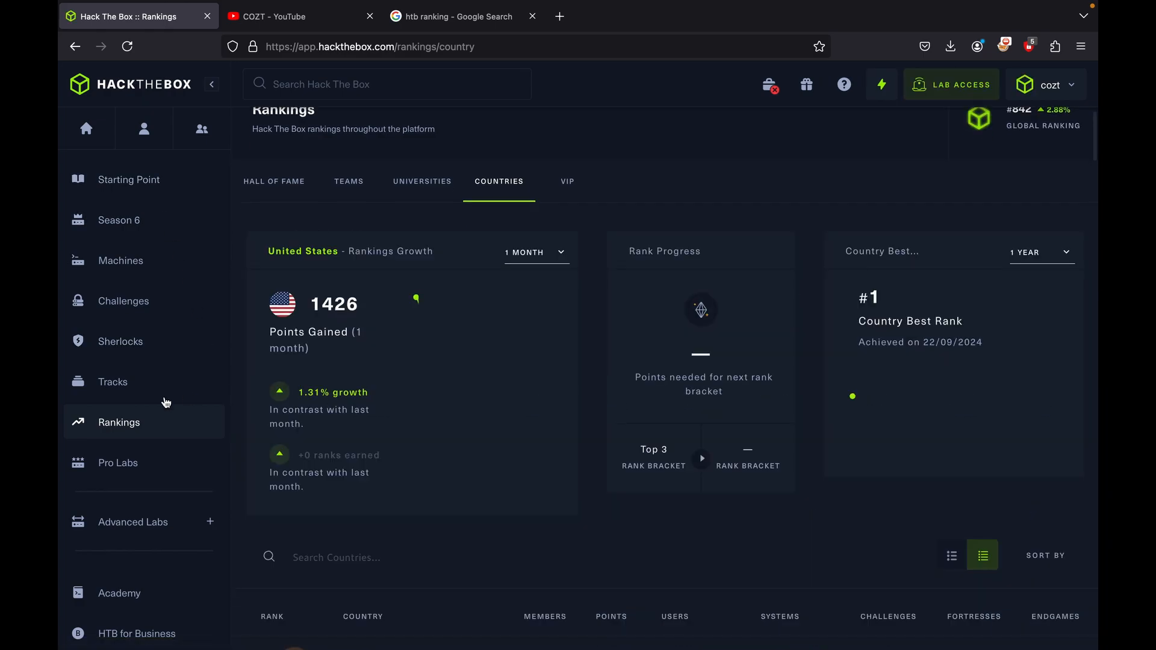
- Return to the Hall of Fame tab and scroll through the player rankings
{"action": "scroll", "scroll_direction": "down", "scroll_amount": 3}
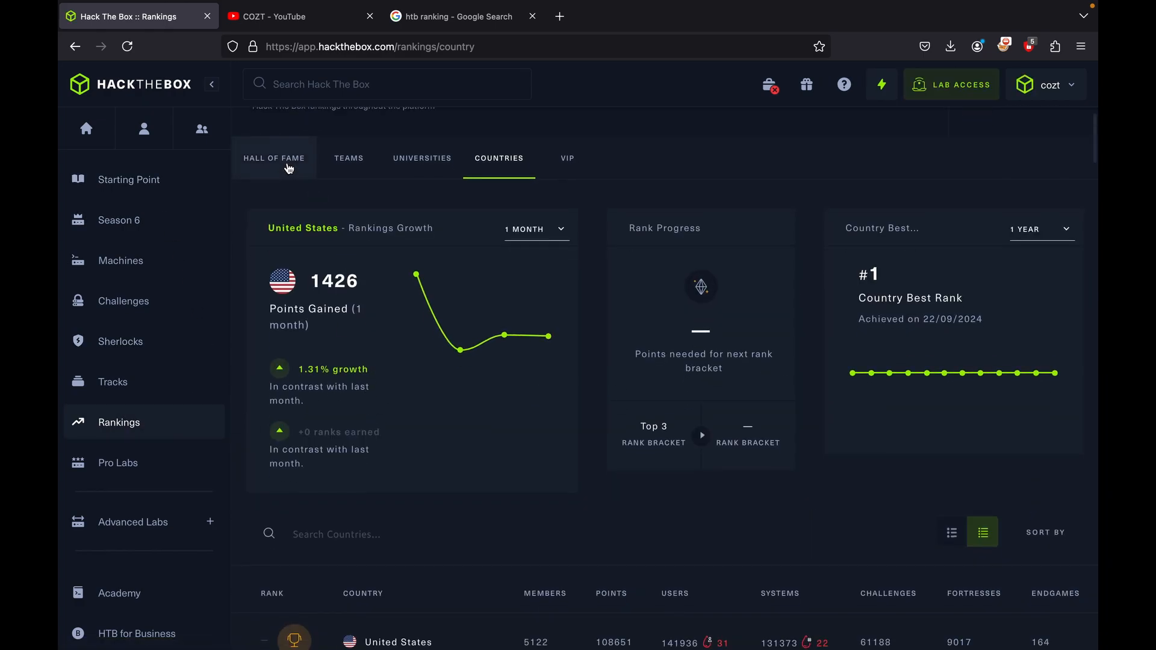
{"action": "left_click", "coordinate": [273, 157]}
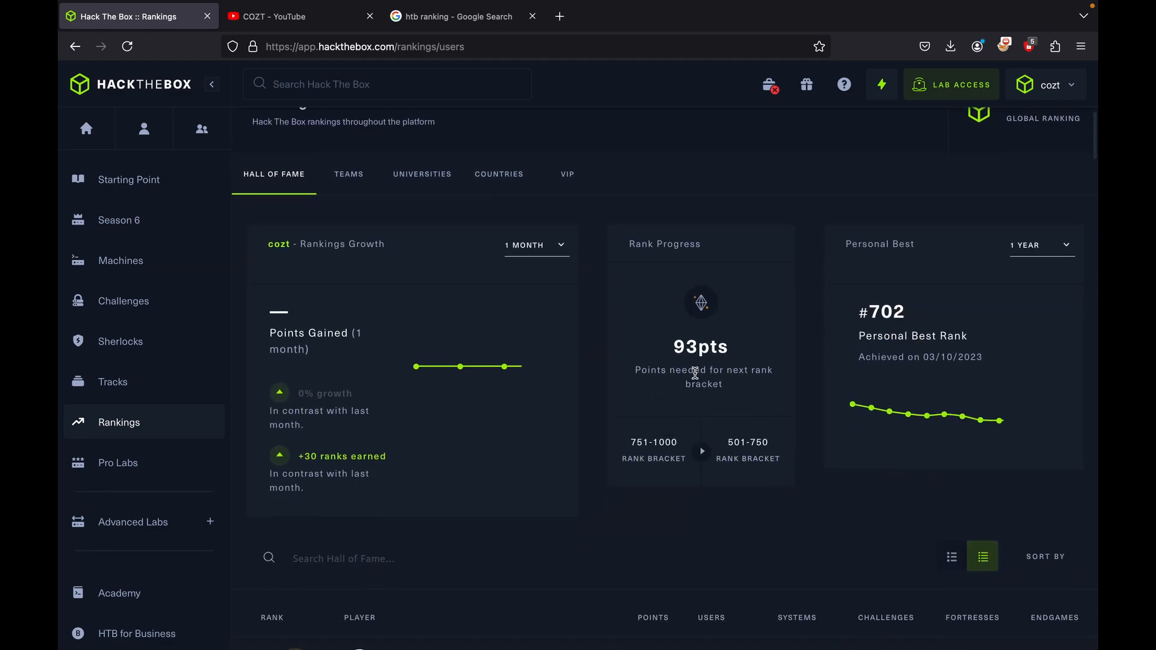
{"action": "scroll", "scroll_direction": "down", "scroll_amount": 3}
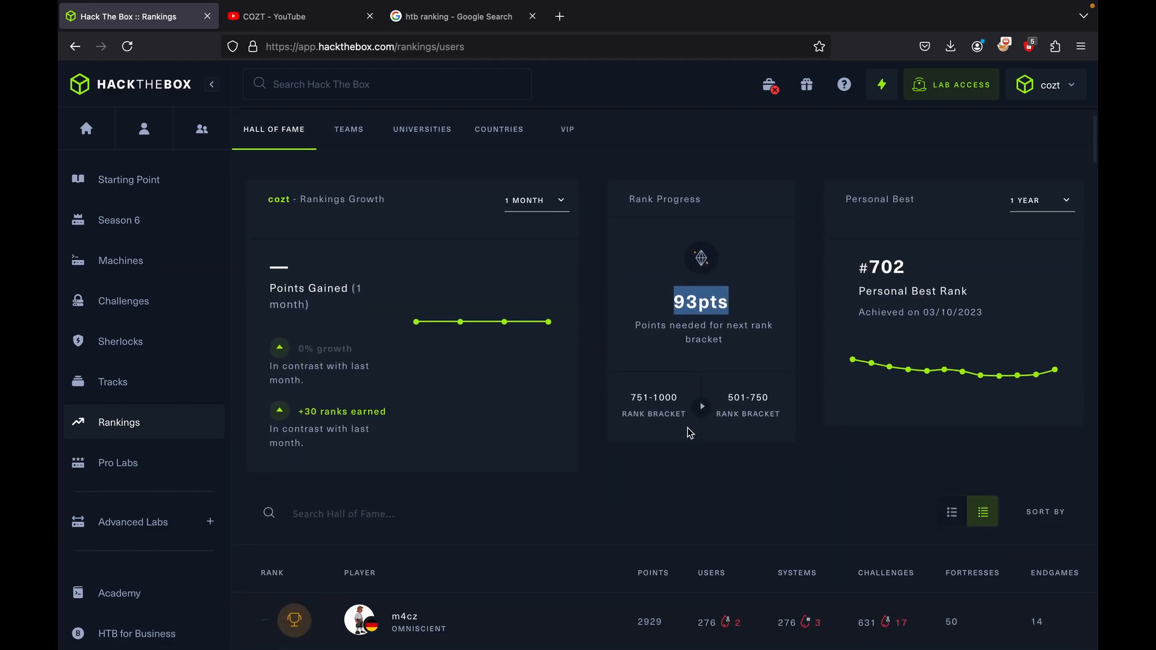
{"action": "scroll", "scroll_direction": "down", "scroll_amount": 3}
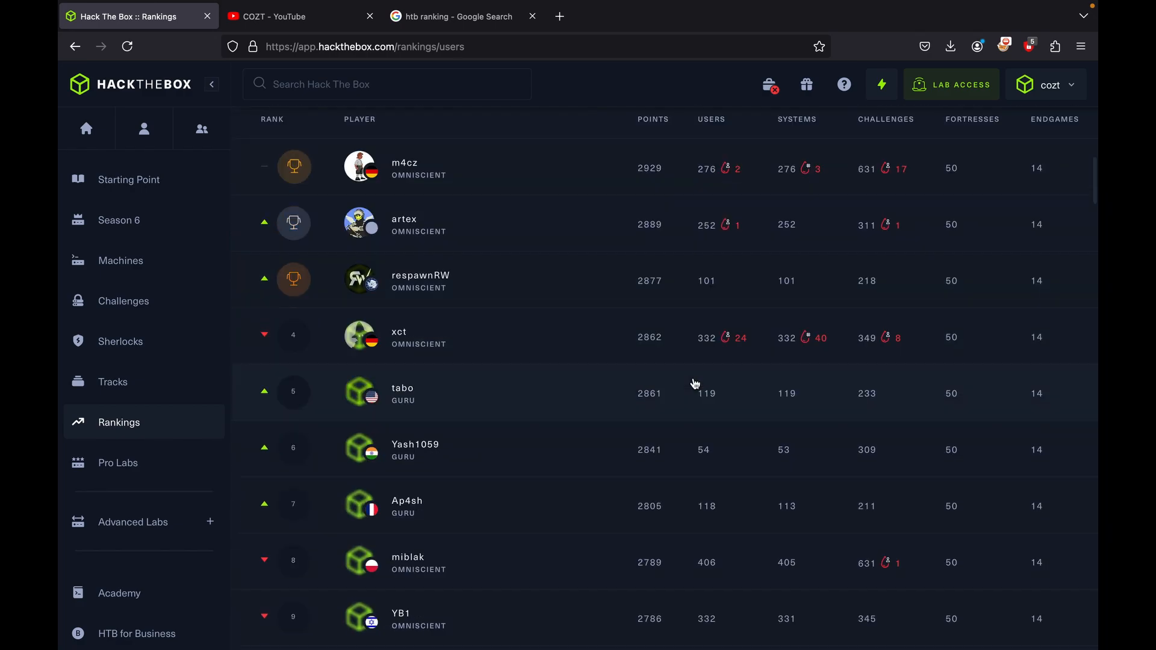
{"action": "scroll", "scroll_direction": "up", "scroll_amount": 3}
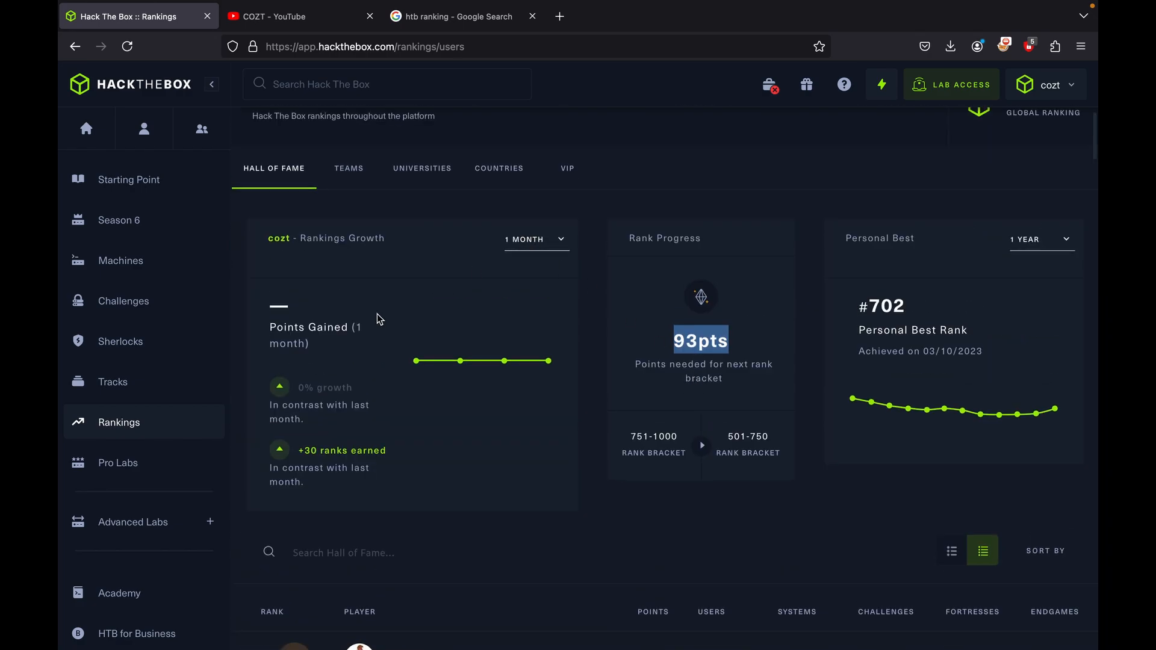
- Highlight a word in the ranks-earned note, glance at YouTube, then return to Hack The Box
{"action": "double_click", "coordinate": [342, 450]}
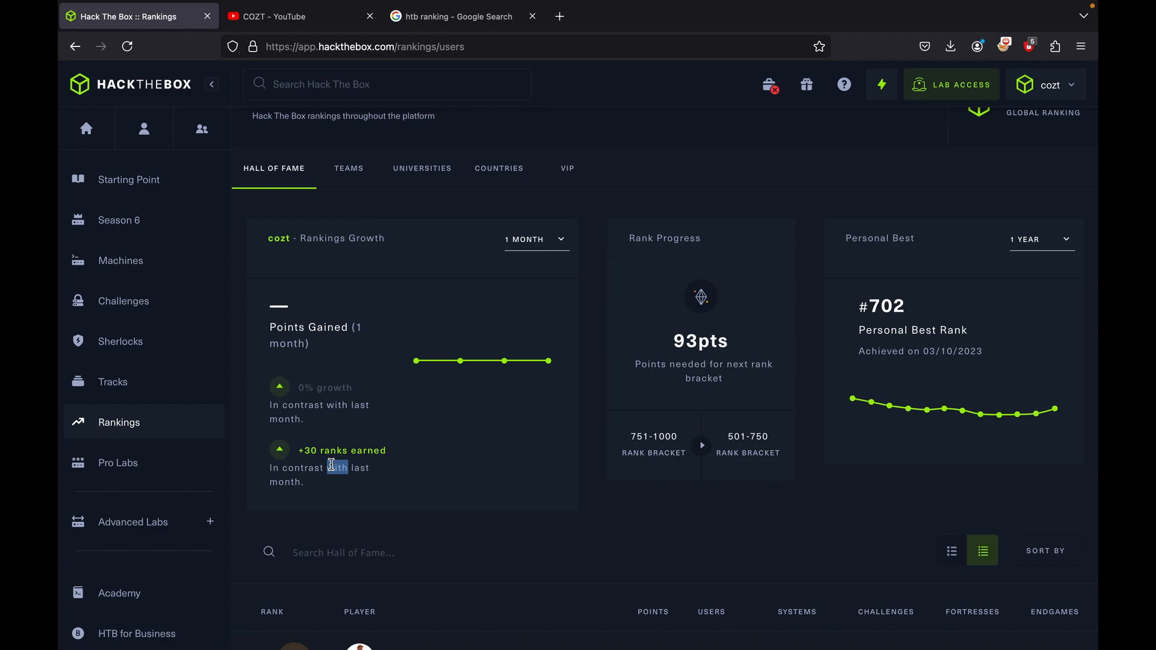
{"action": "scroll", "scroll_direction": "up", "scroll_amount": 3}
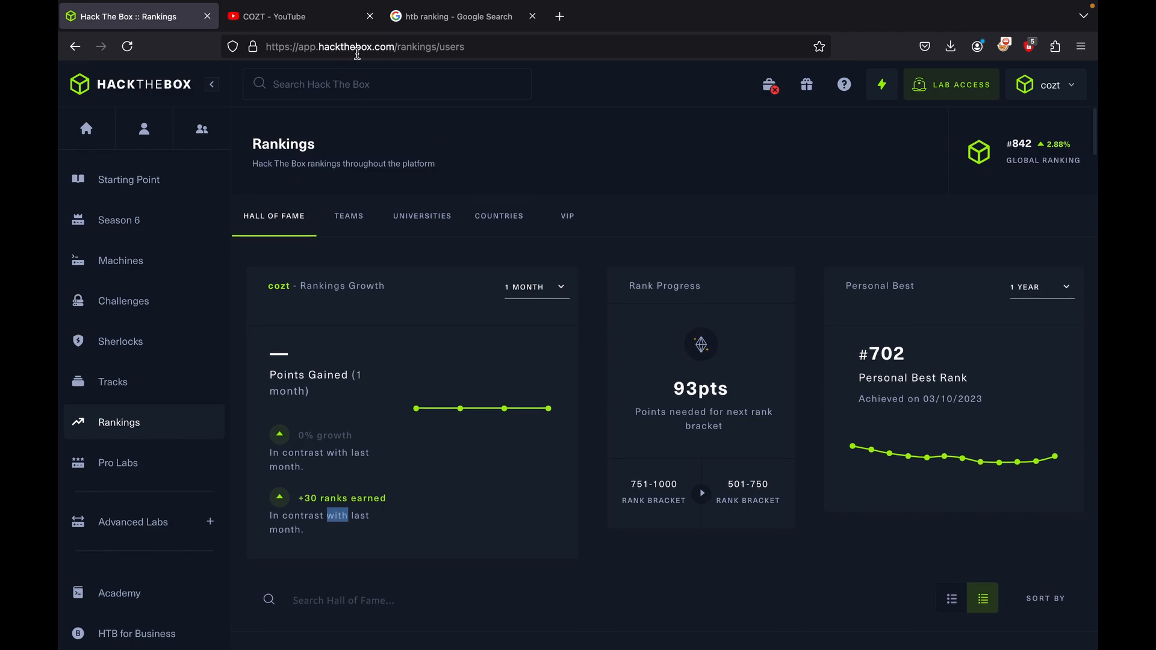
{"action": "left_click", "coordinate": [453, 16]}
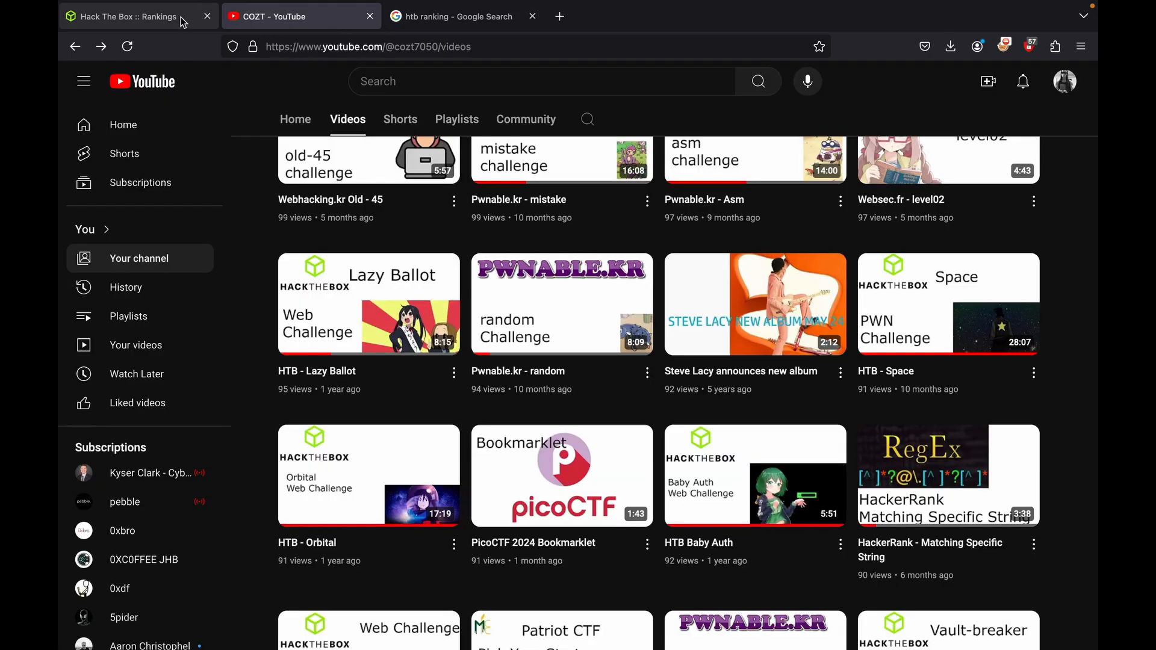
{"action": "left_click", "coordinate": [125, 16]}
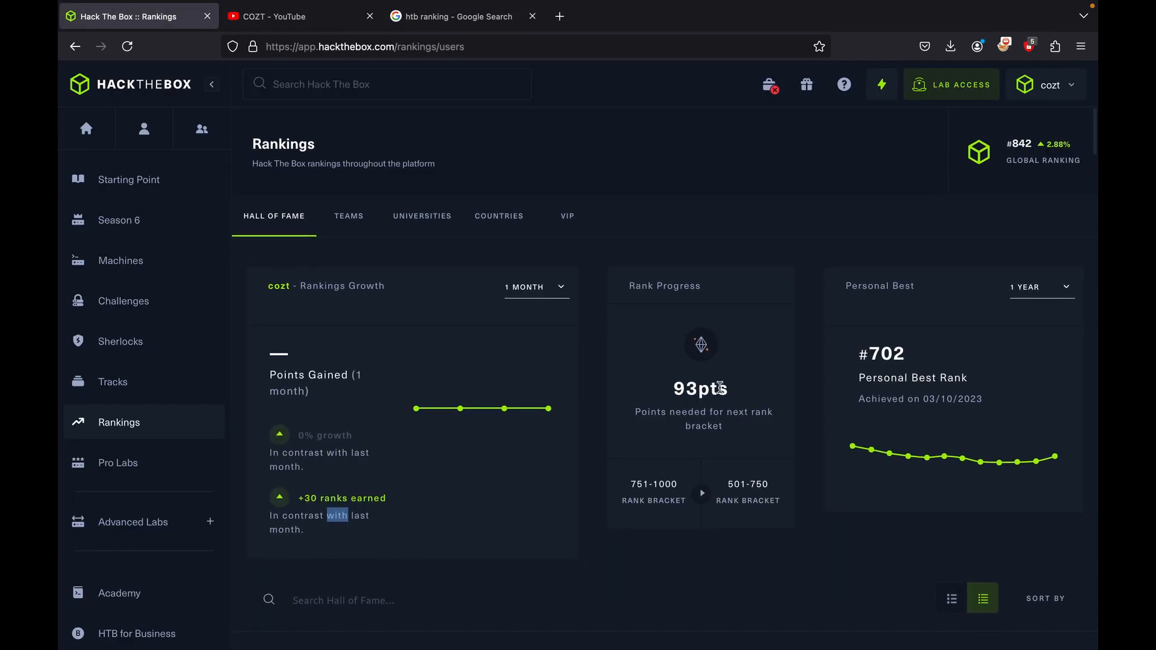
{"action": "scroll", "scroll_direction": "down", "scroll_amount": 3}
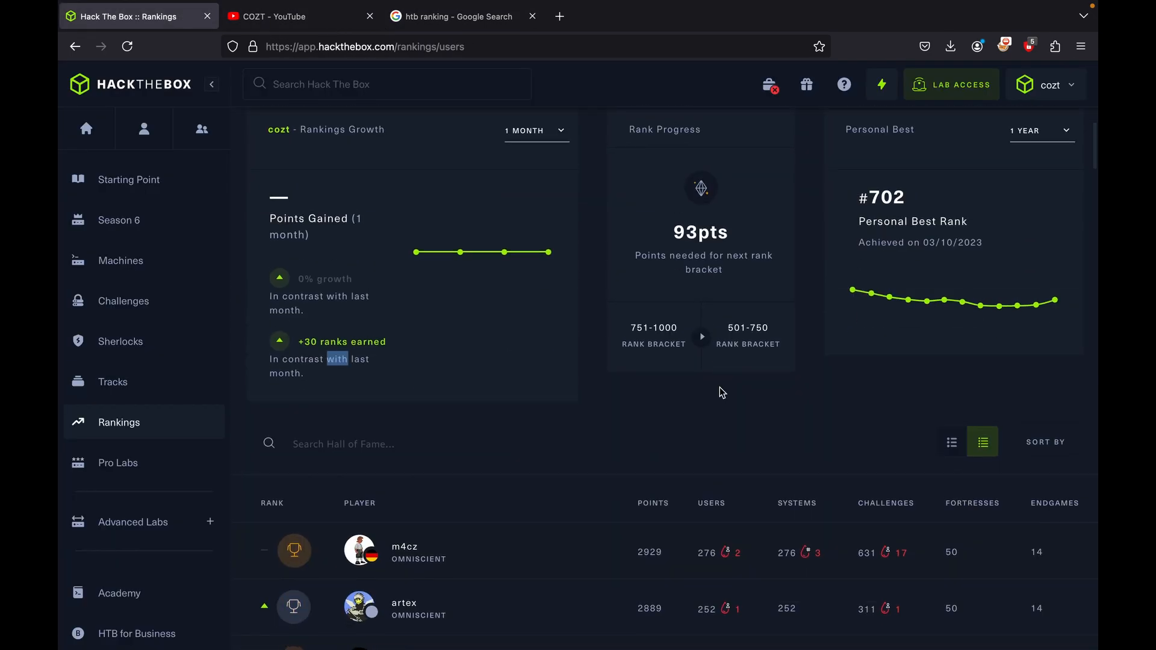
{"action": "scroll", "scroll_direction": "up", "scroll_amount": 3}
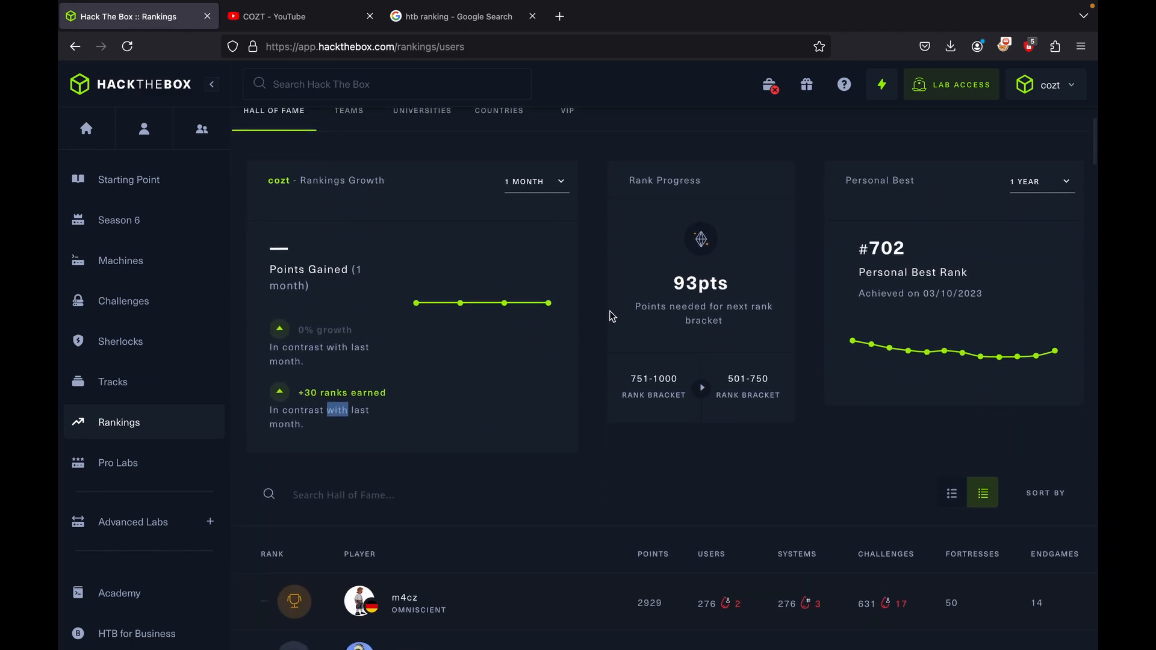
{"action": "scroll", "scroll_direction": "up", "scroll_amount": 3}
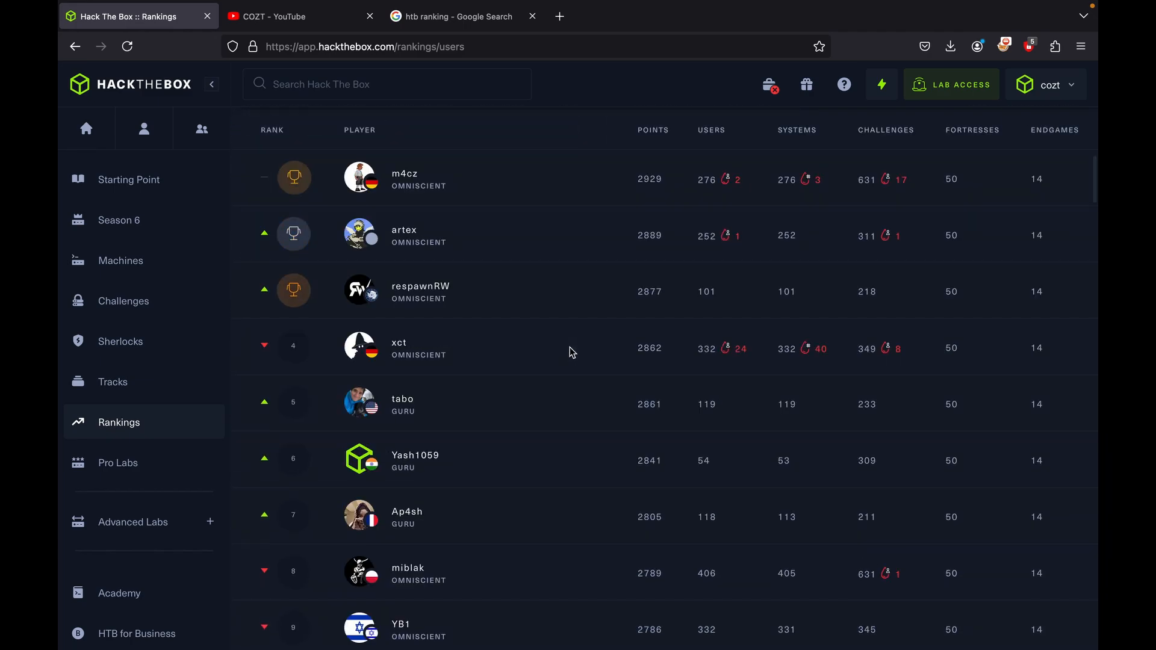
{"action": "scroll", "scroll_direction": "down", "scroll_amount": 3}
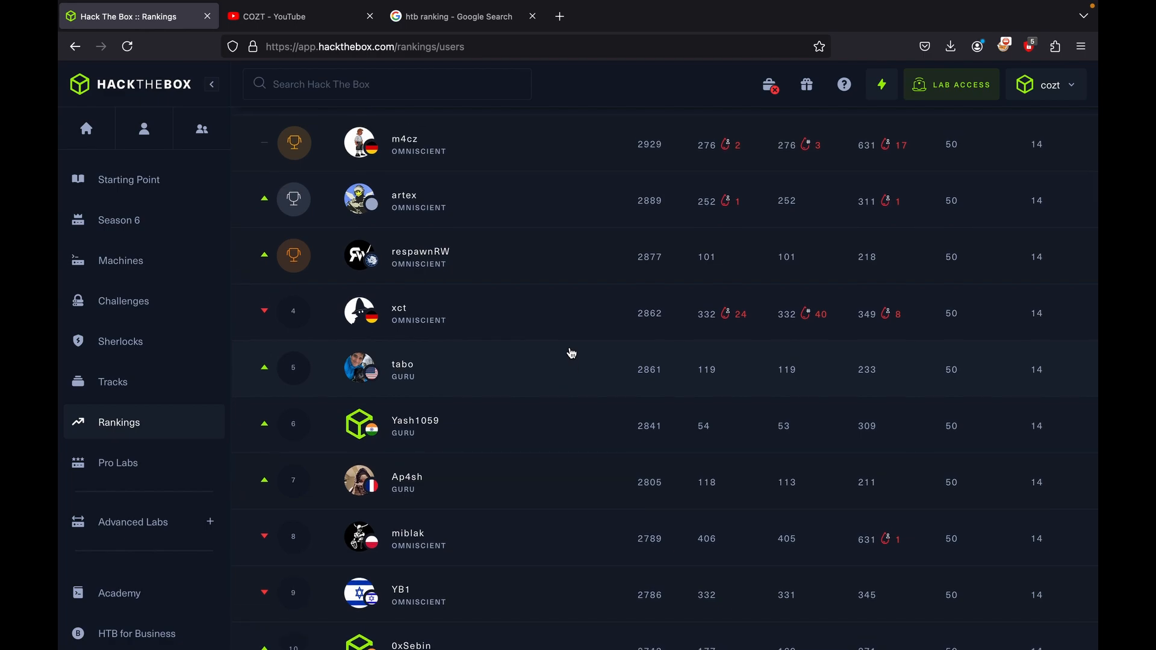
{"action": "mouse_move", "coordinate": [721, 315]}
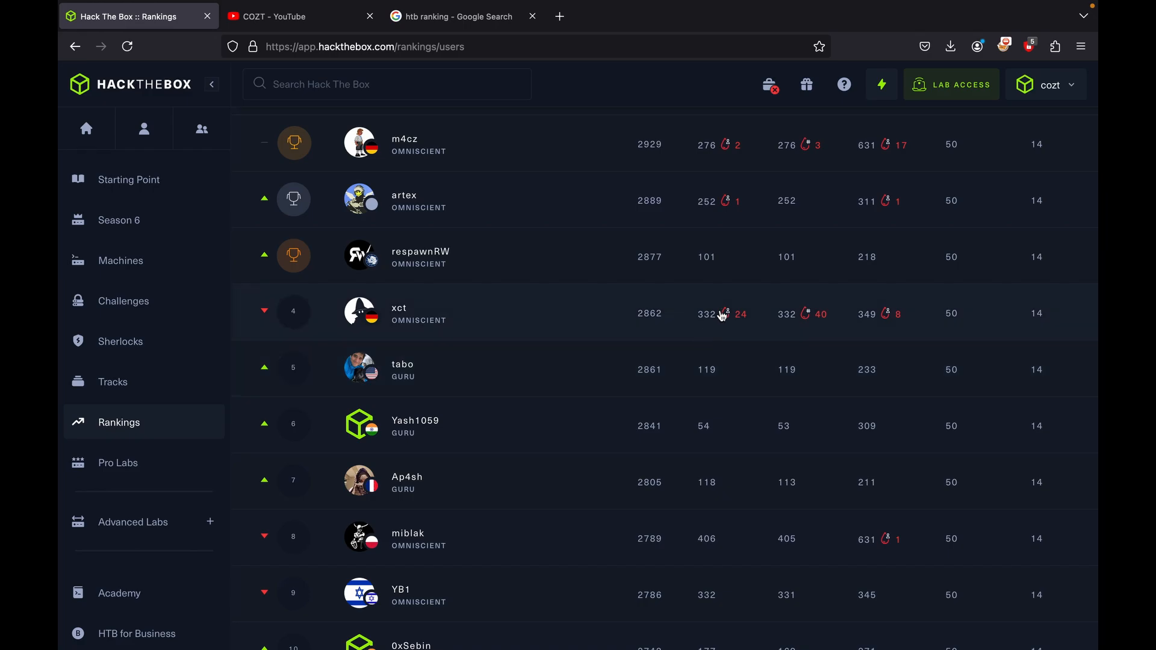